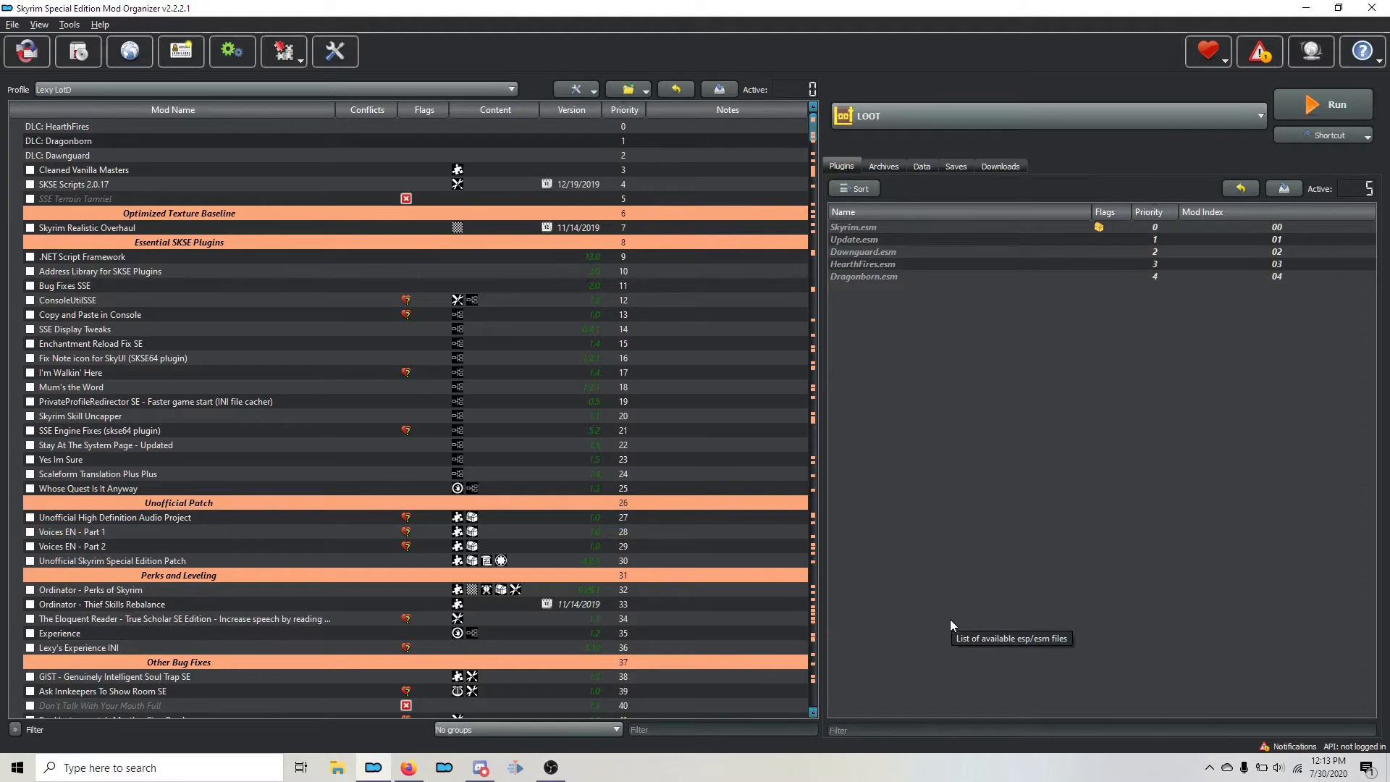
{"action": "mouse_move", "coordinate": [951, 625]}
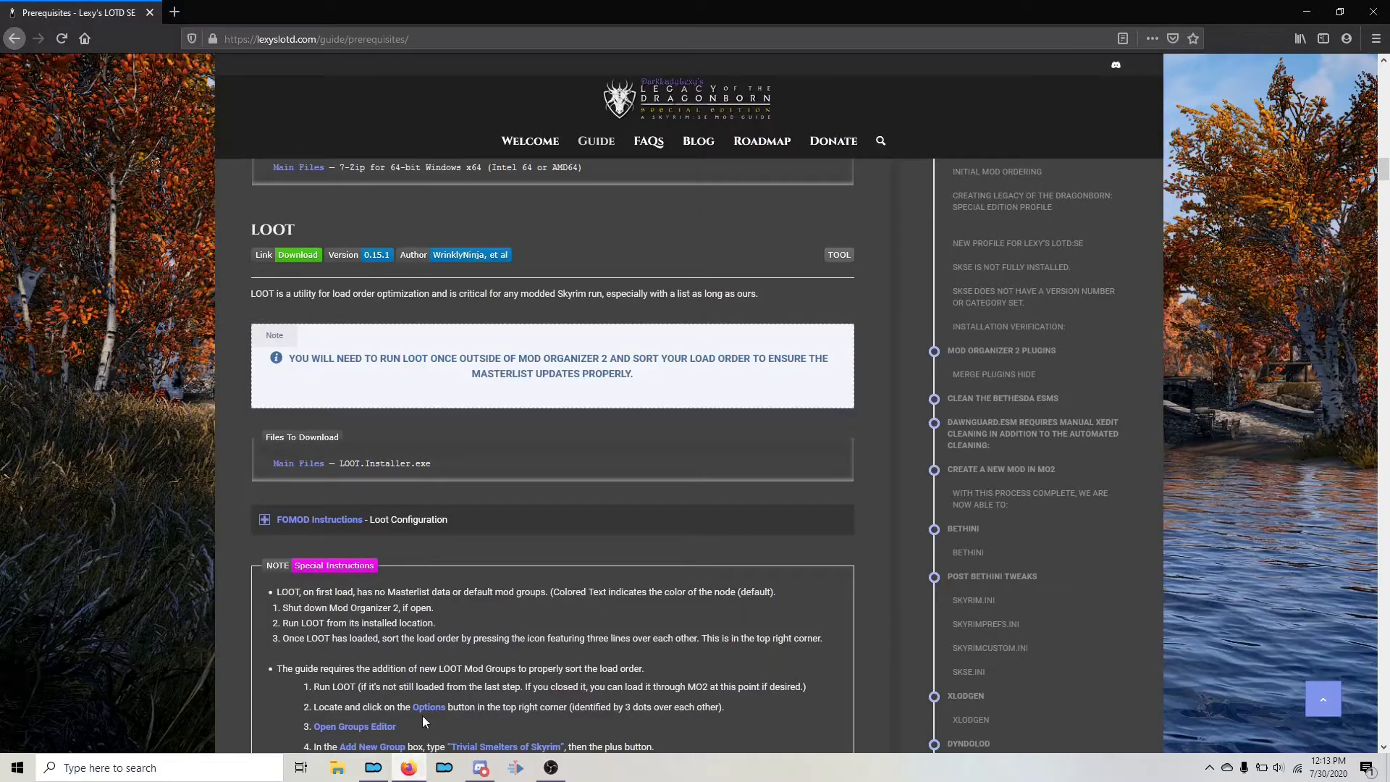
{"action": "left_click", "coordinate": [596, 139]}
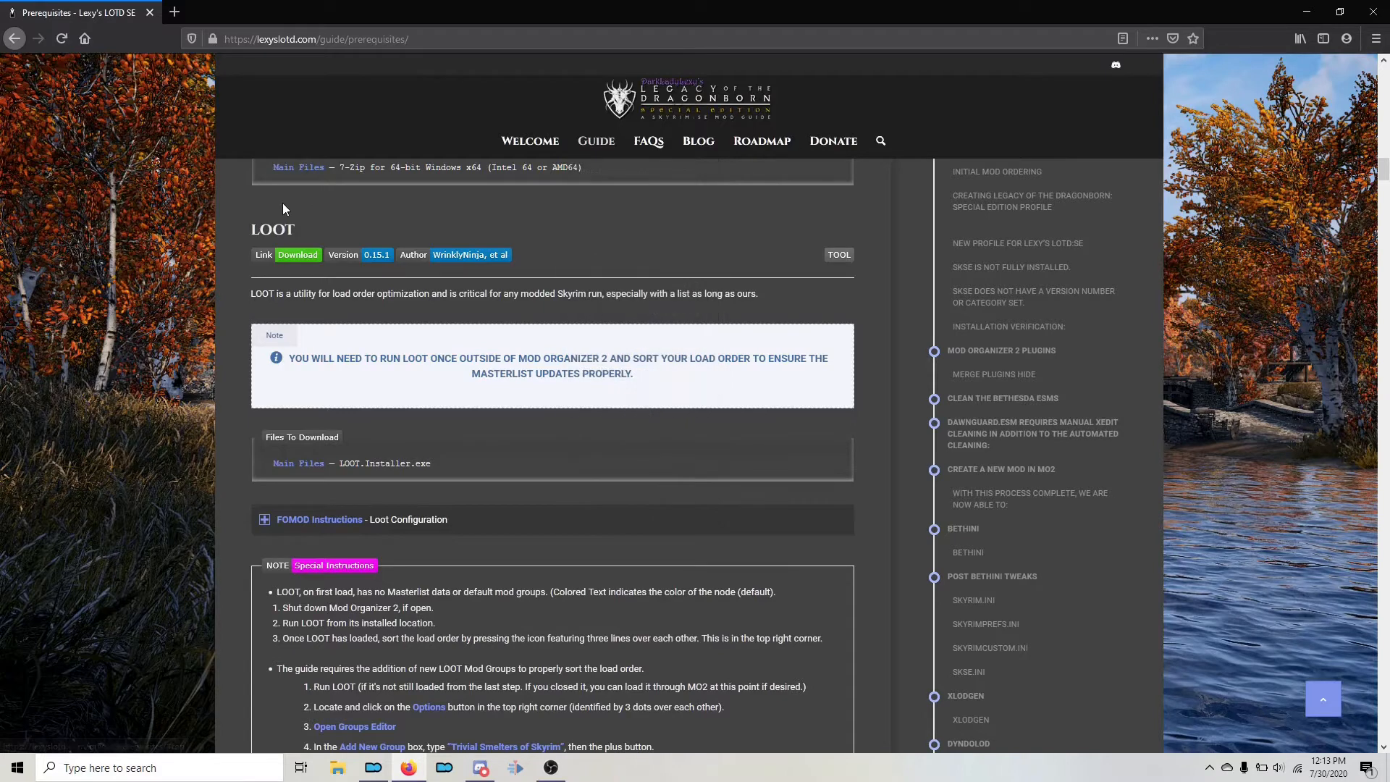
{"action": "mouse_move", "coordinate": [235, 213]}
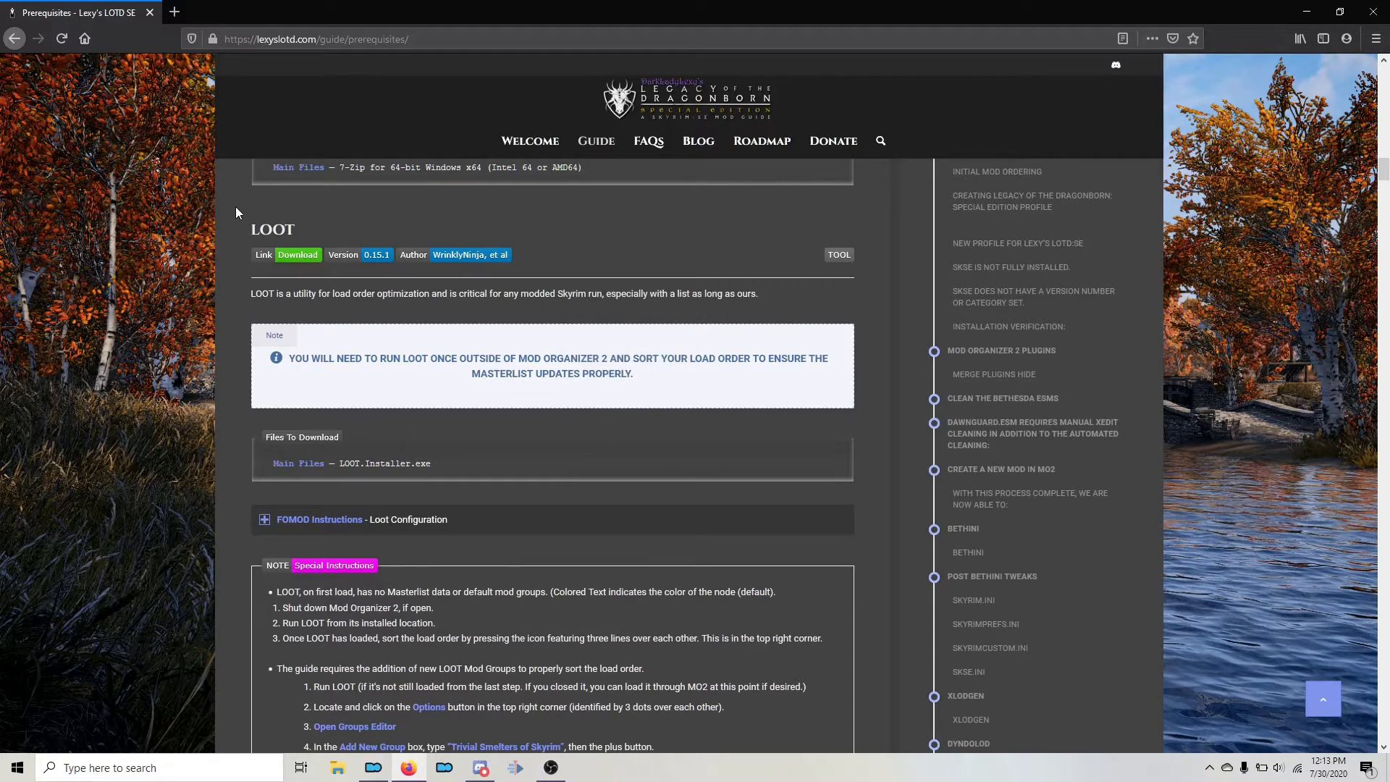
{"action": "mouse_move", "coordinate": [321, 357]}
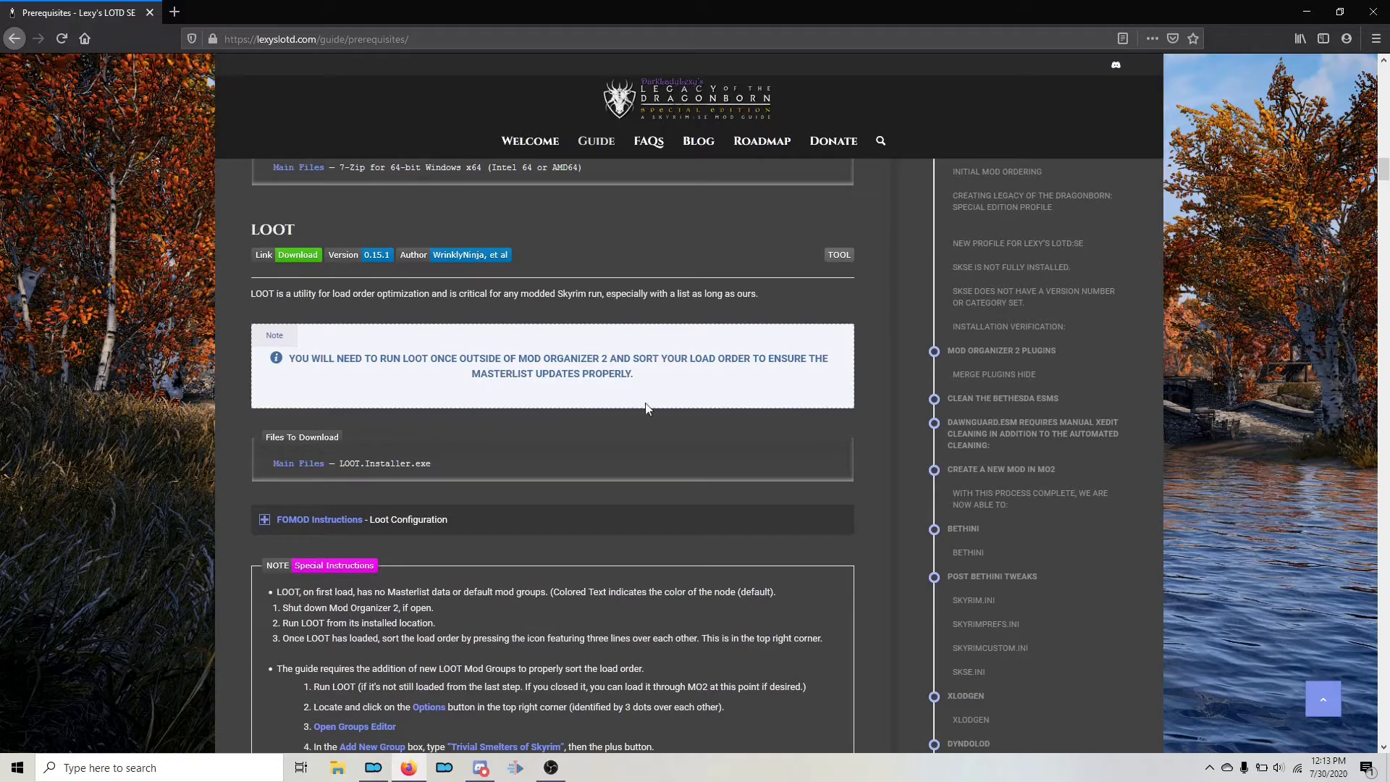
{"action": "mouse_move", "coordinate": [634, 409]}
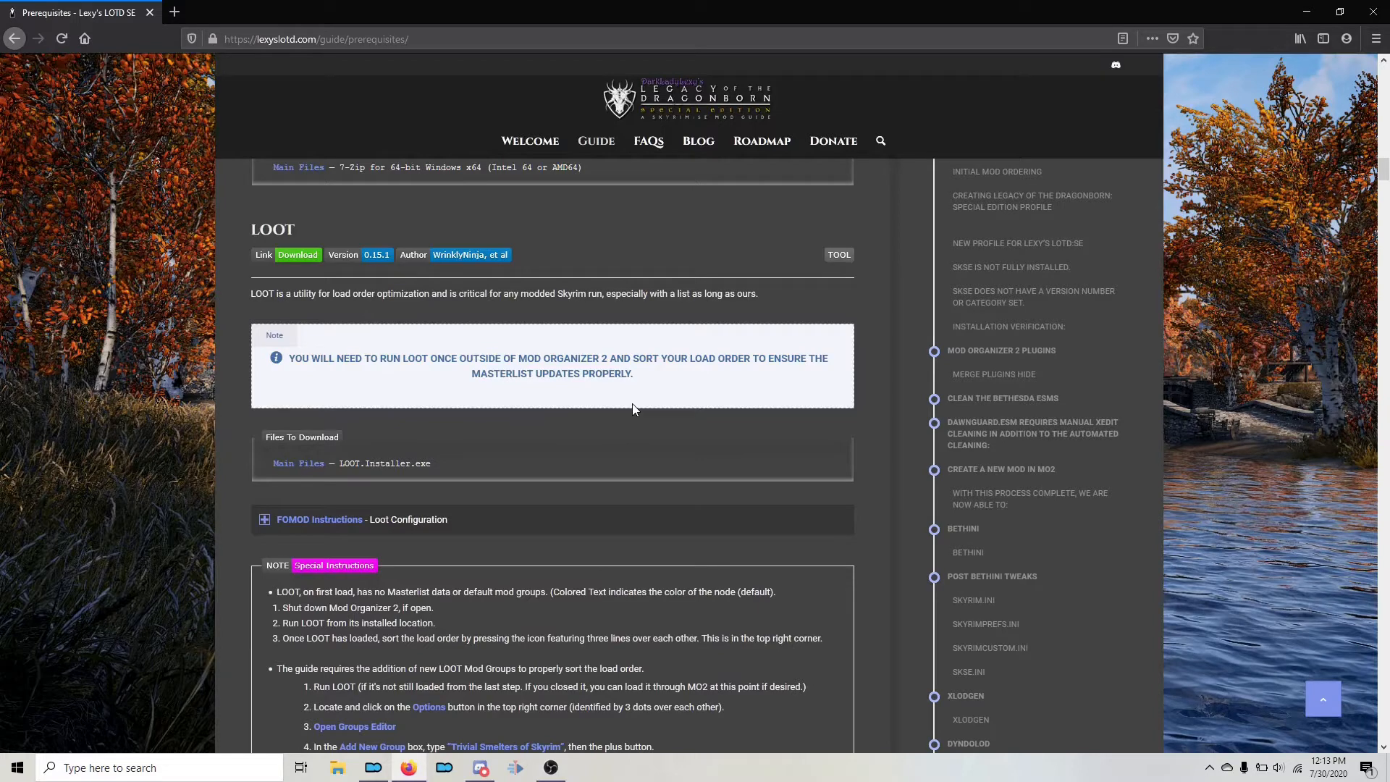
{"action": "scroll", "scroll_direction": "down", "scroll_amount": 3}
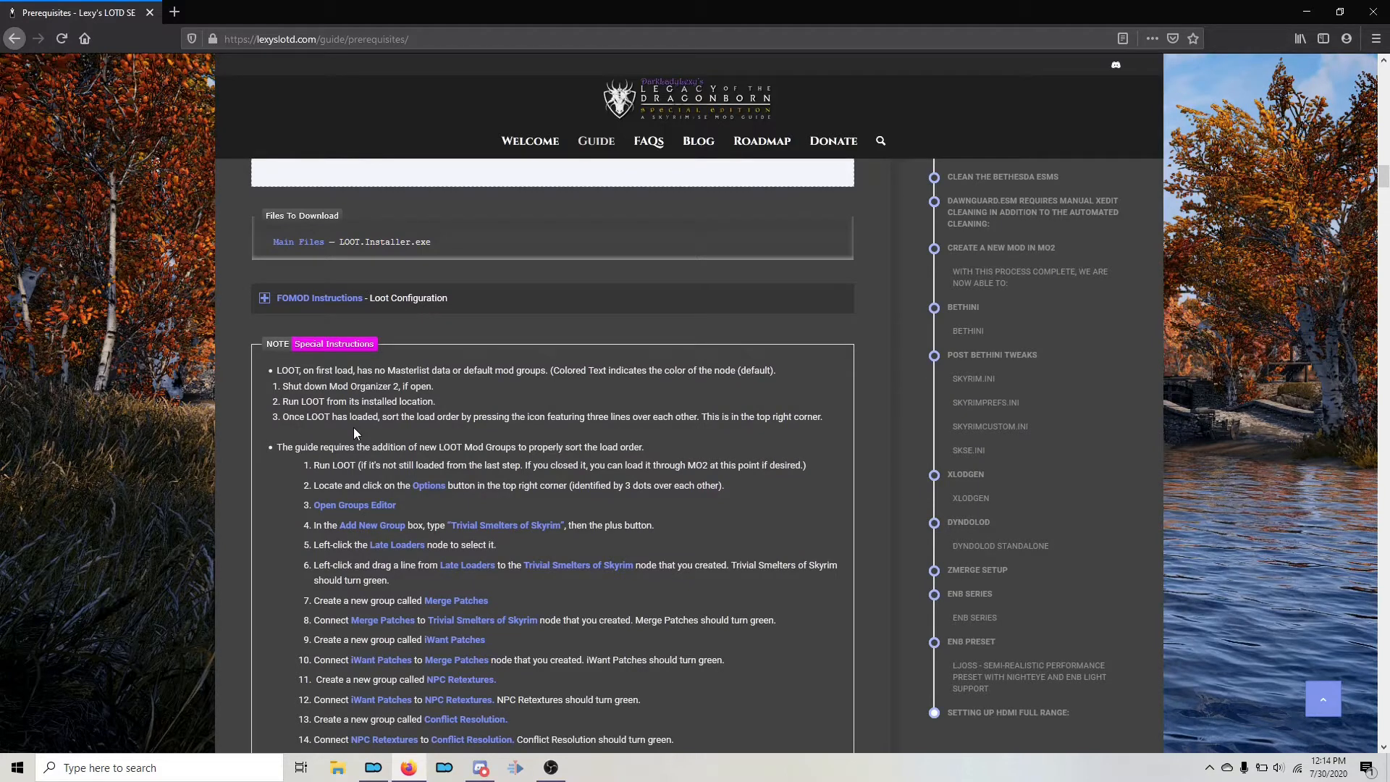
{"action": "mouse_move", "coordinate": [260, 494]}
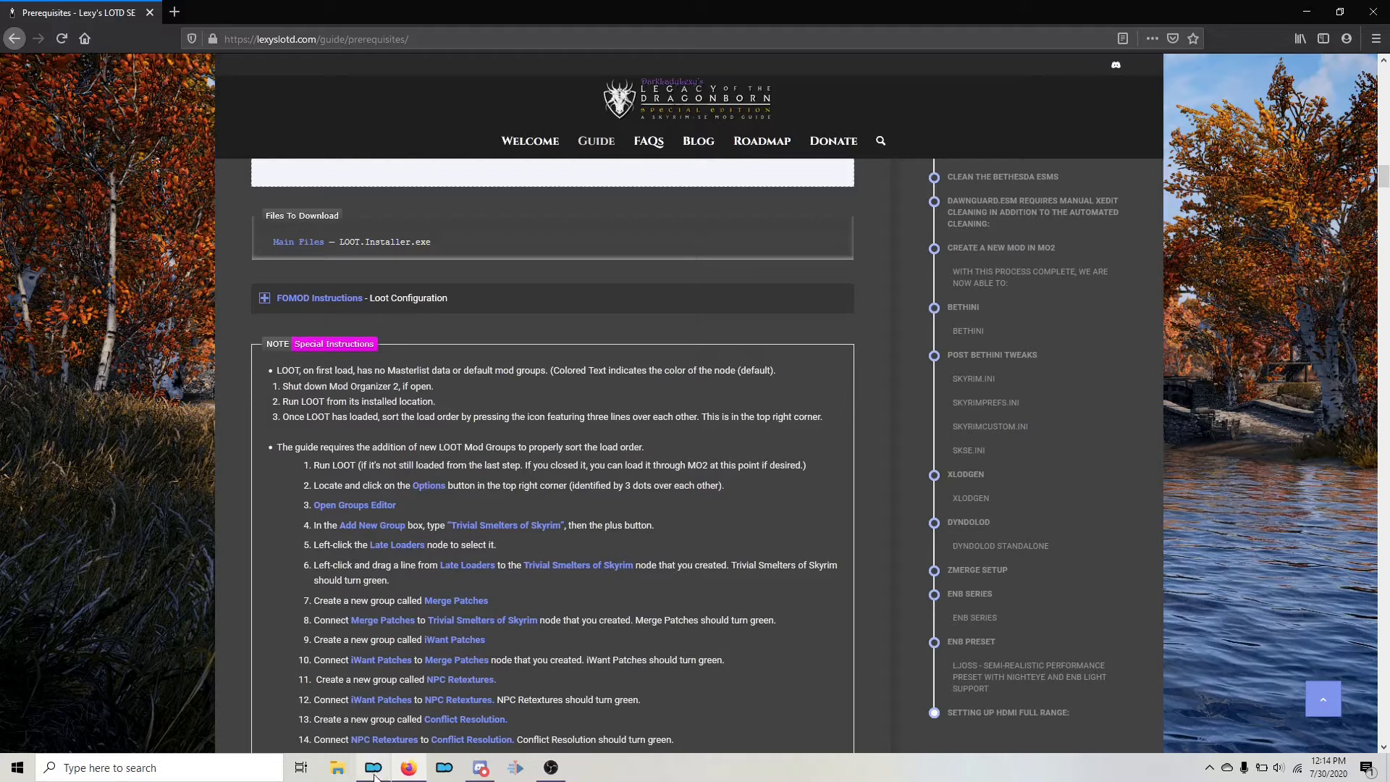
Switch to Mod Organizer 2 and run LOOT from its executables dropdown.
{"action": "left_click", "coordinate": [373, 767]}
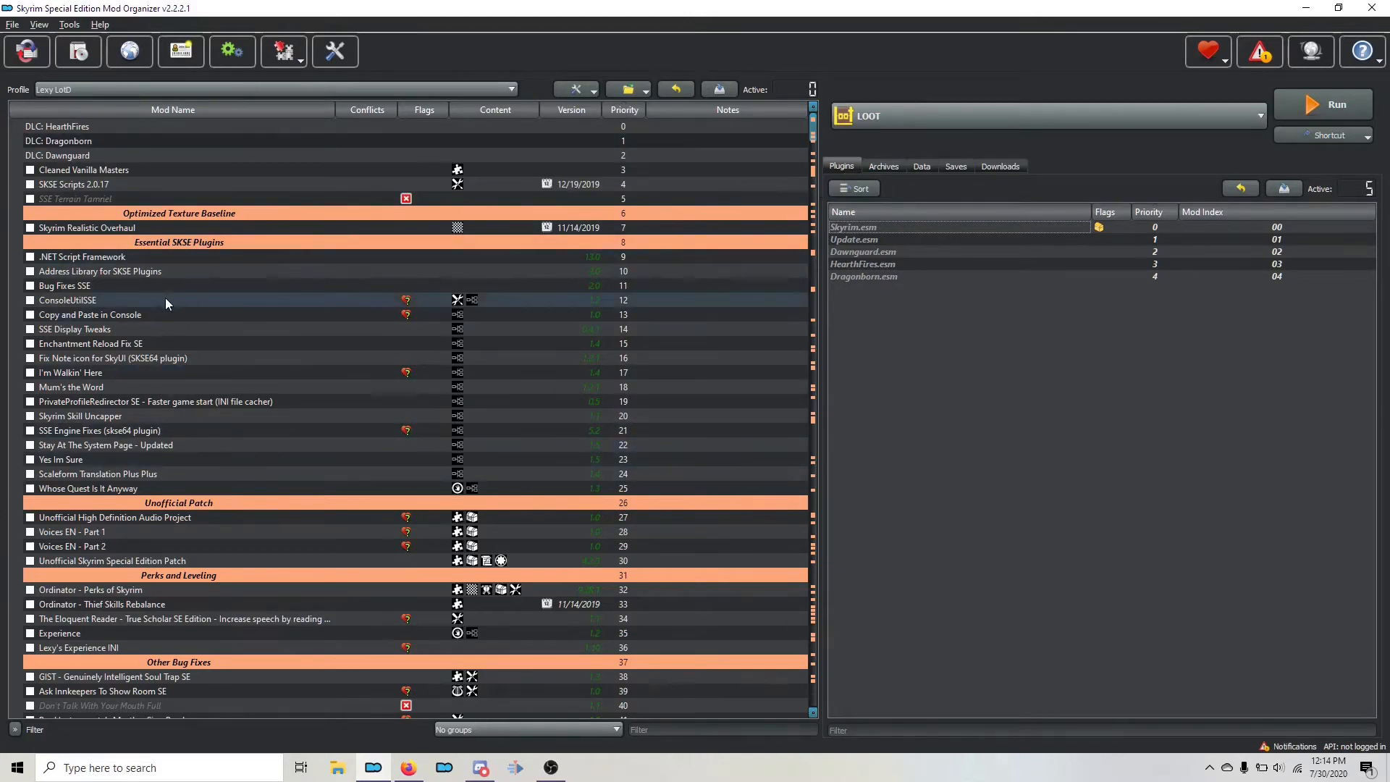
{"action": "mouse_move", "coordinate": [186, 401]}
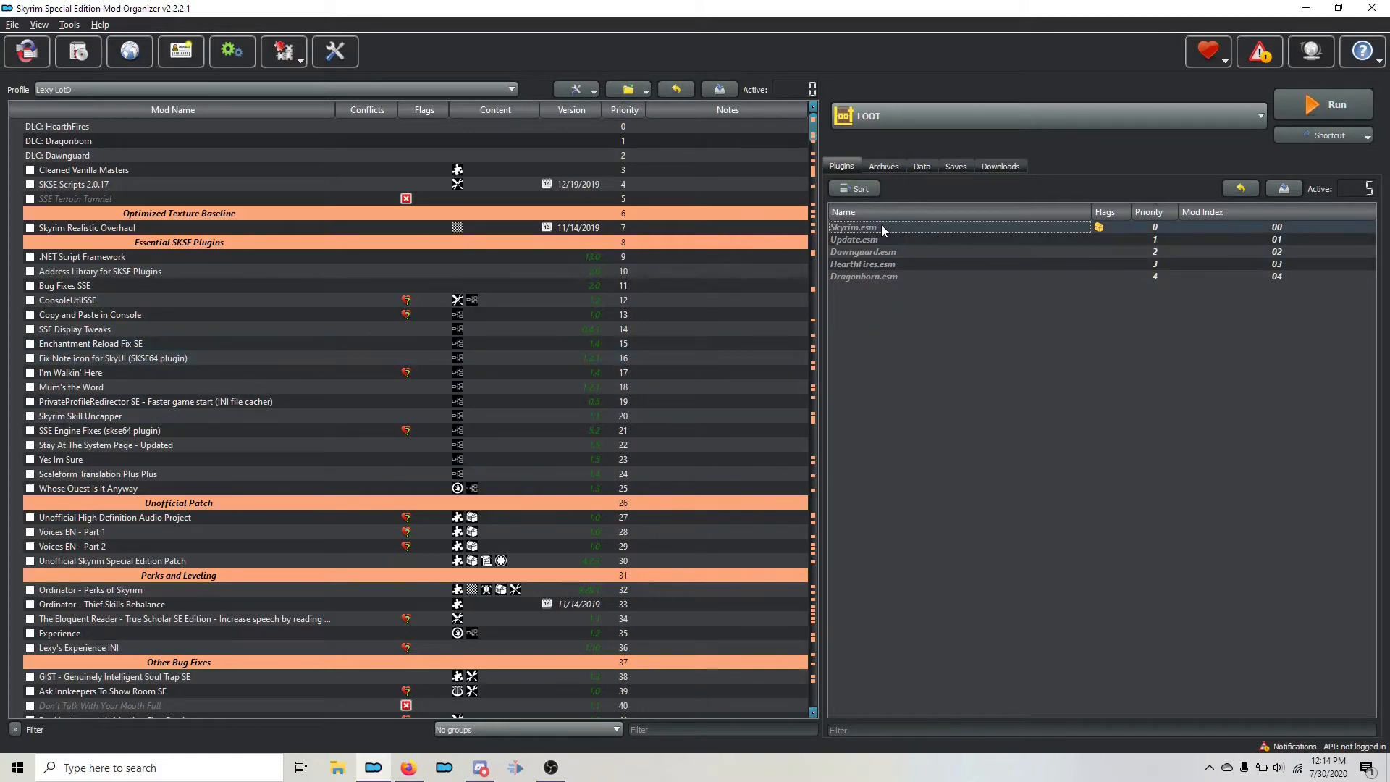
{"action": "mouse_move", "coordinate": [881, 229]}
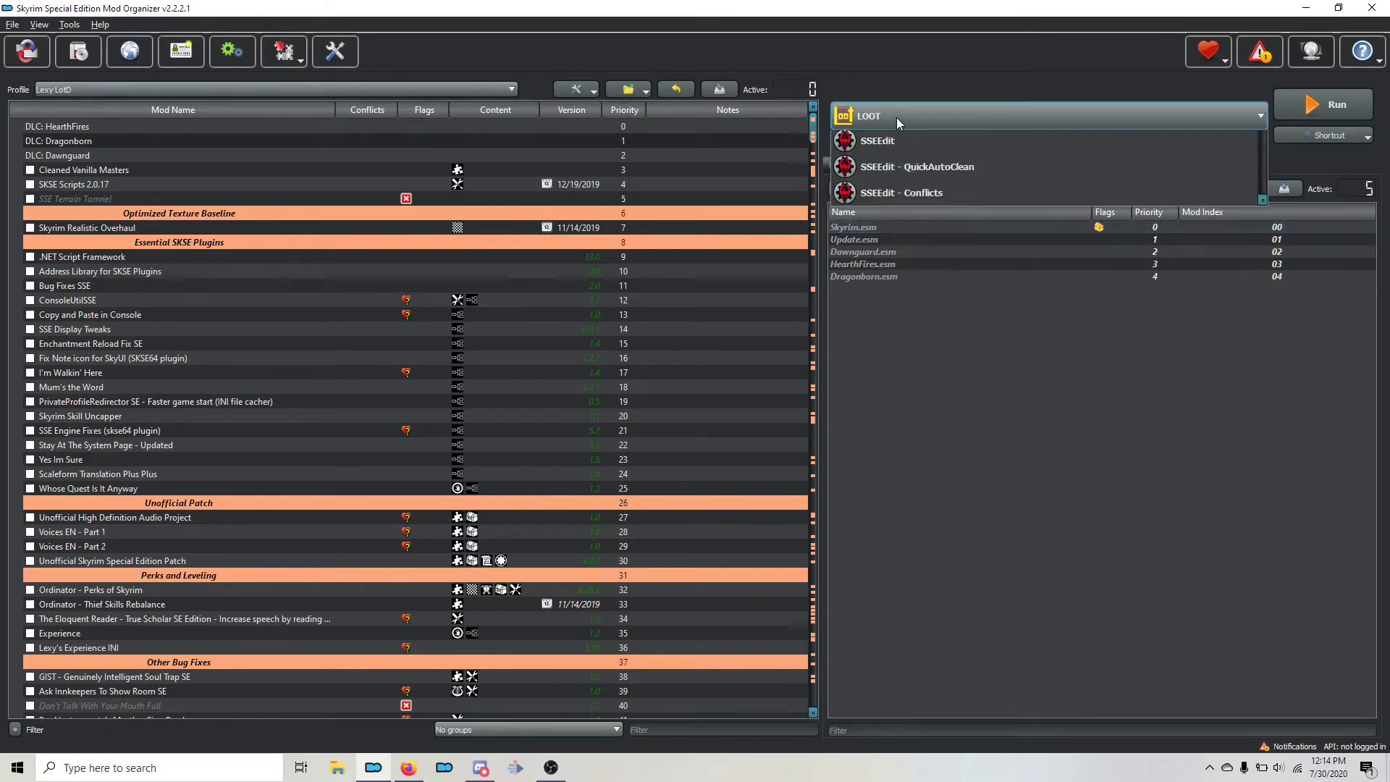
{"action": "left_click", "coordinate": [1258, 115]}
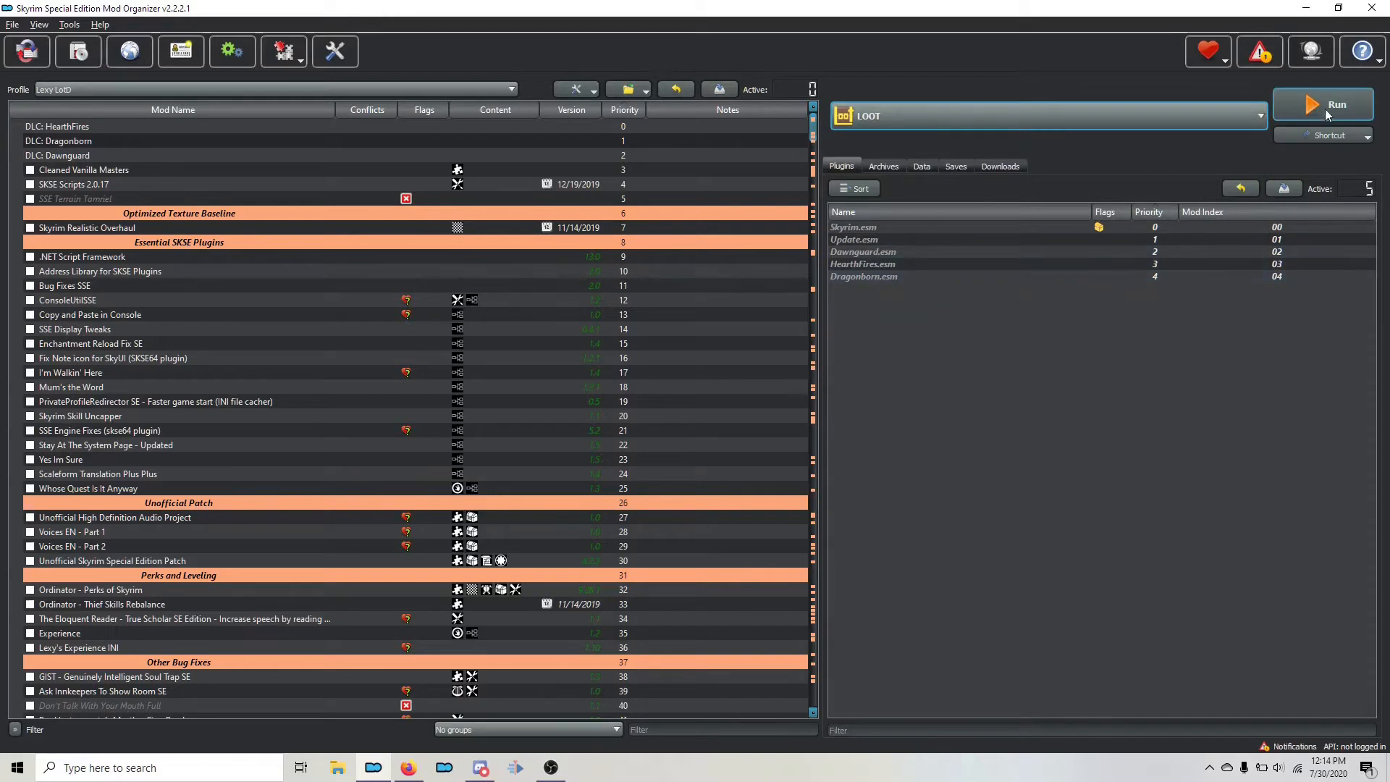
{"action": "left_click", "coordinate": [1320, 104]}
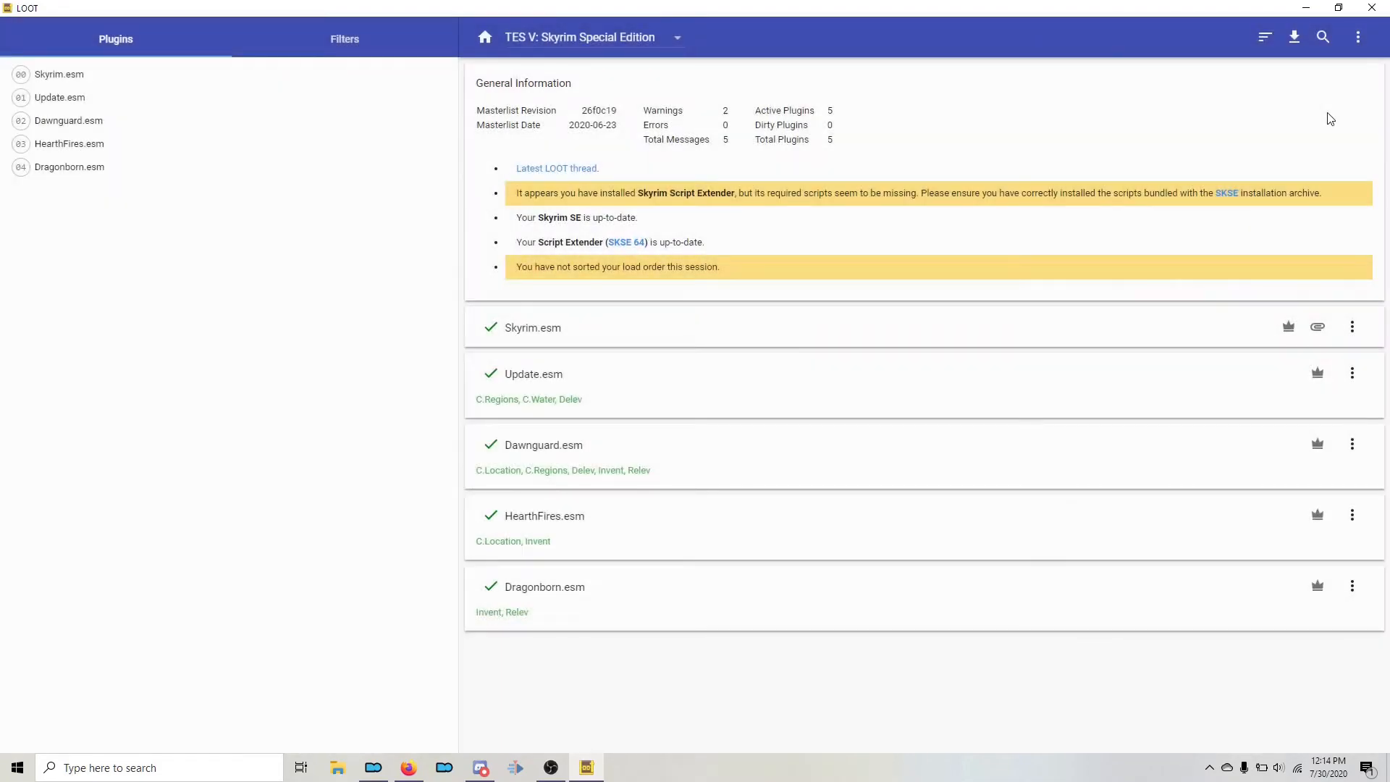
{"action": "mouse_move", "coordinate": [1218, 108]}
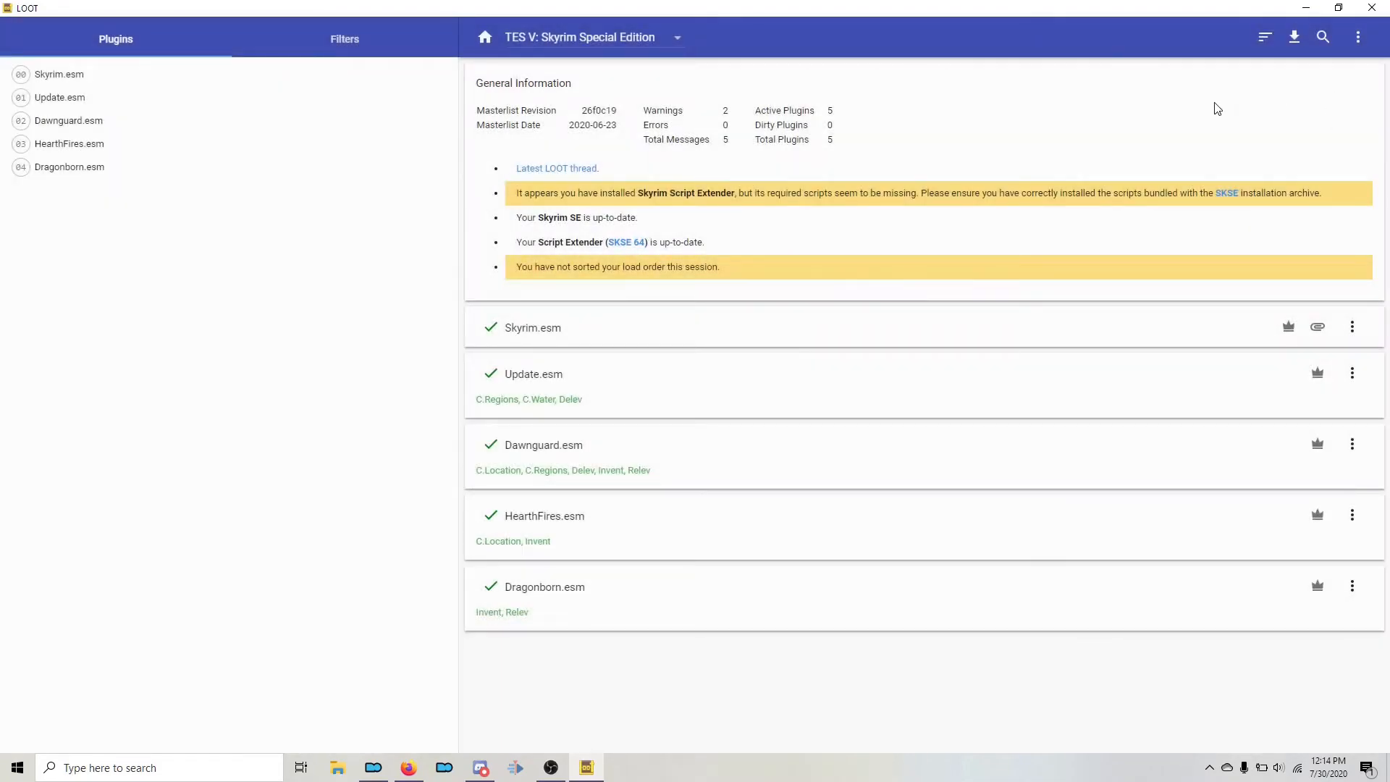
{"action": "mouse_move", "coordinate": [1359, 39]}
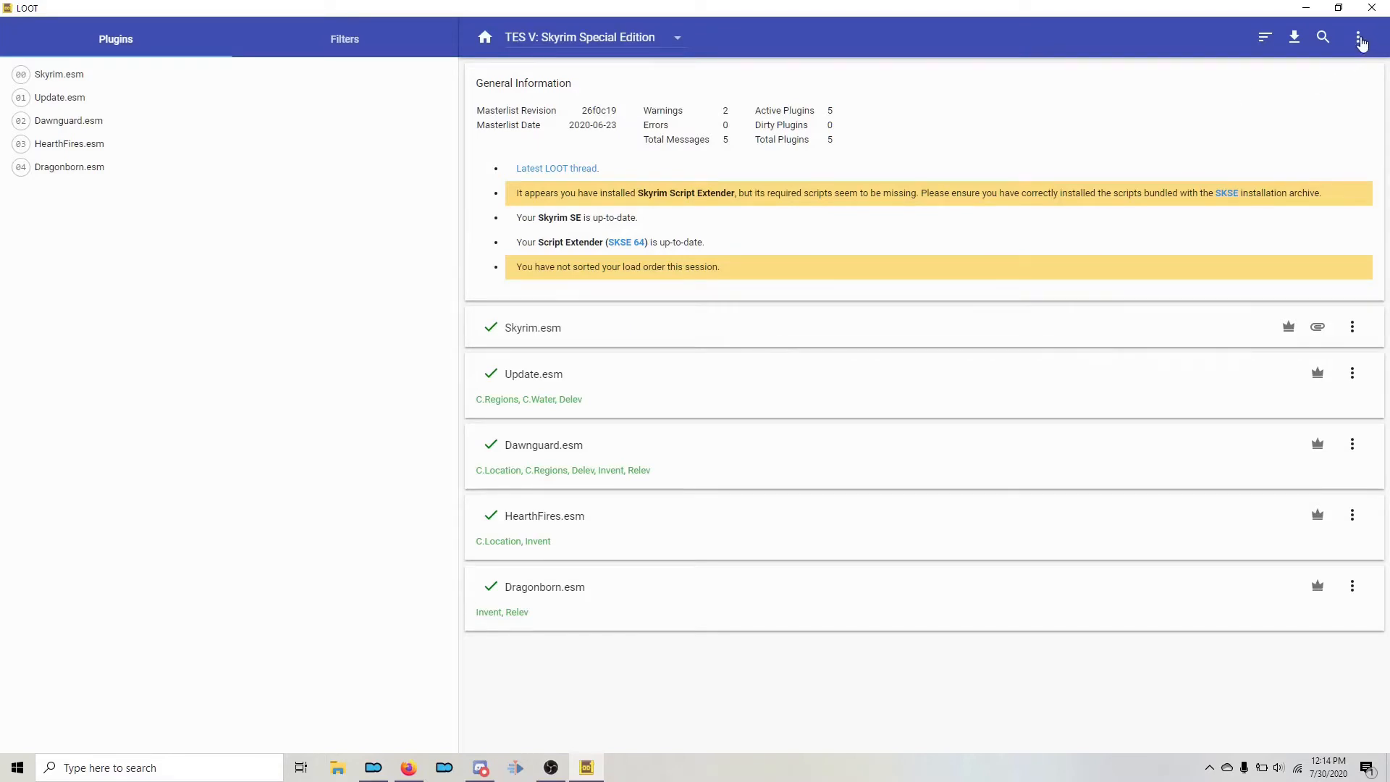
{"action": "mouse_move", "coordinate": [499, 42]}
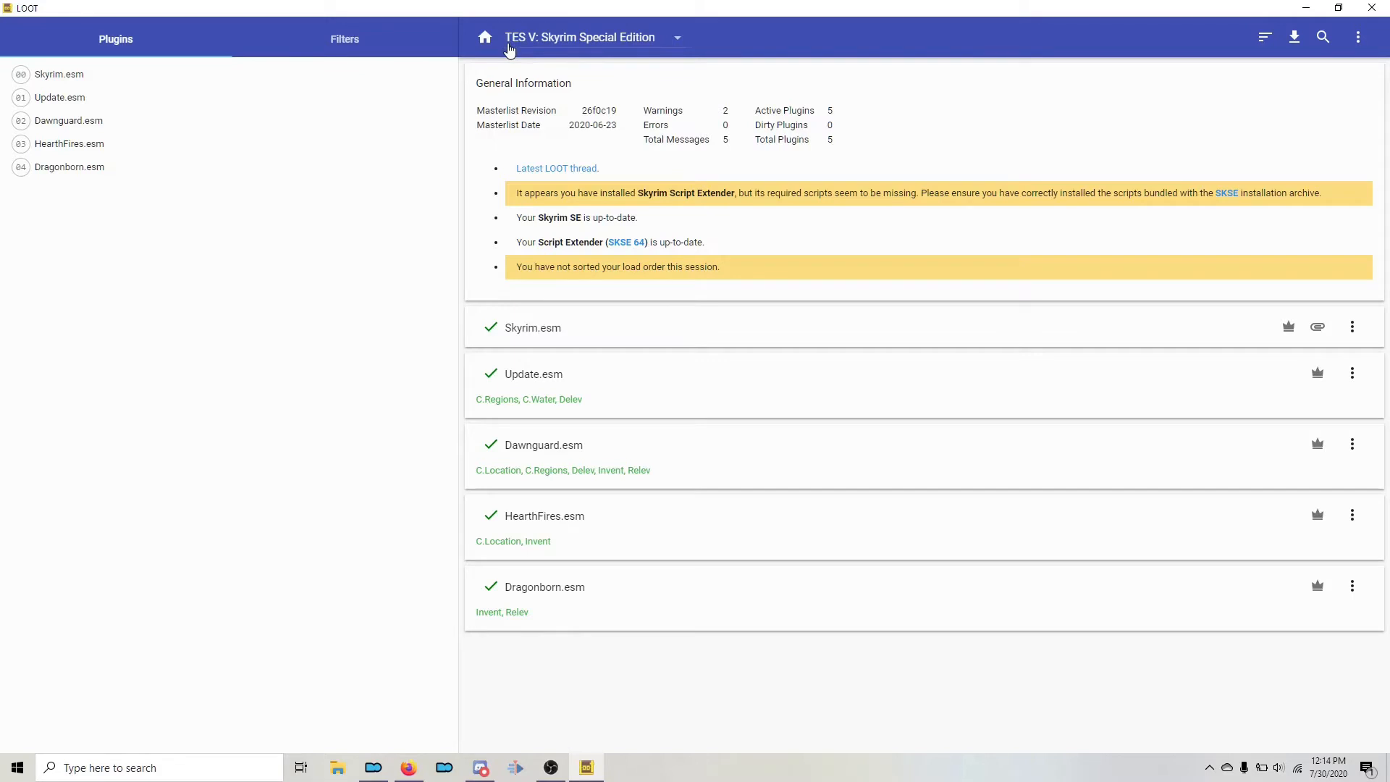
{"action": "mouse_move", "coordinate": [619, 44]}
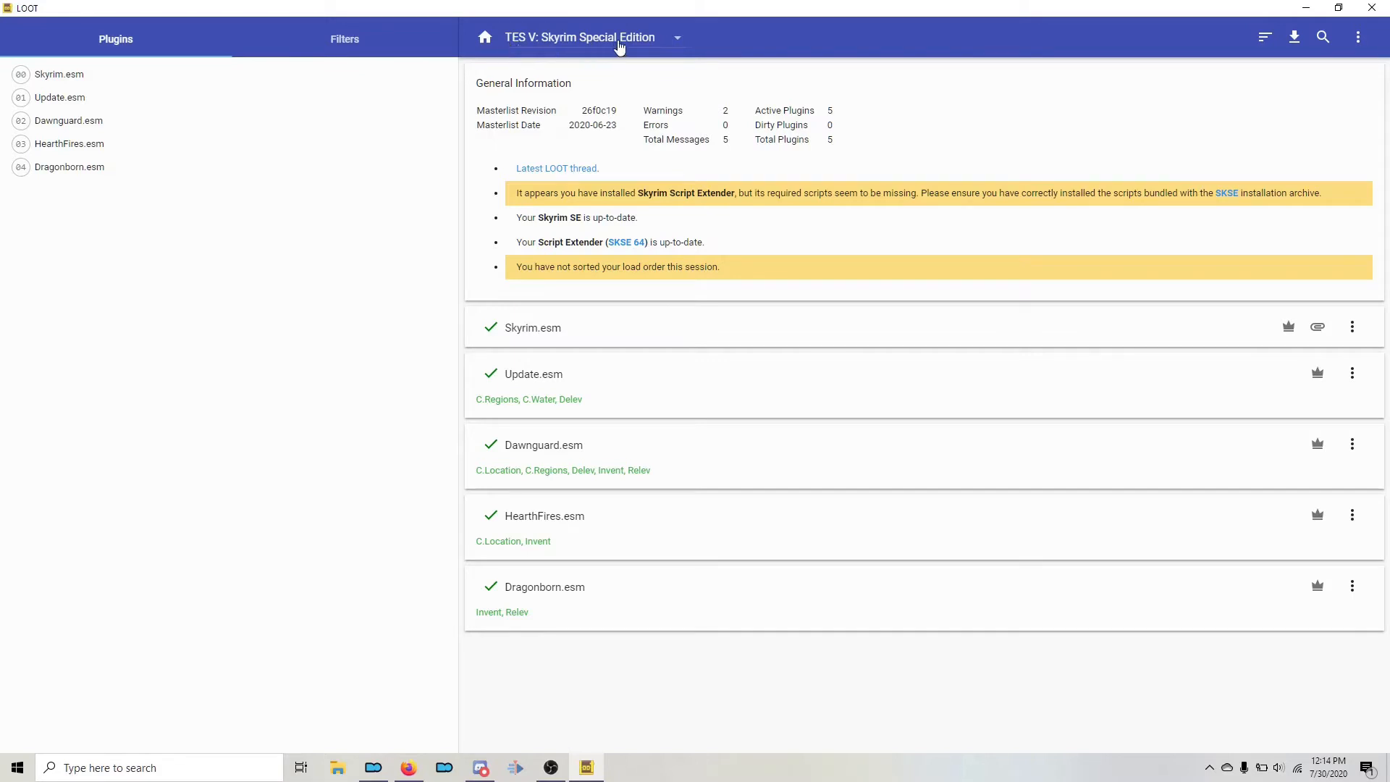
{"action": "left_click", "coordinate": [580, 37]}
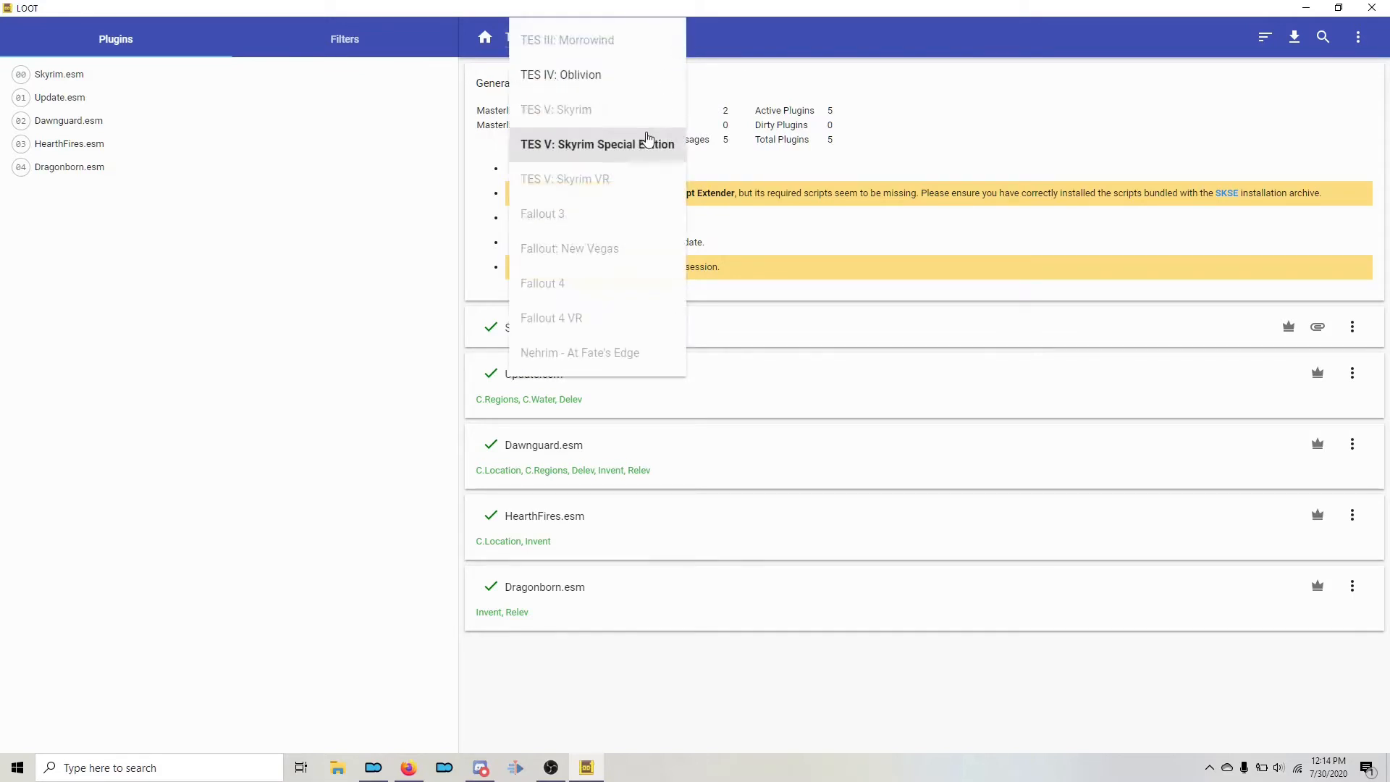
{"action": "mouse_move", "coordinate": [554, 119]}
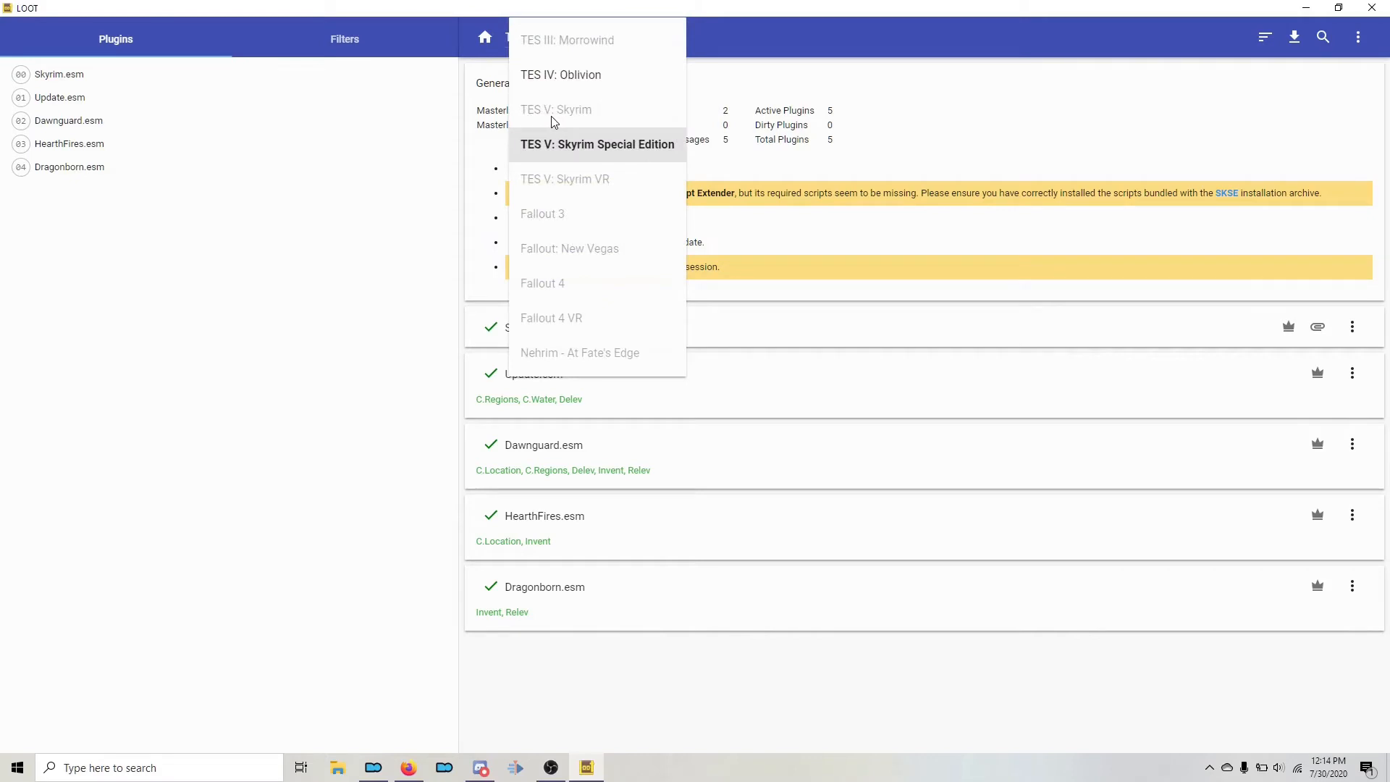
{"action": "mouse_move", "coordinate": [596, 119]}
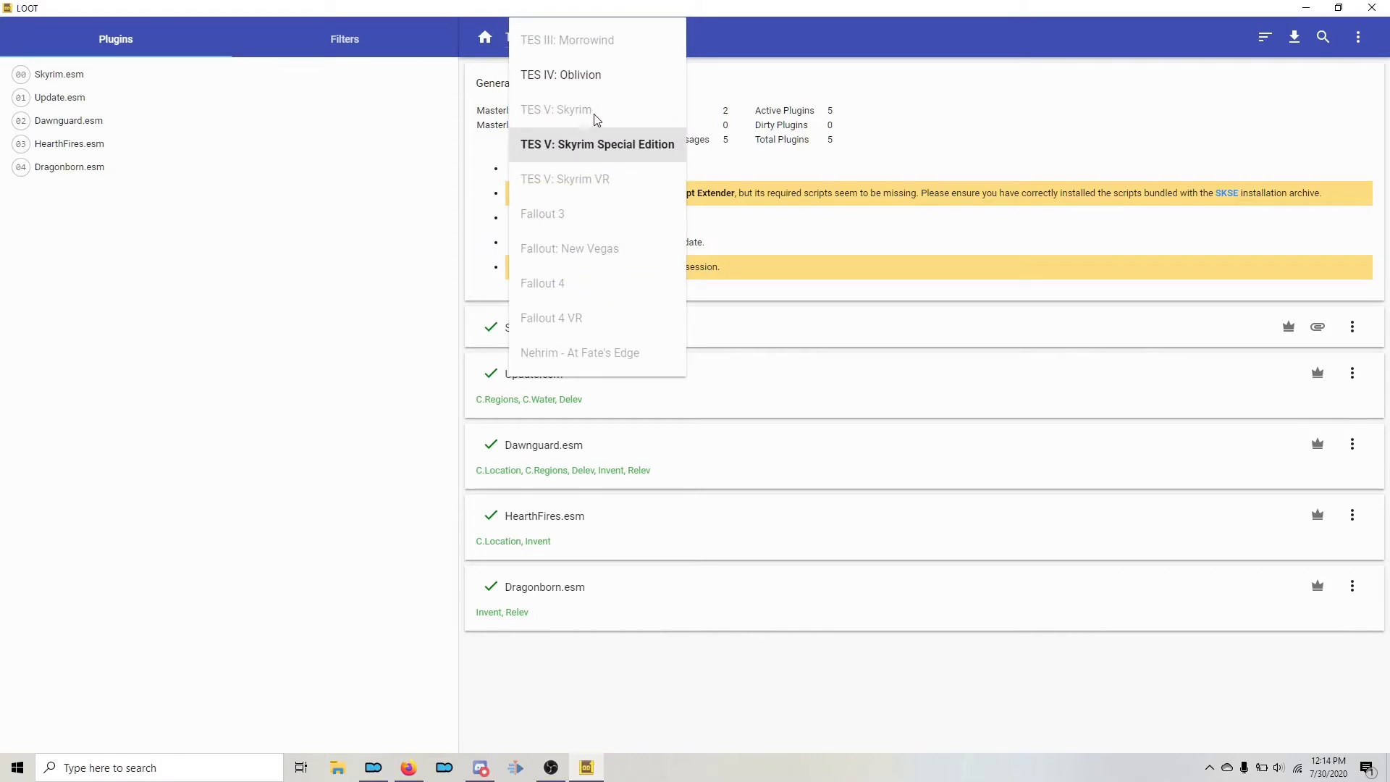
{"action": "left_click", "coordinate": [598, 145]}
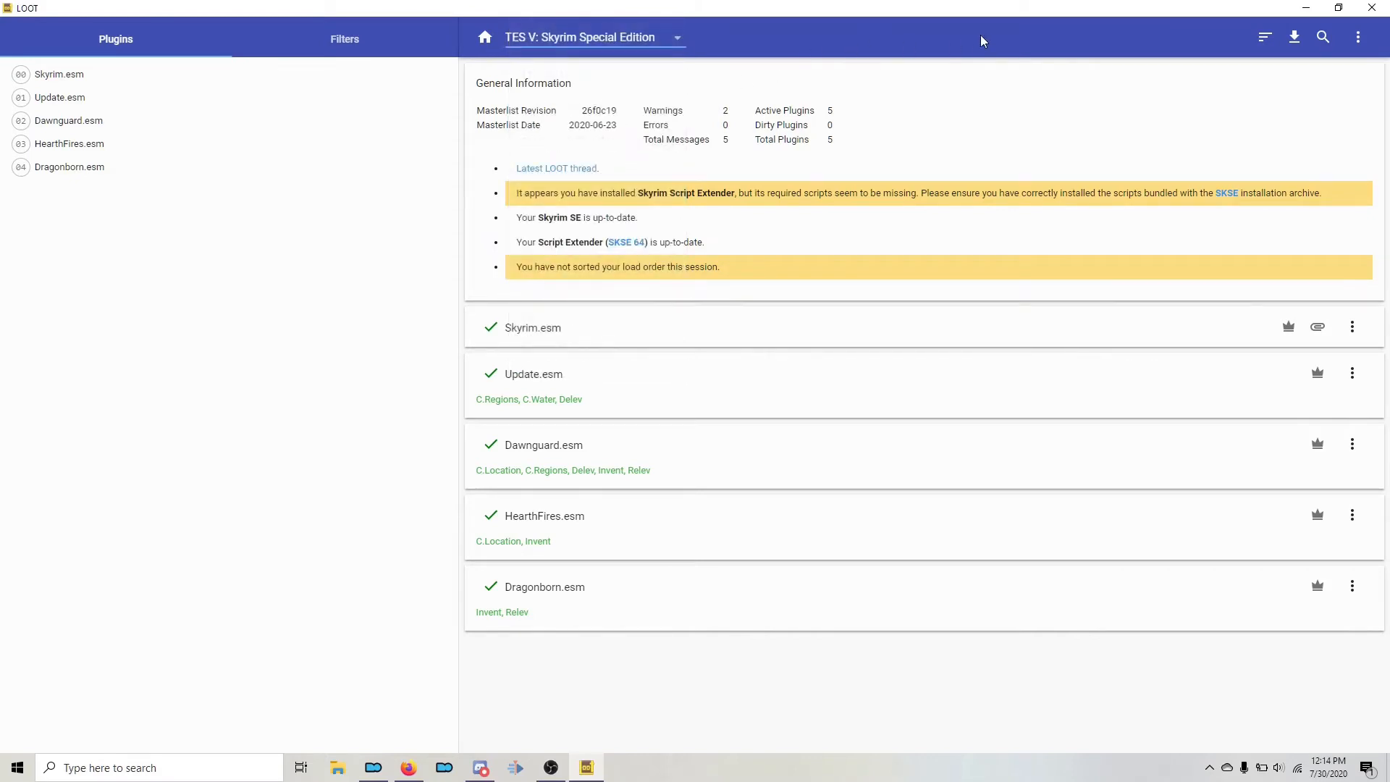
{"action": "mouse_move", "coordinate": [1358, 37]}
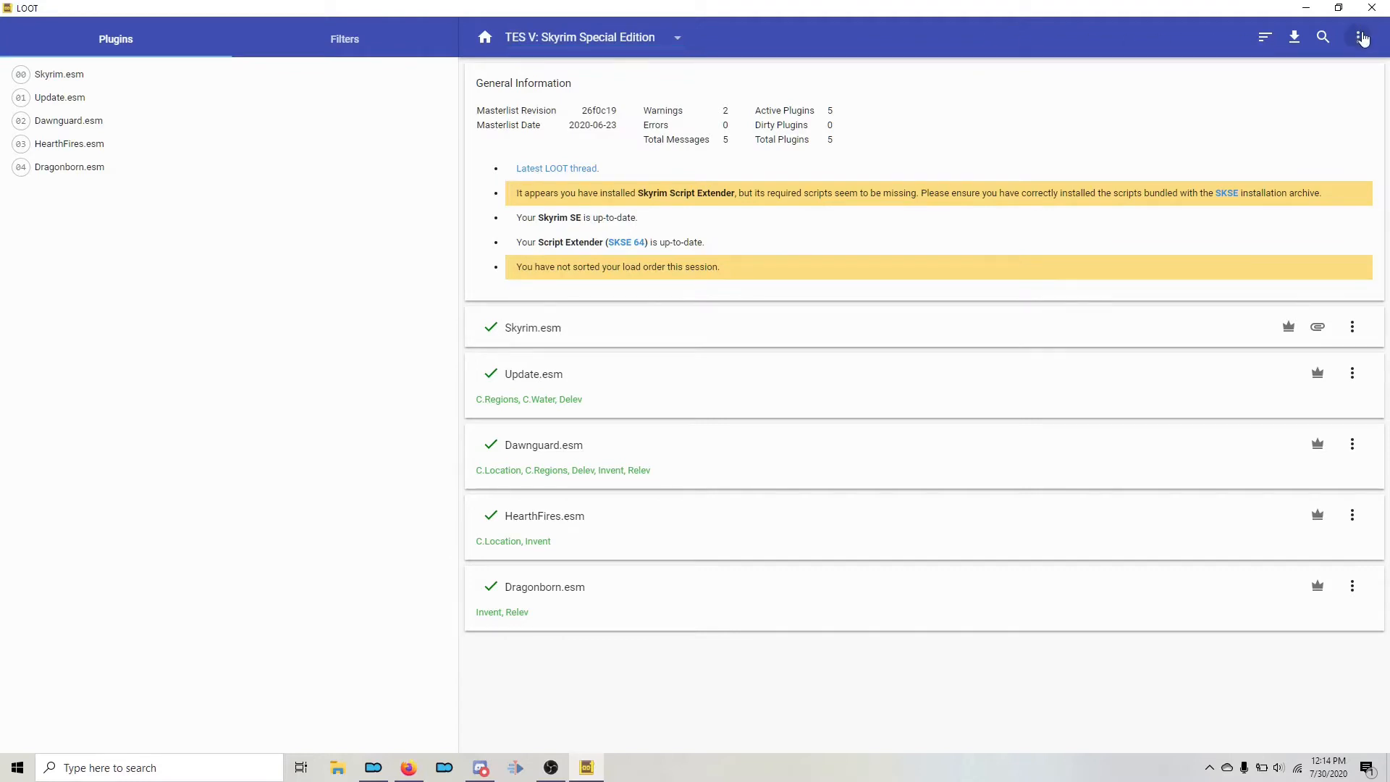
Open LOOT's Groups Editor from the three-dot actions menu.
{"action": "left_click", "coordinate": [1363, 37]}
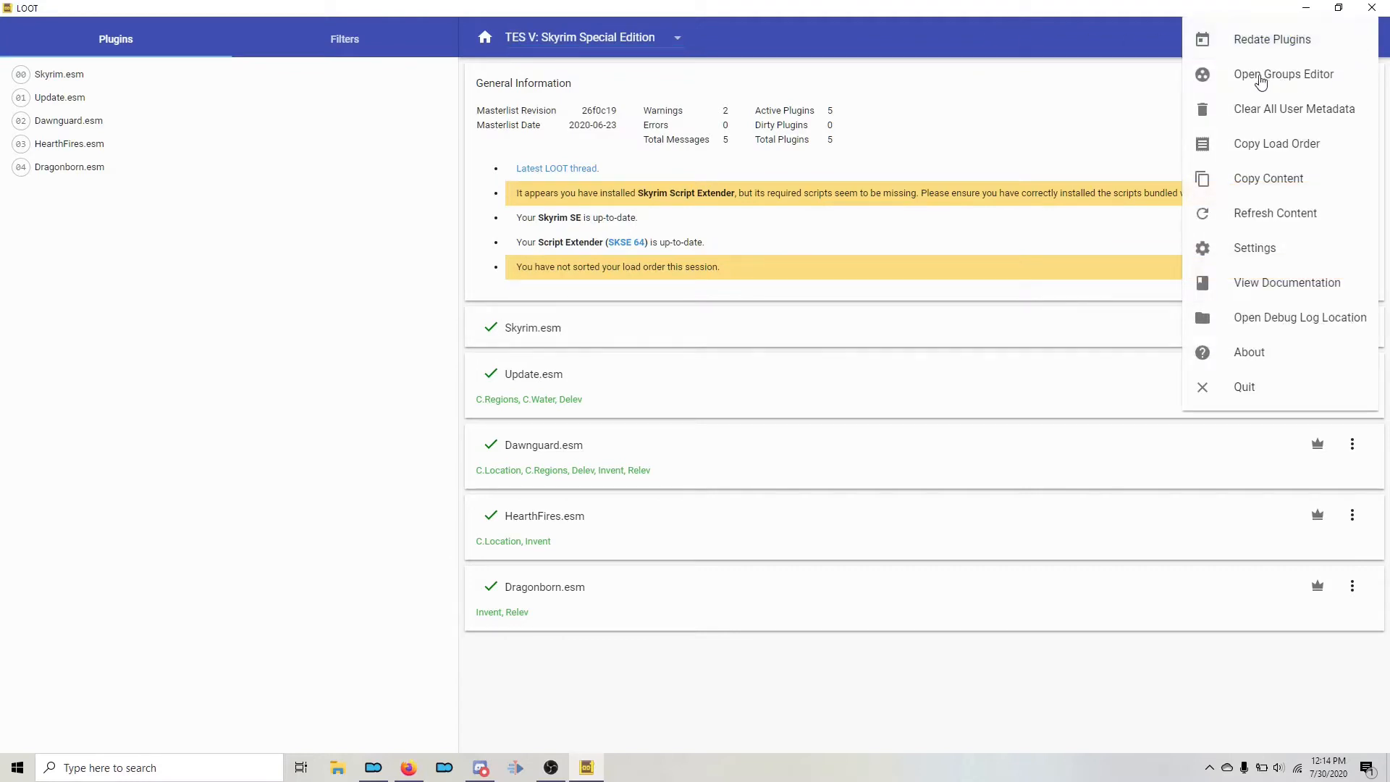
{"action": "left_click", "coordinate": [1357, 39]}
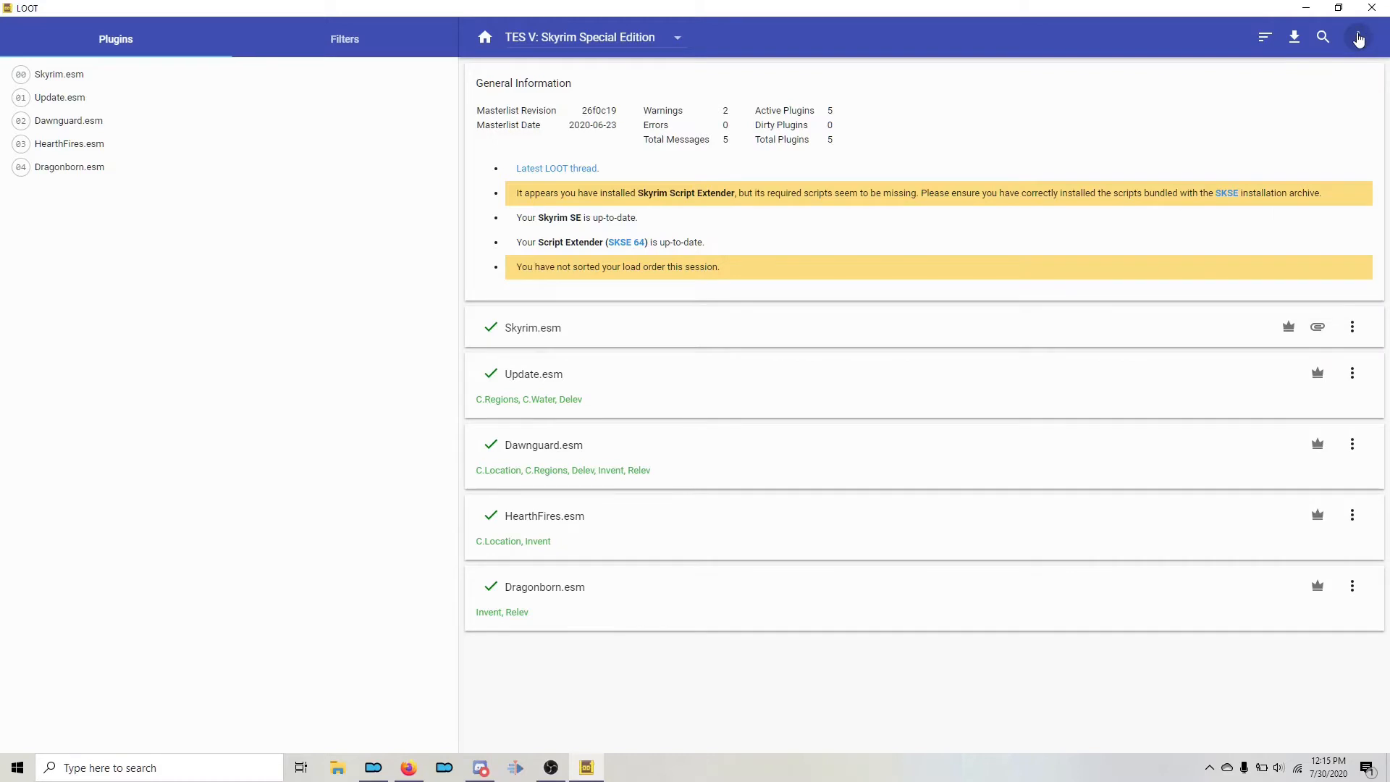
{"action": "left_click", "coordinate": [1357, 37]}
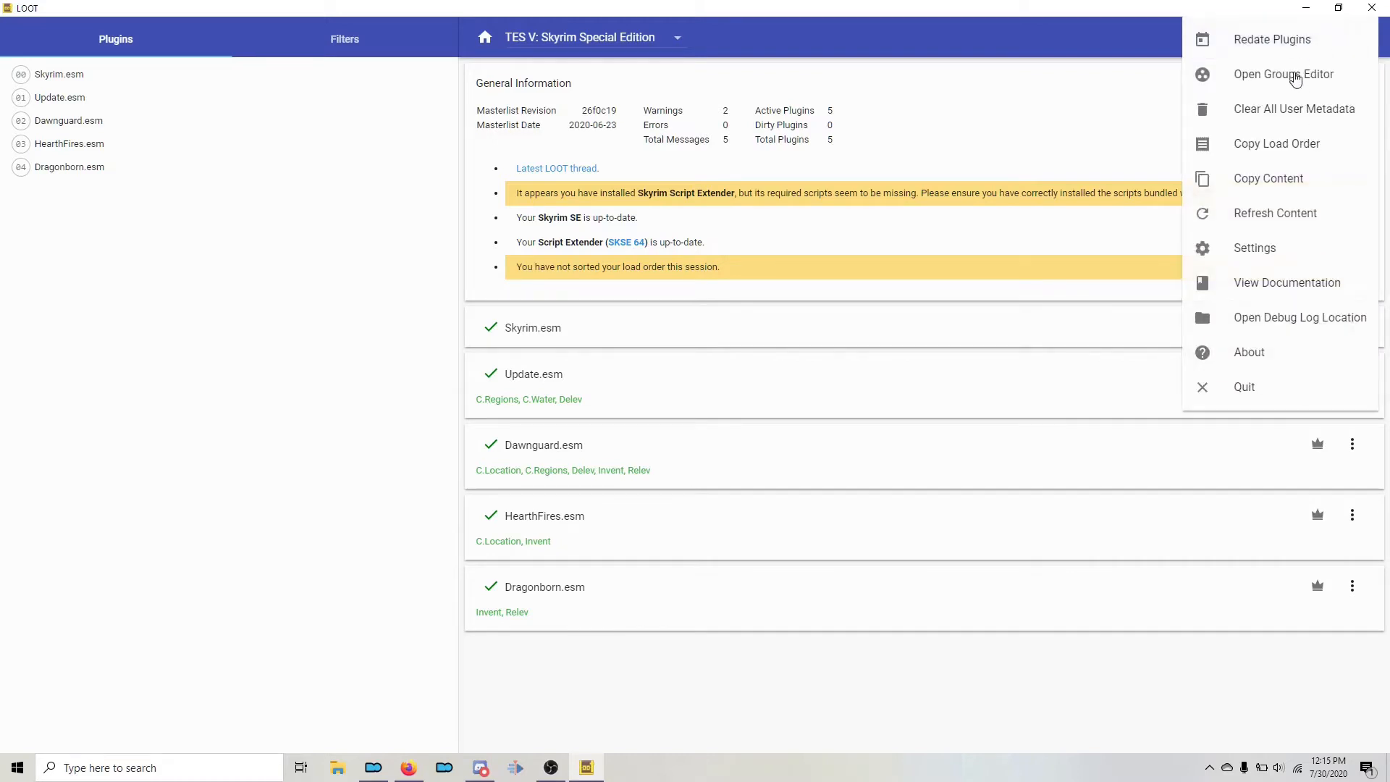
{"action": "mouse_move", "coordinate": [1250, 80]}
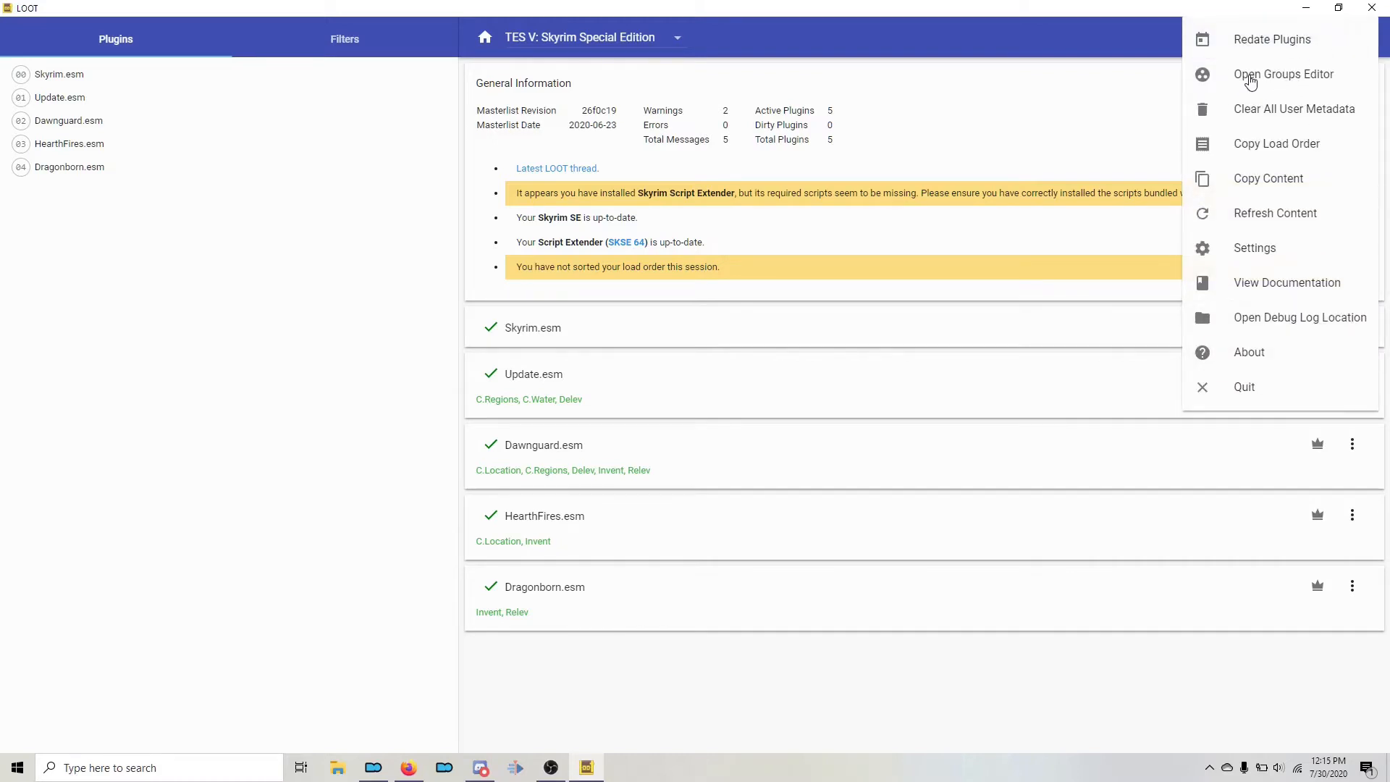
{"action": "left_click", "coordinate": [1283, 74]}
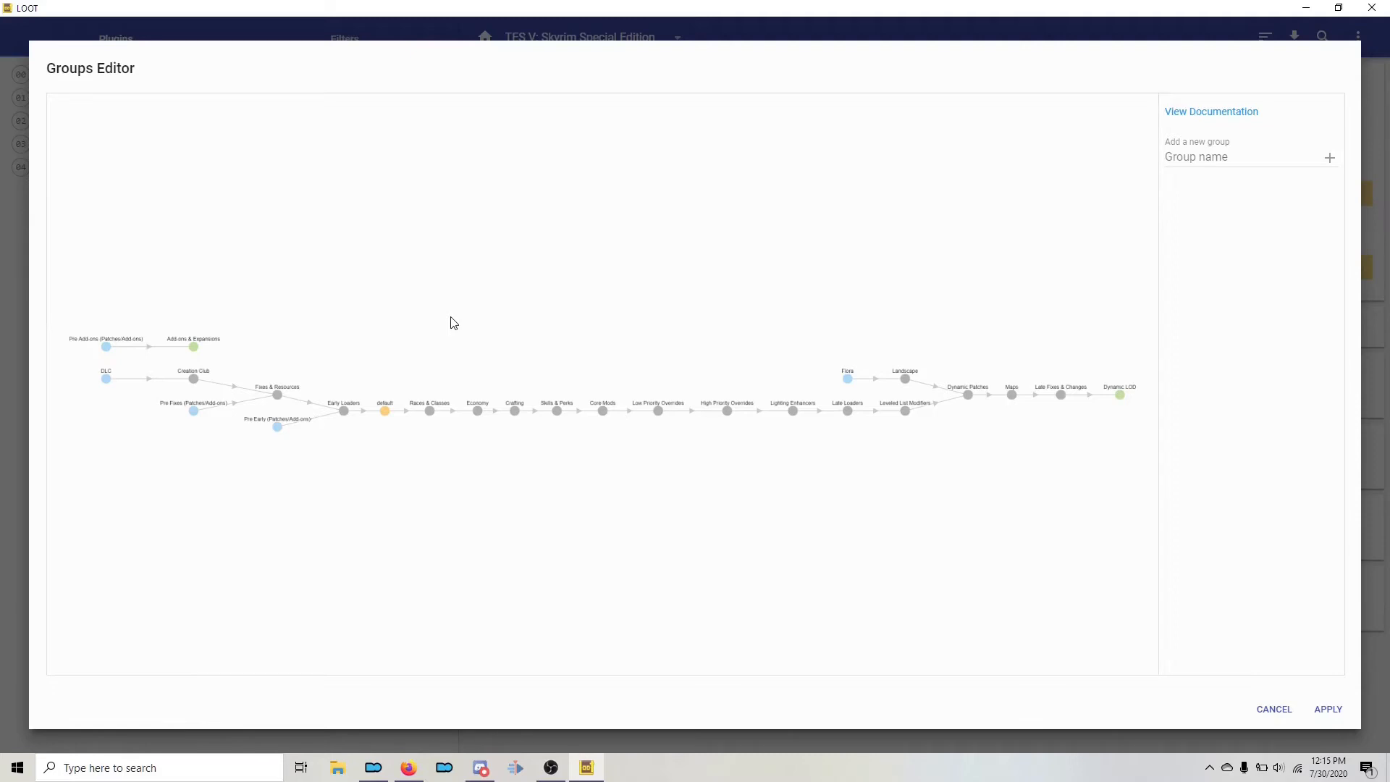
{"action": "mouse_move", "coordinate": [477, 323]}
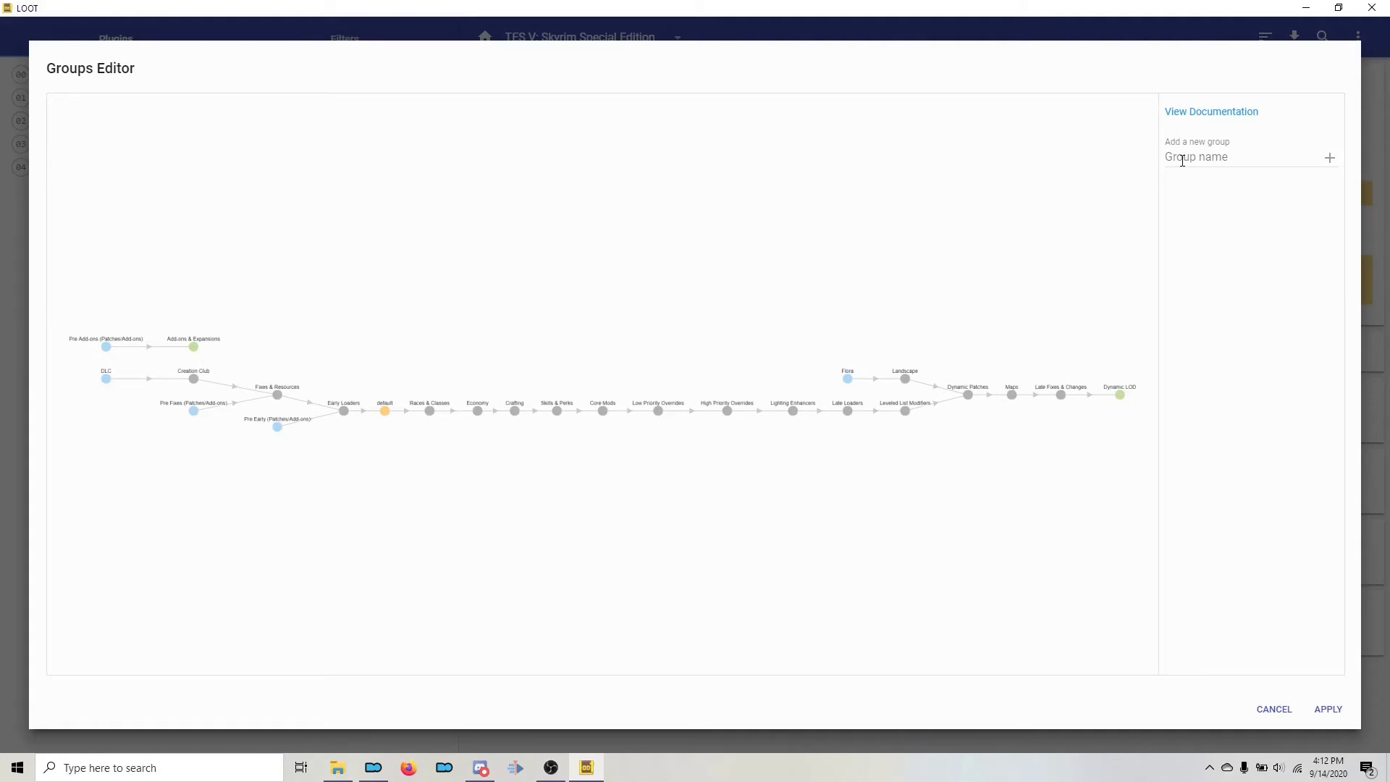
Add a new group named 'Trivial Smelters of Skyrim' in the Groups Editor.
{"action": "left_click", "coordinate": [1241, 157]}
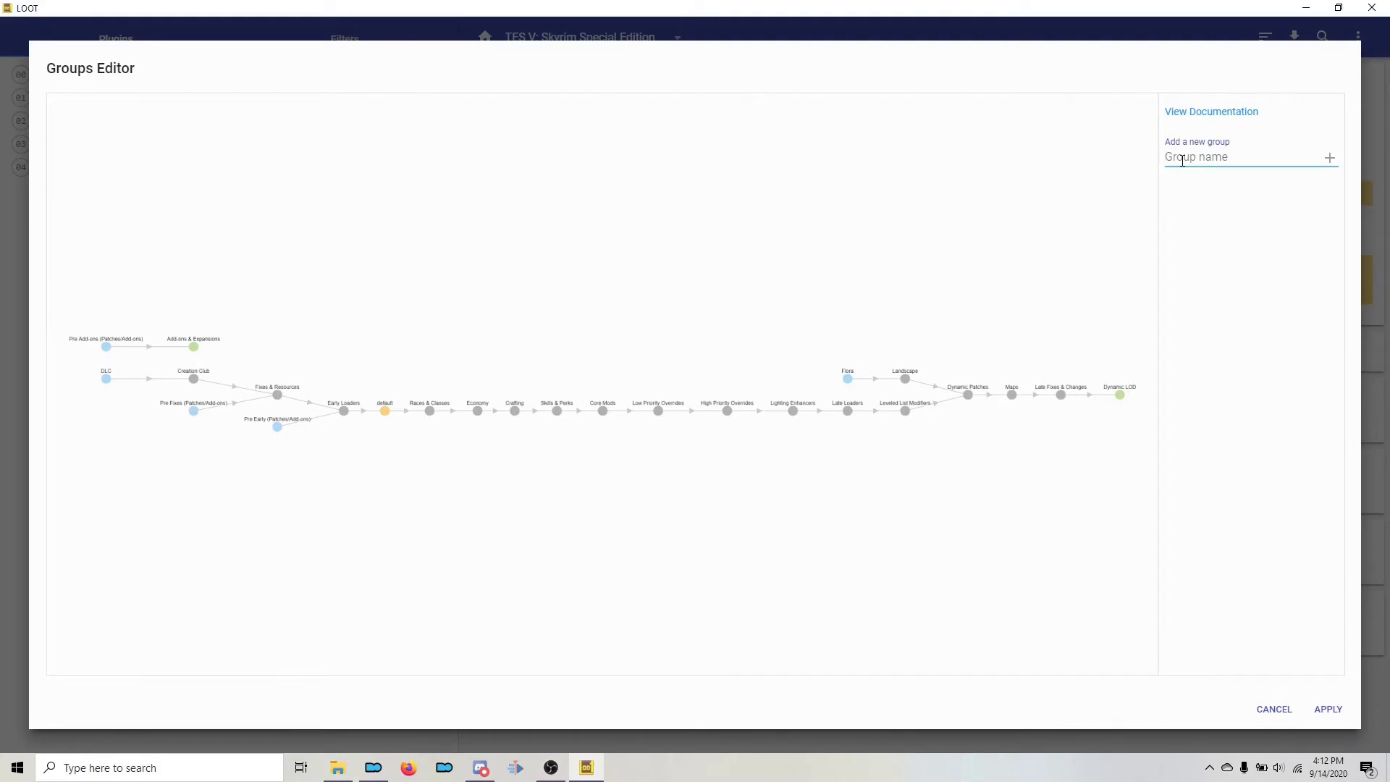
{"action": "type", "text": "Trivial"}
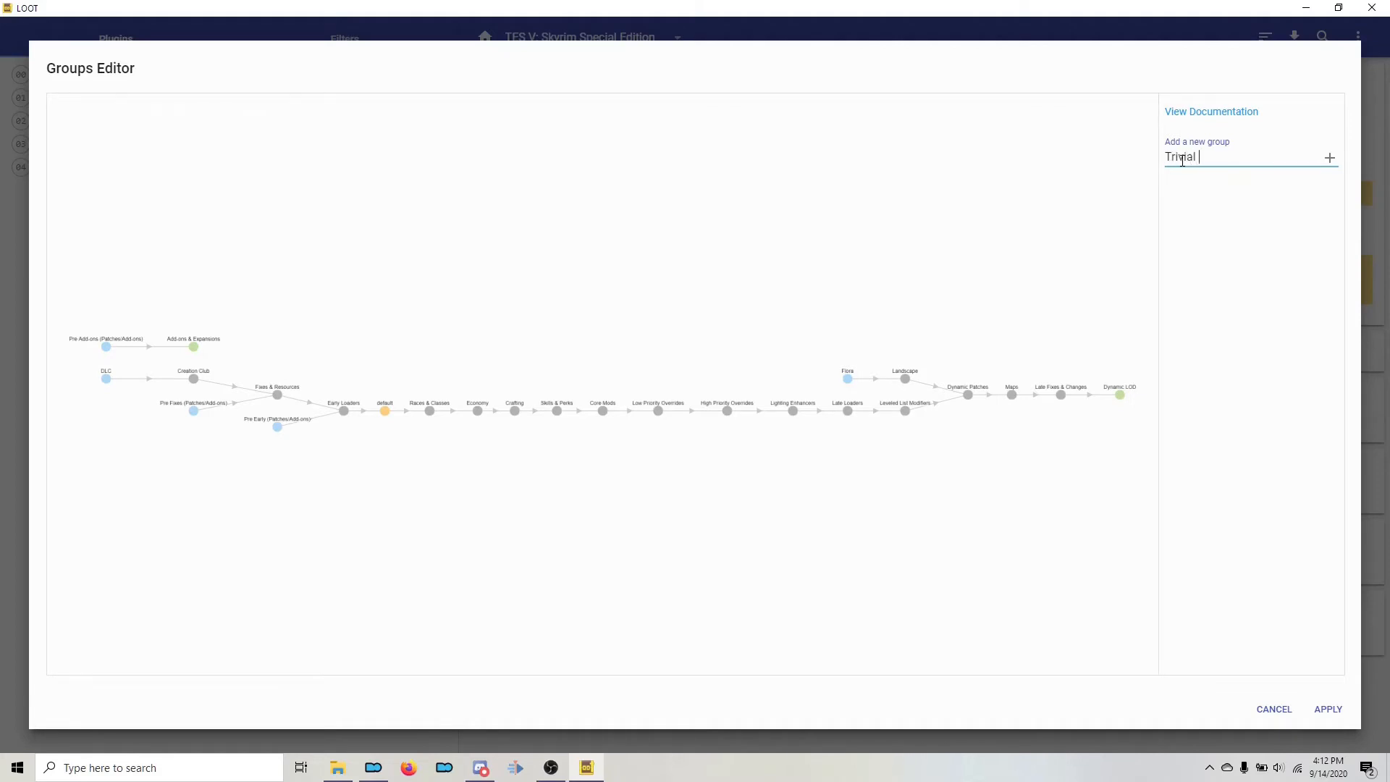
{"action": "type", "text": "Smelters of S"}
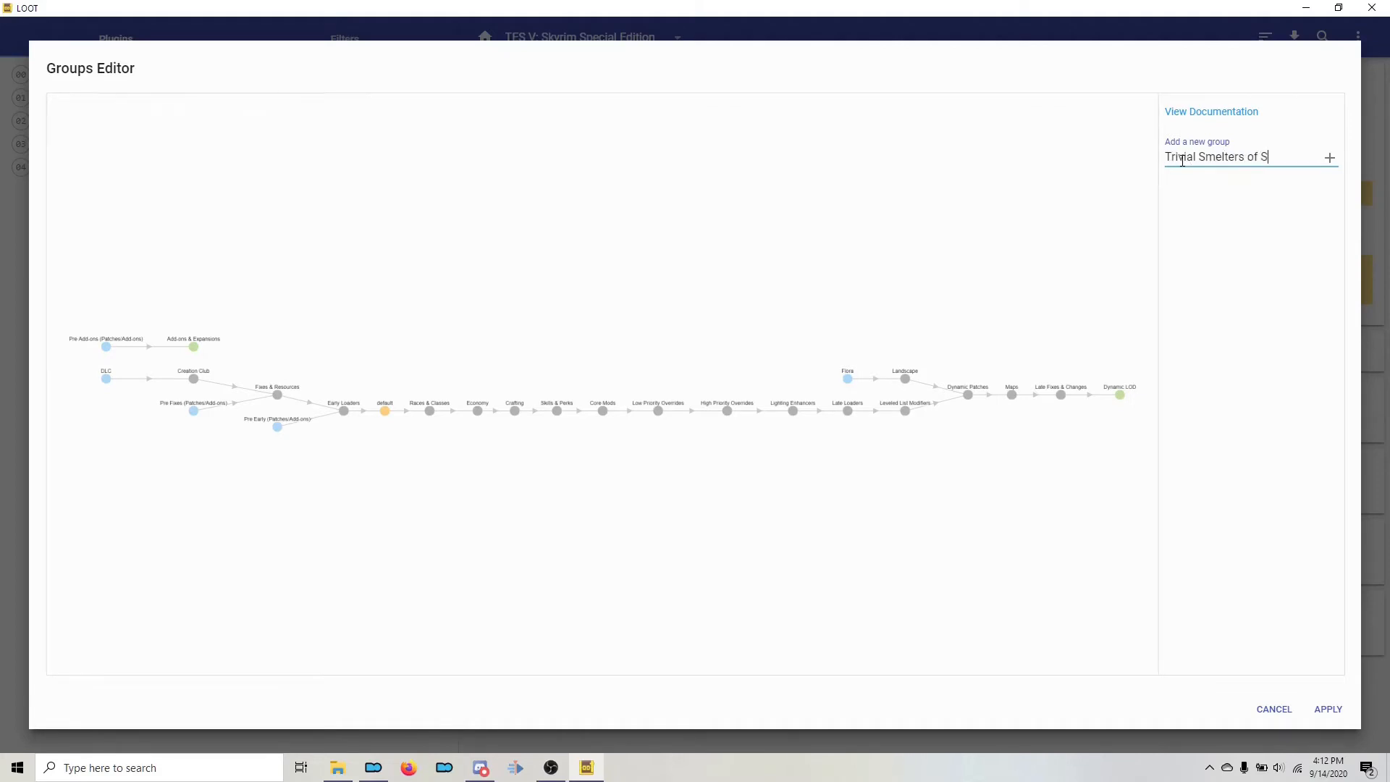
{"action": "type", "text": "kyrim"}
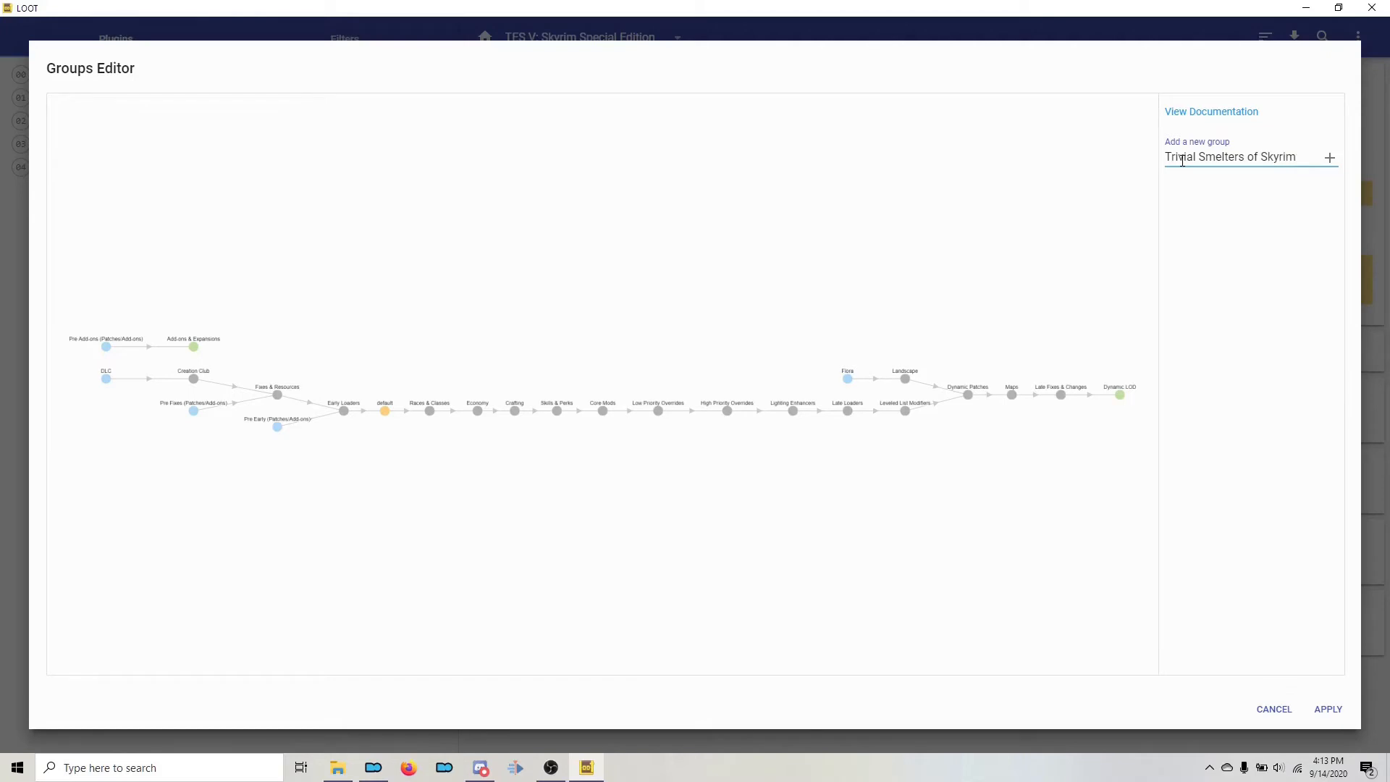
{"action": "left_click", "coordinate": [1329, 157]}
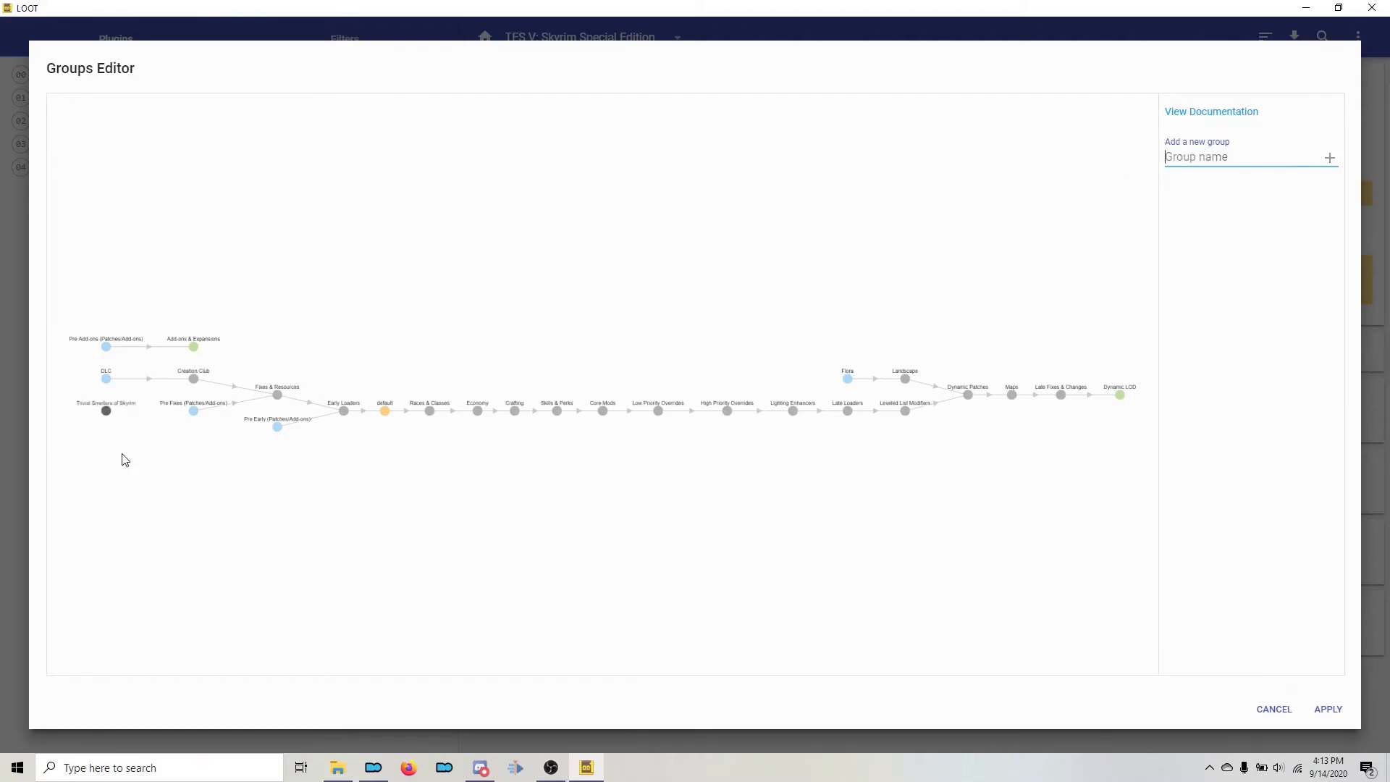
{"action": "mouse_move", "coordinate": [116, 399]}
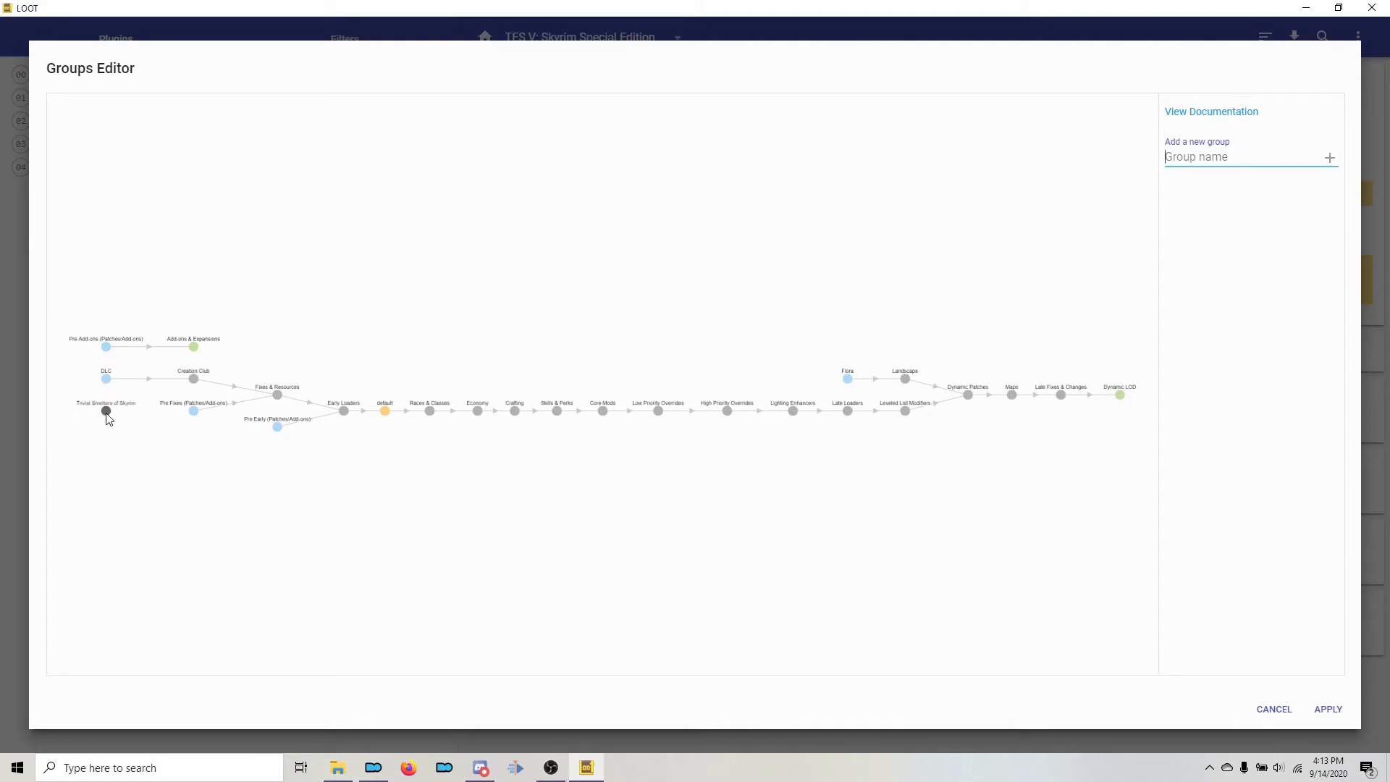
Drag the Trivial Smelters of Skyrim node into the graph beneath Leveled List Modifiers.
{"action": "left_click_drag", "start_coordinate": [106, 414], "coordinate": [301, 468]}
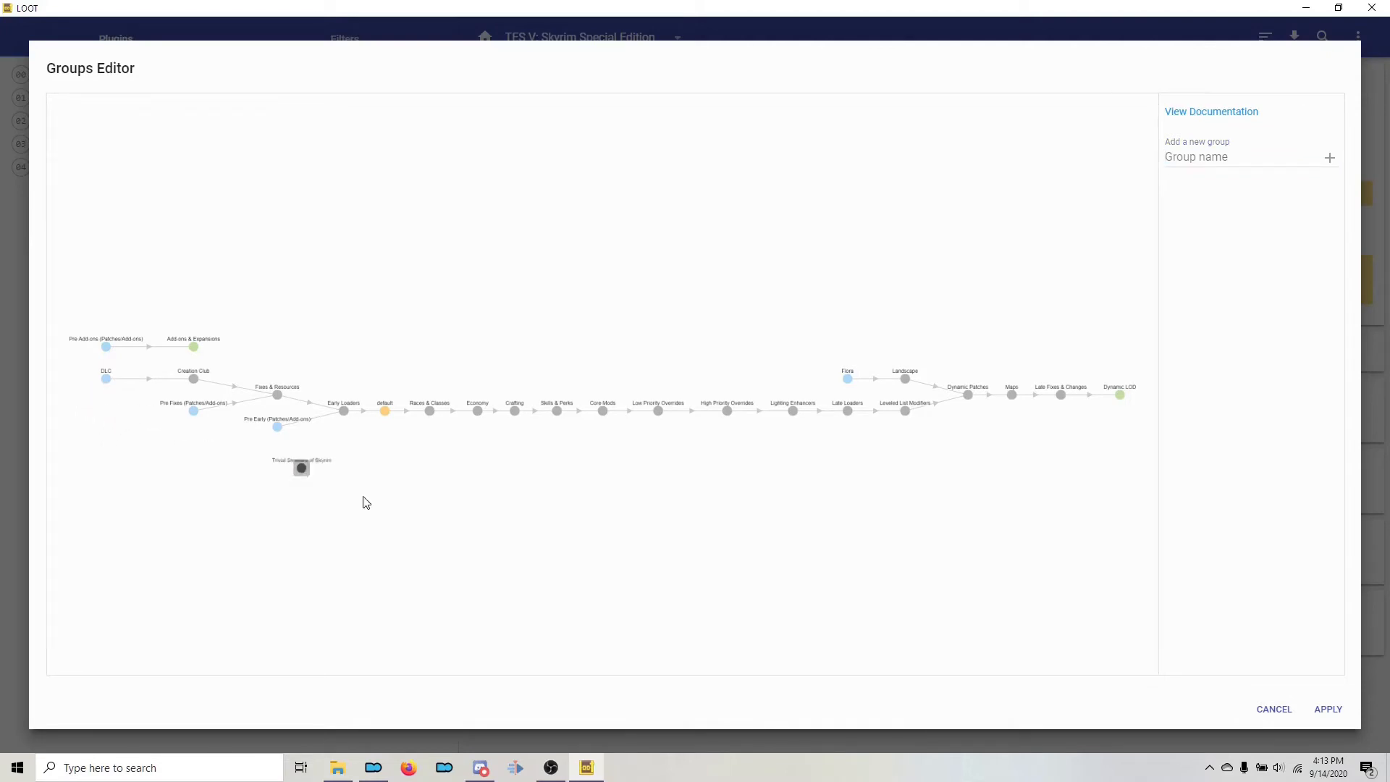
{"action": "left_click_drag", "start_coordinate": [300, 468], "coordinate": [952, 441]}
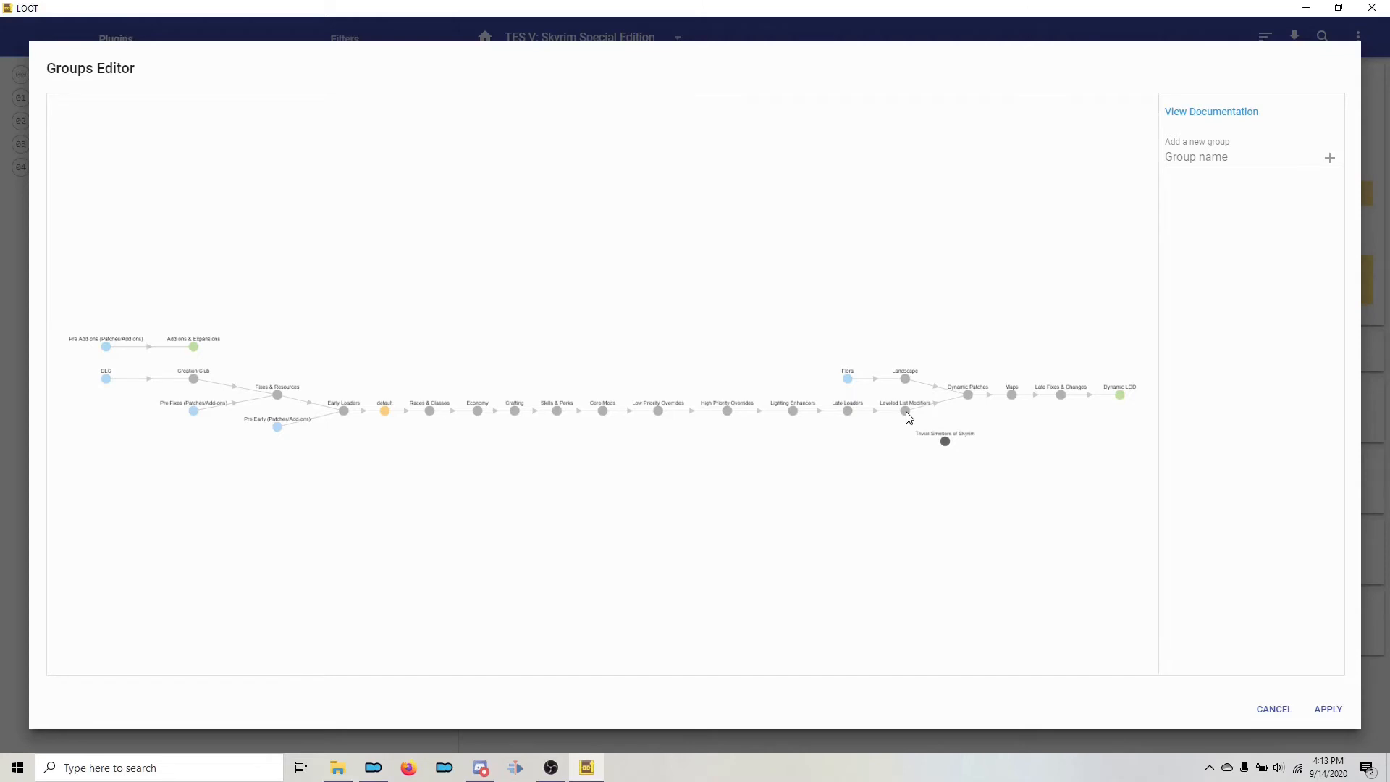
{"action": "mouse_move", "coordinate": [848, 415]}
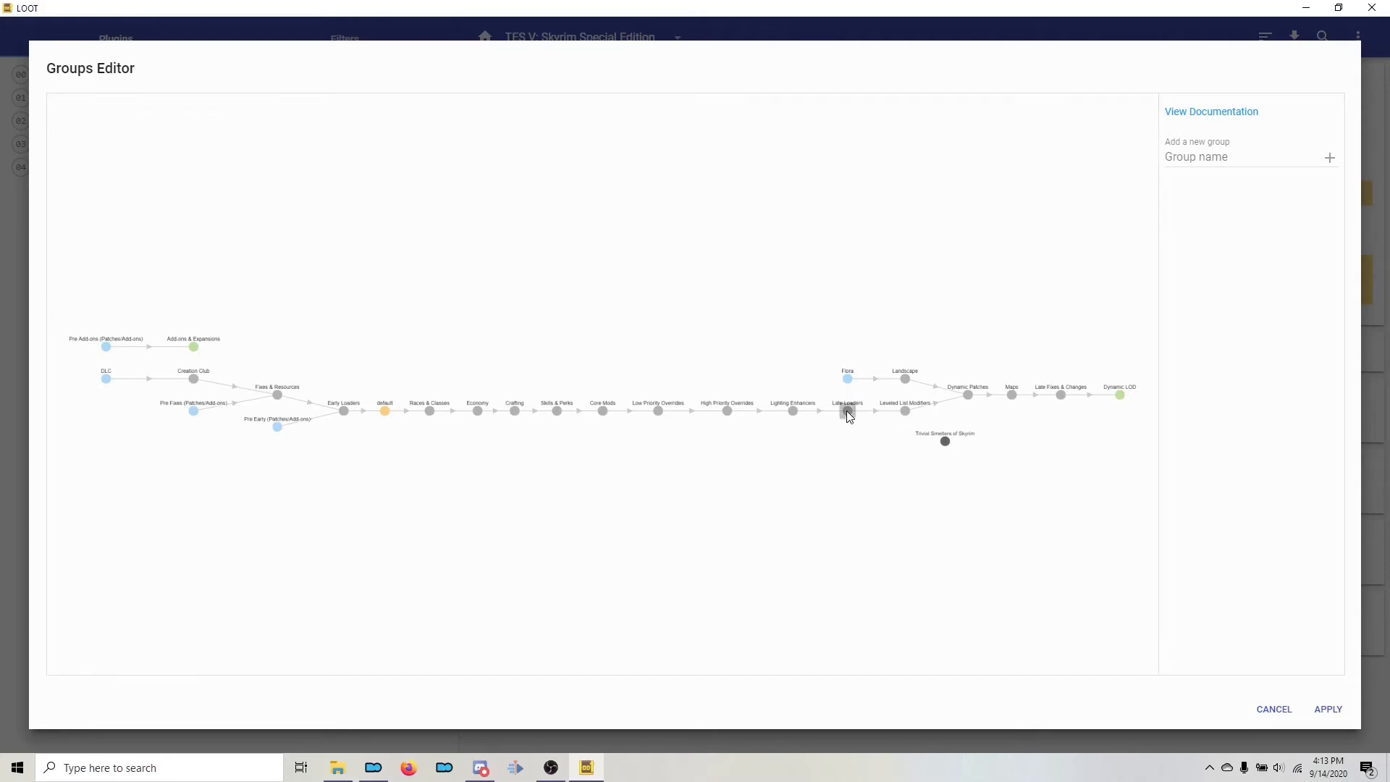
Check that Late Loaders has no plugins and link Trivial Smelters of Skyrim after it.
{"action": "left_click", "coordinate": [846, 410]}
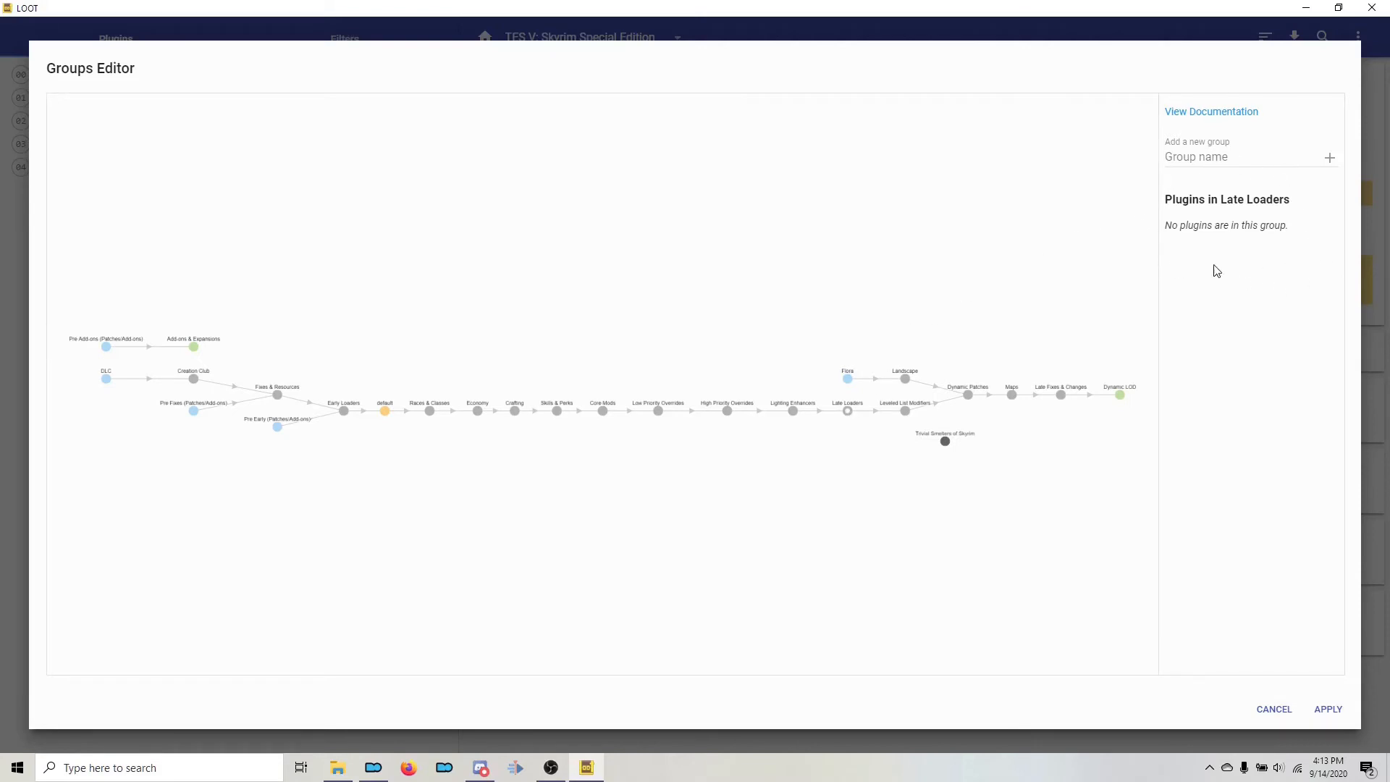
{"action": "mouse_move", "coordinate": [861, 406]}
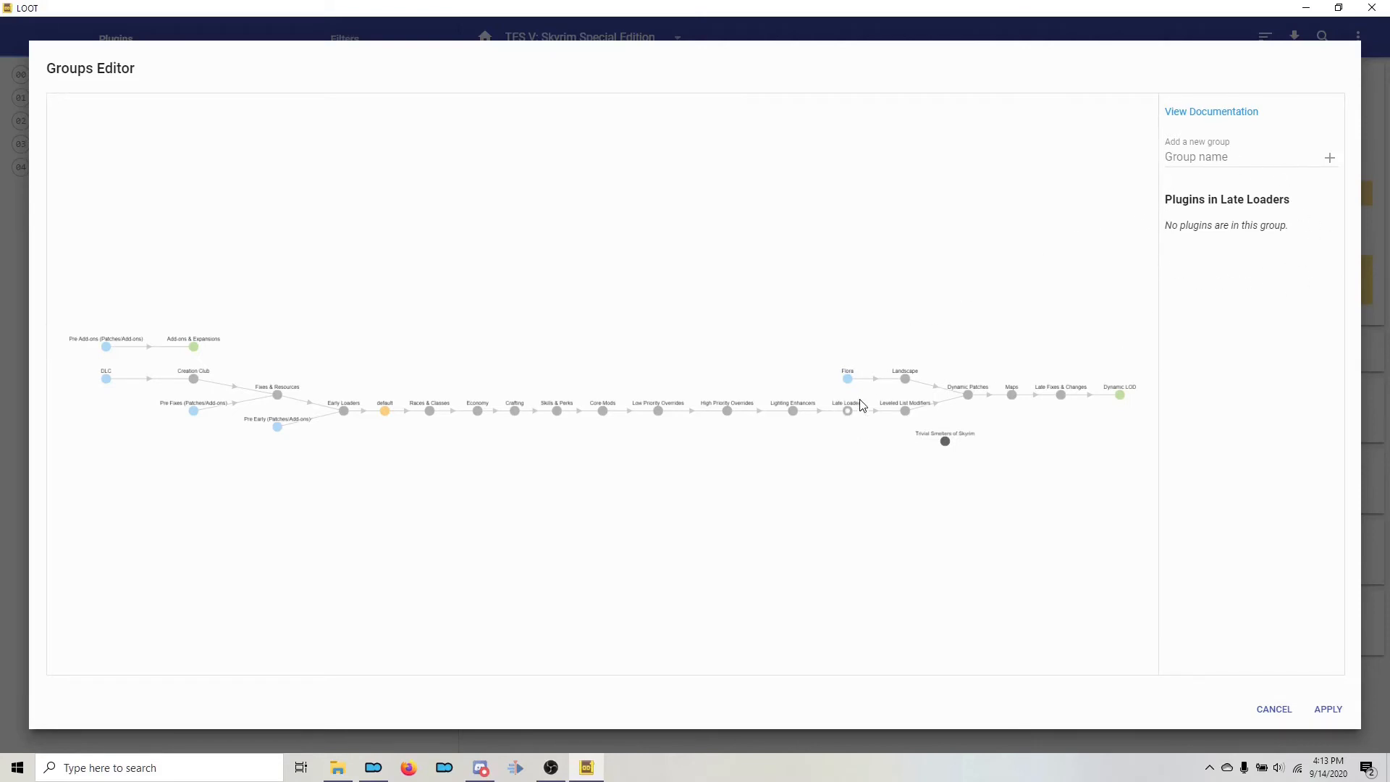
{"action": "mouse_move", "coordinate": [849, 415]}
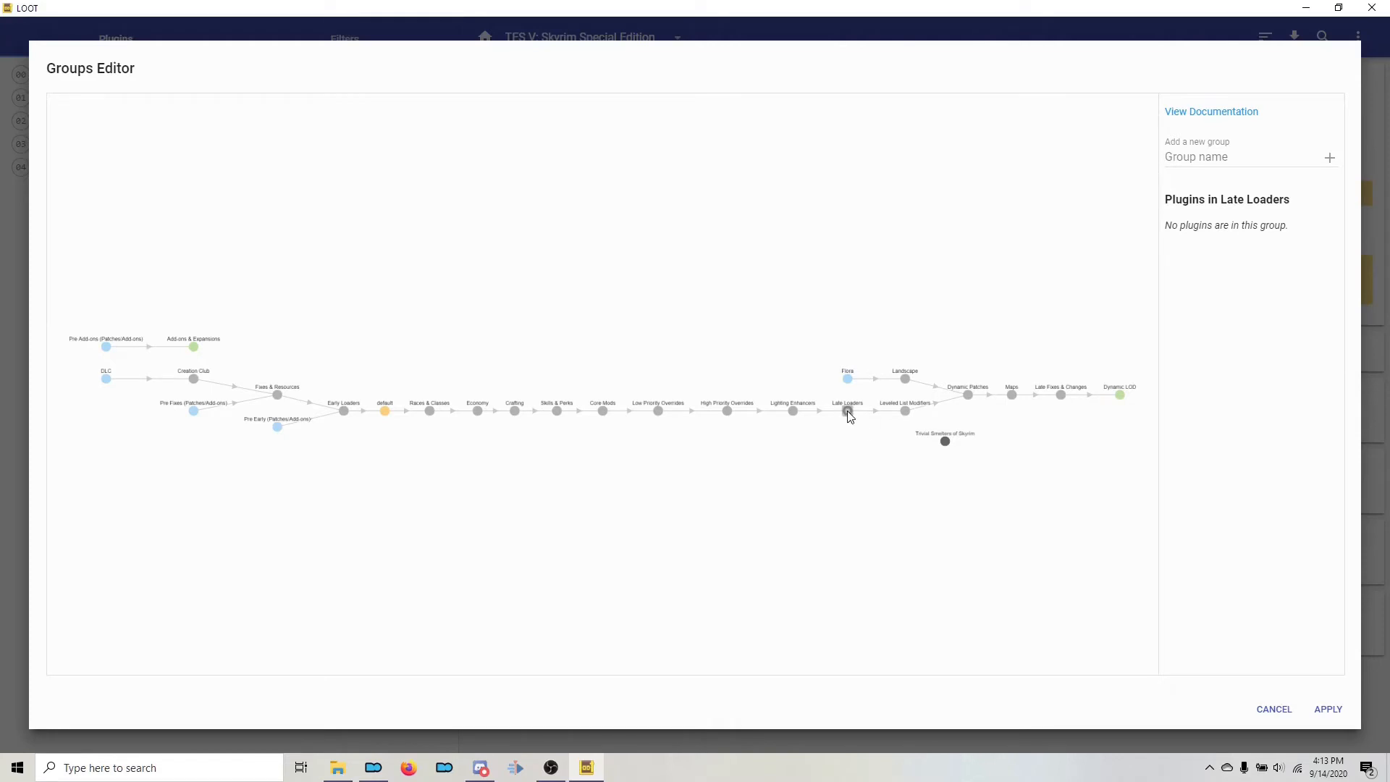
{"action": "mouse_move", "coordinate": [847, 414]}
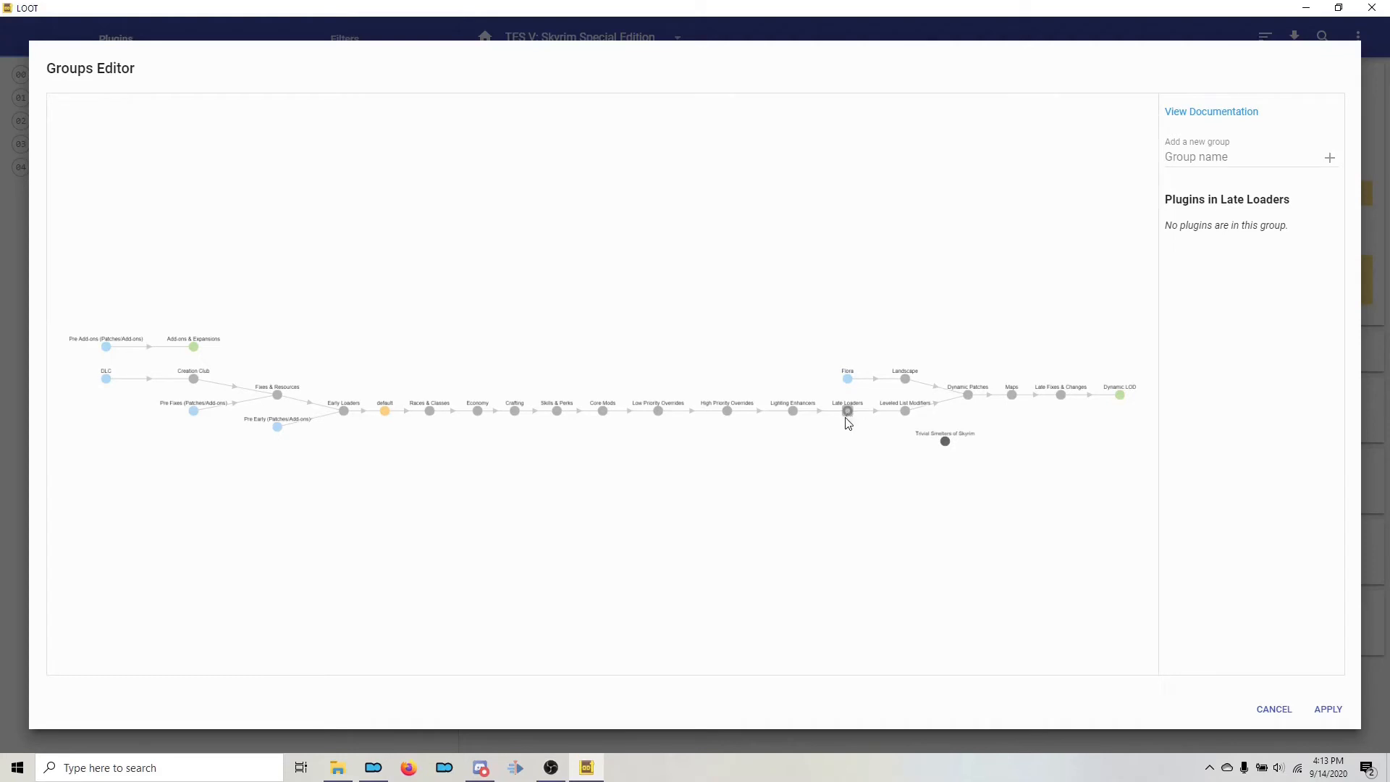
{"action": "left_click_drag", "start_coordinate": [846, 411], "coordinate": [902, 545]}
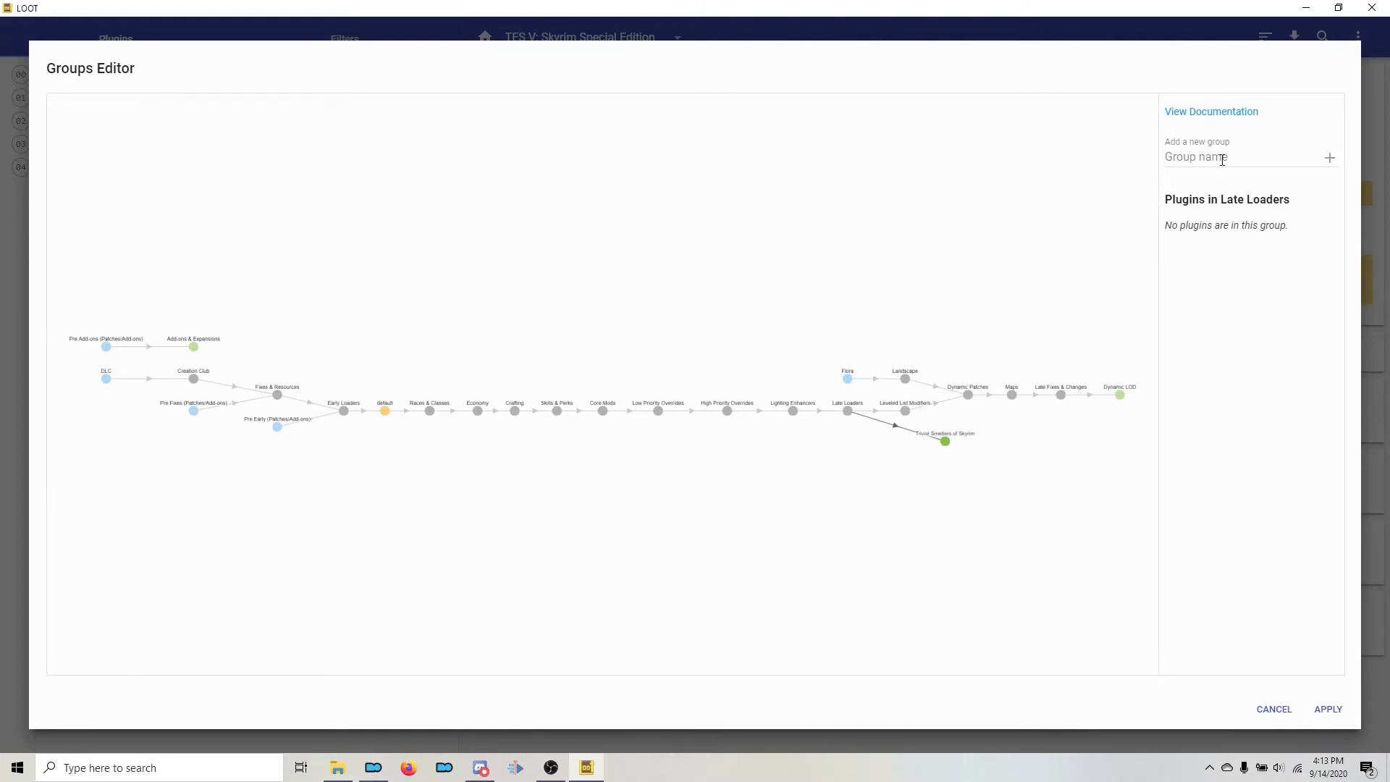
{"action": "left_click", "coordinate": [1241, 157]}
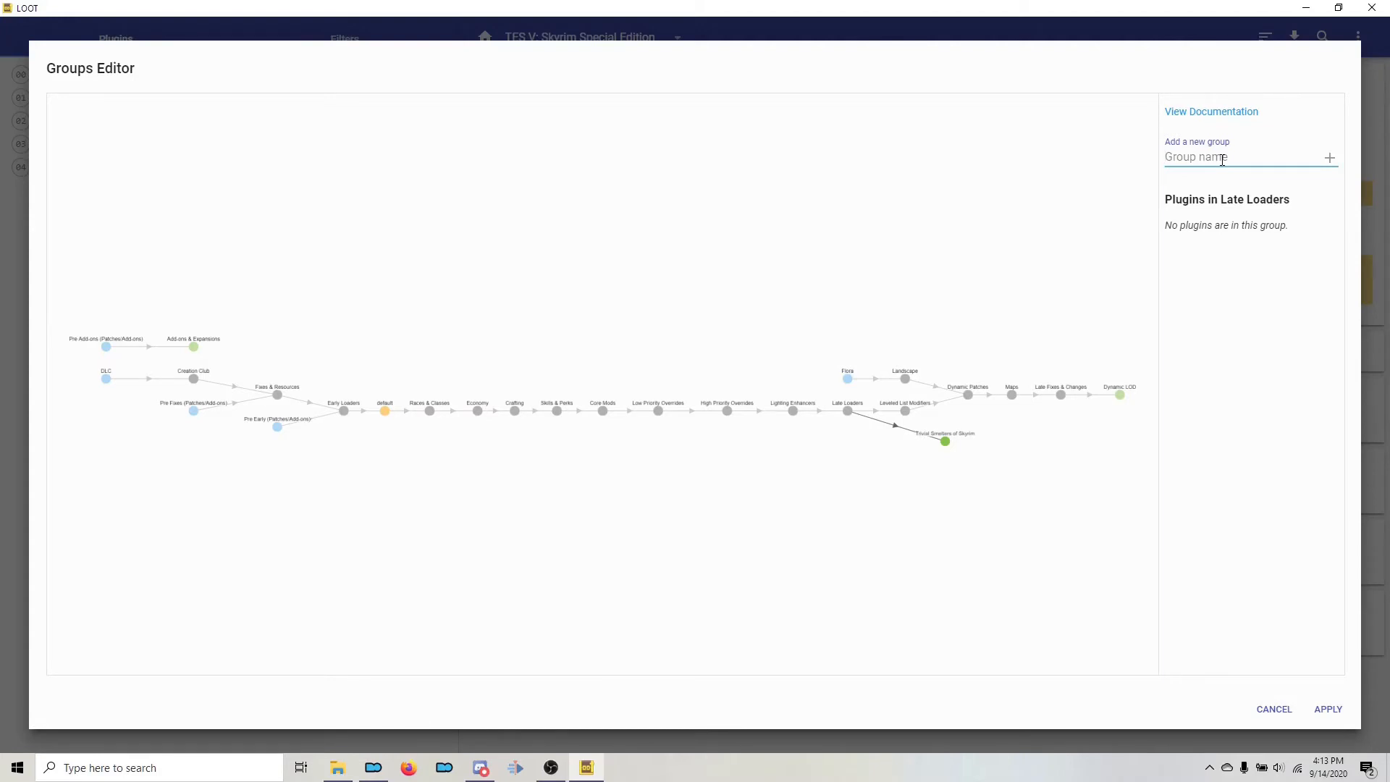
Add the MLU Patches, Merge Patches, iWant Patches and NPC Retextures groups.
{"action": "type", "text": "MLU"}
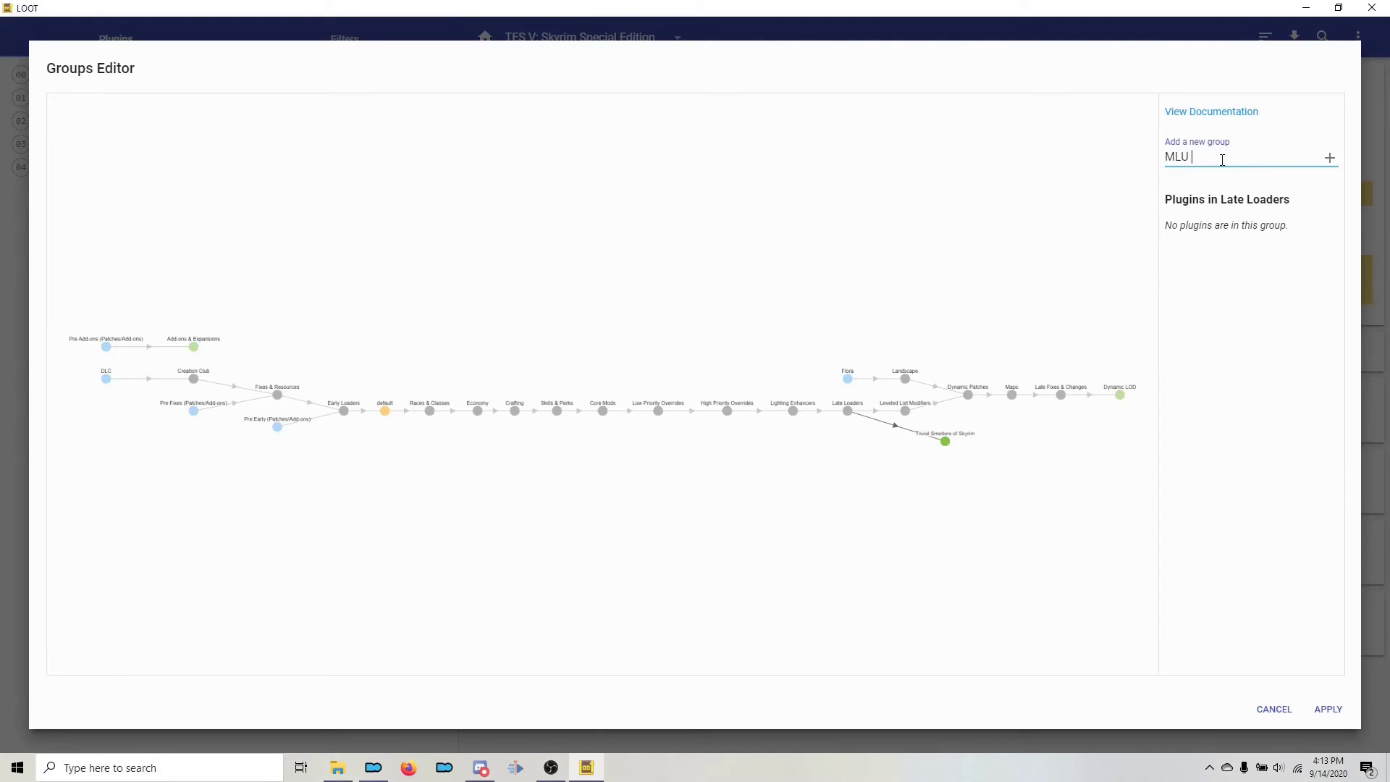
{"action": "left_click", "coordinate": [1327, 158]}
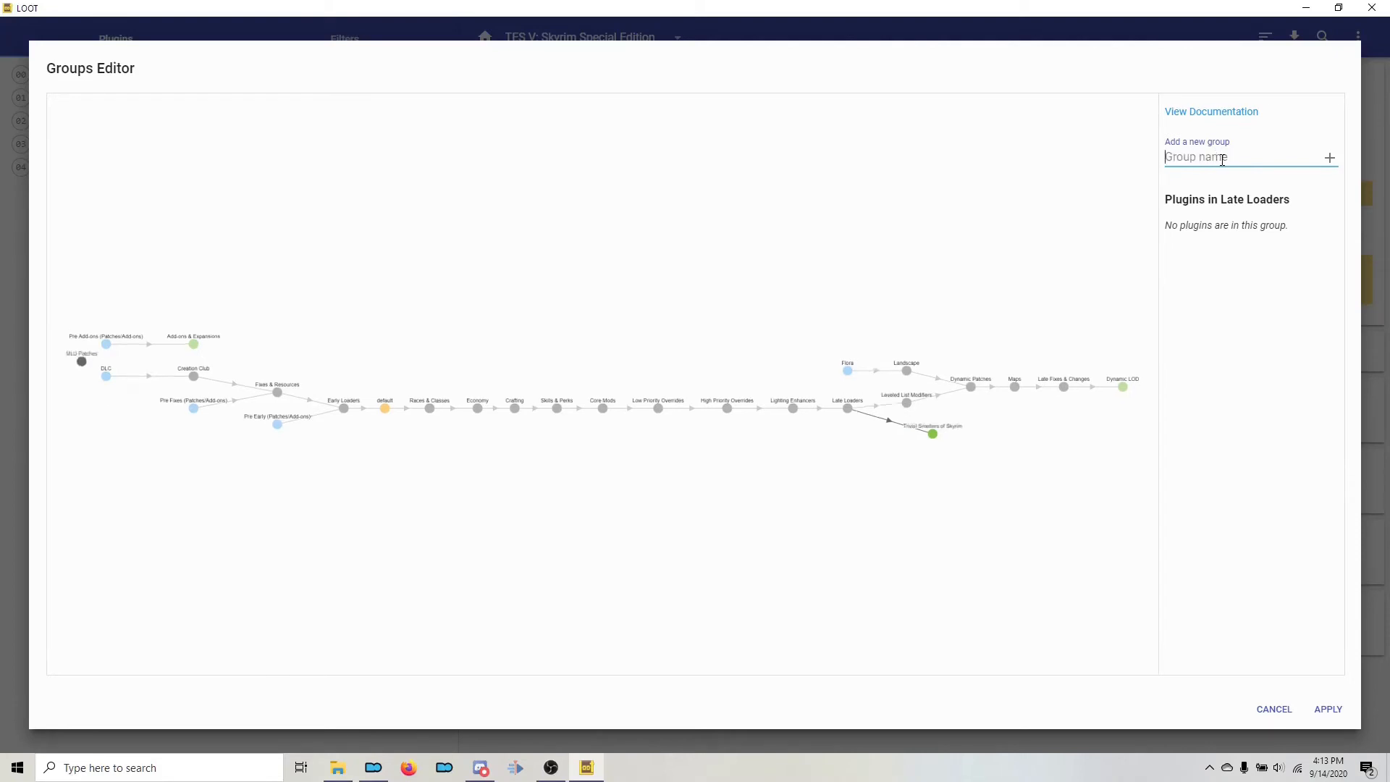
{"action": "type", "text": "Merg"}
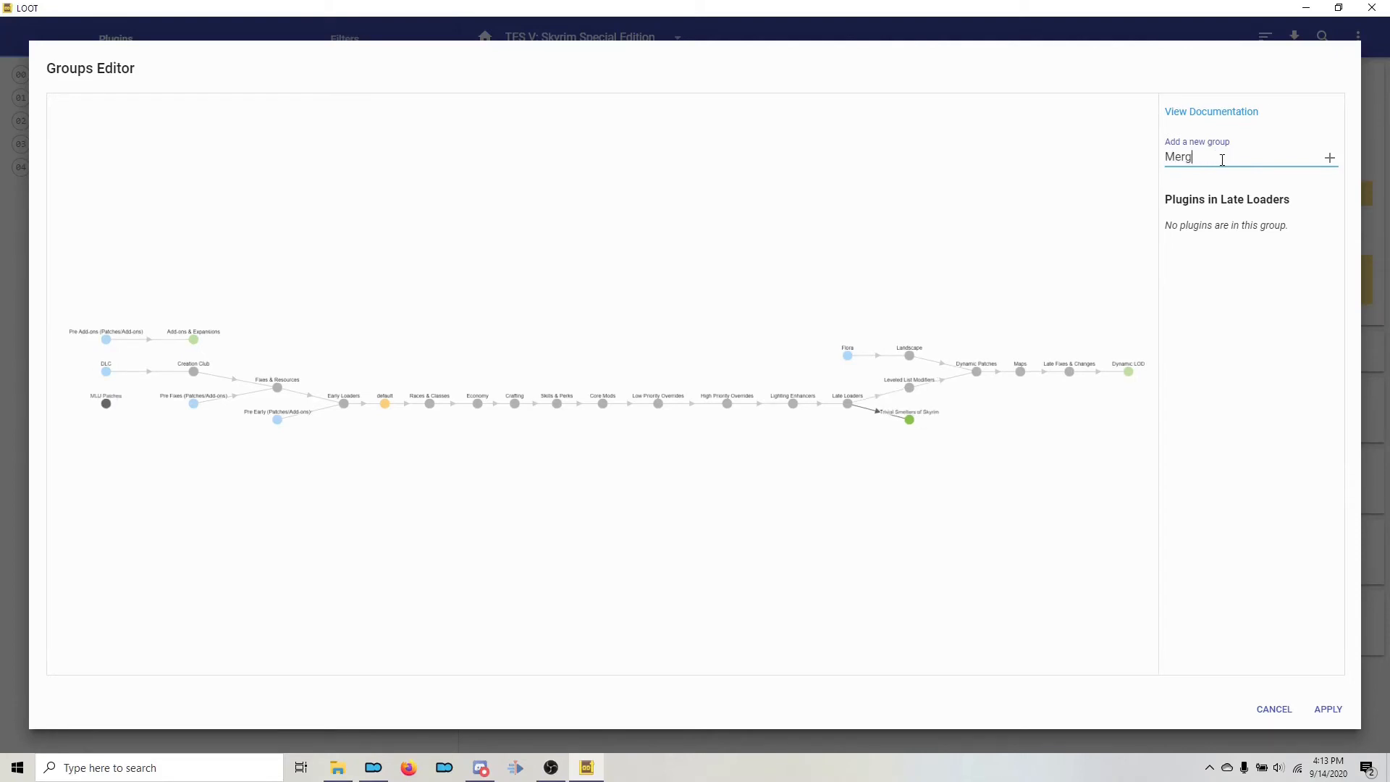
{"action": "left_click", "coordinate": [1329, 158]}
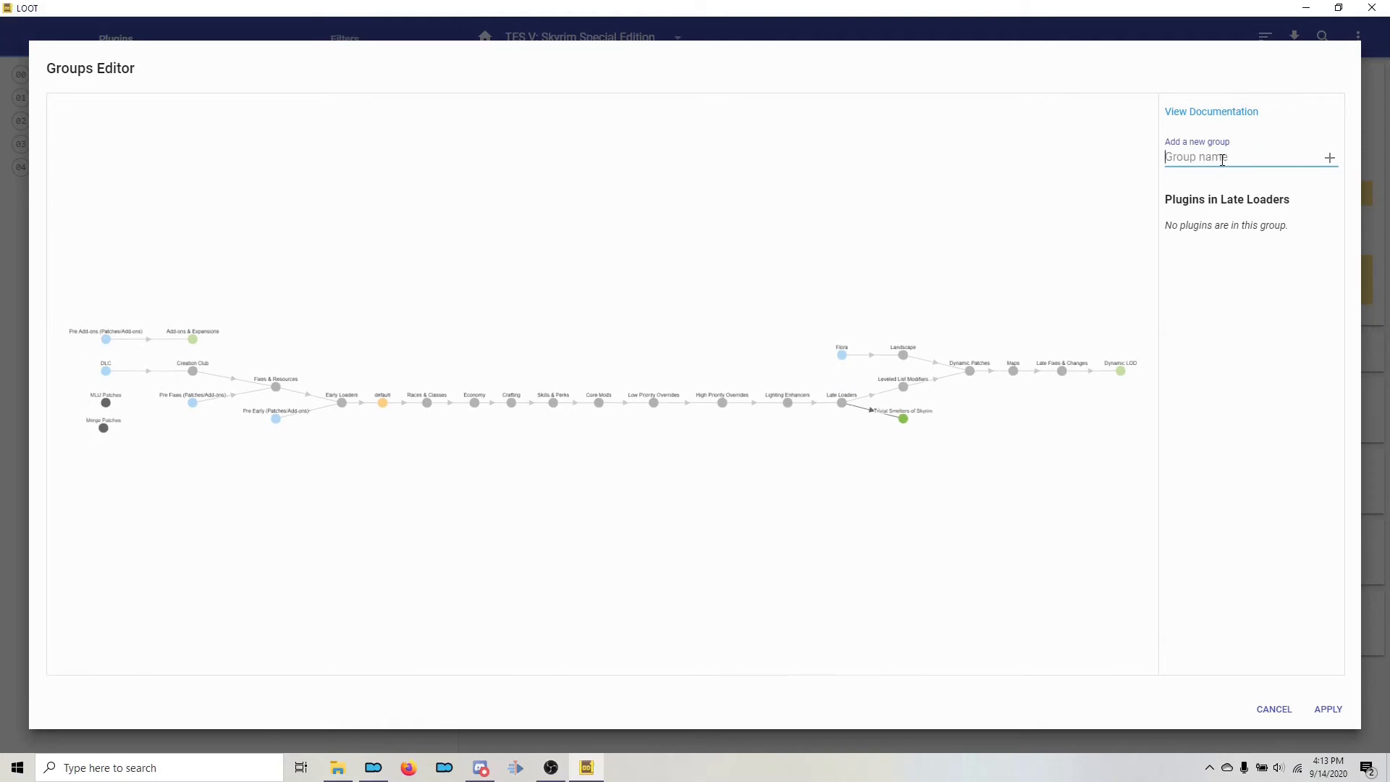
{"action": "type", "text": "iWan"}
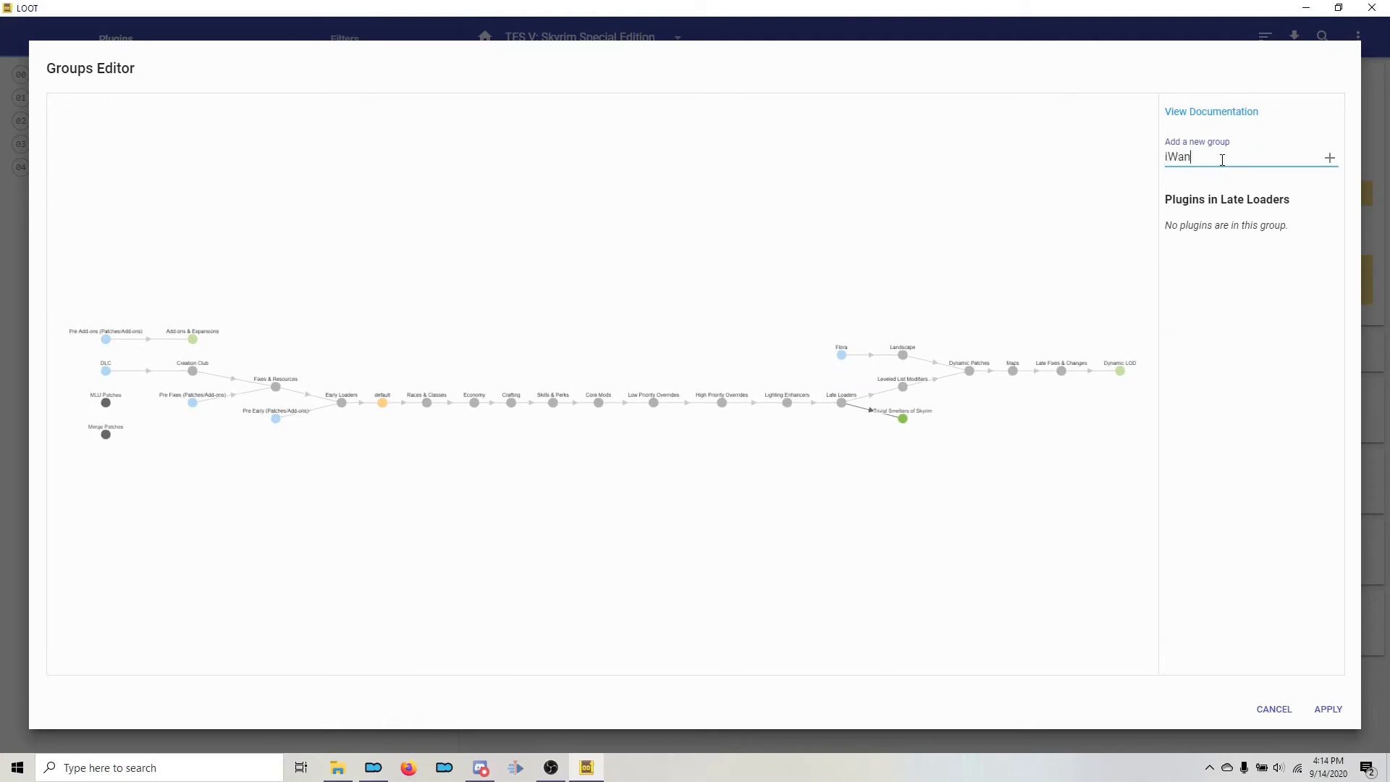
{"action": "left_click", "coordinate": [1329, 158]}
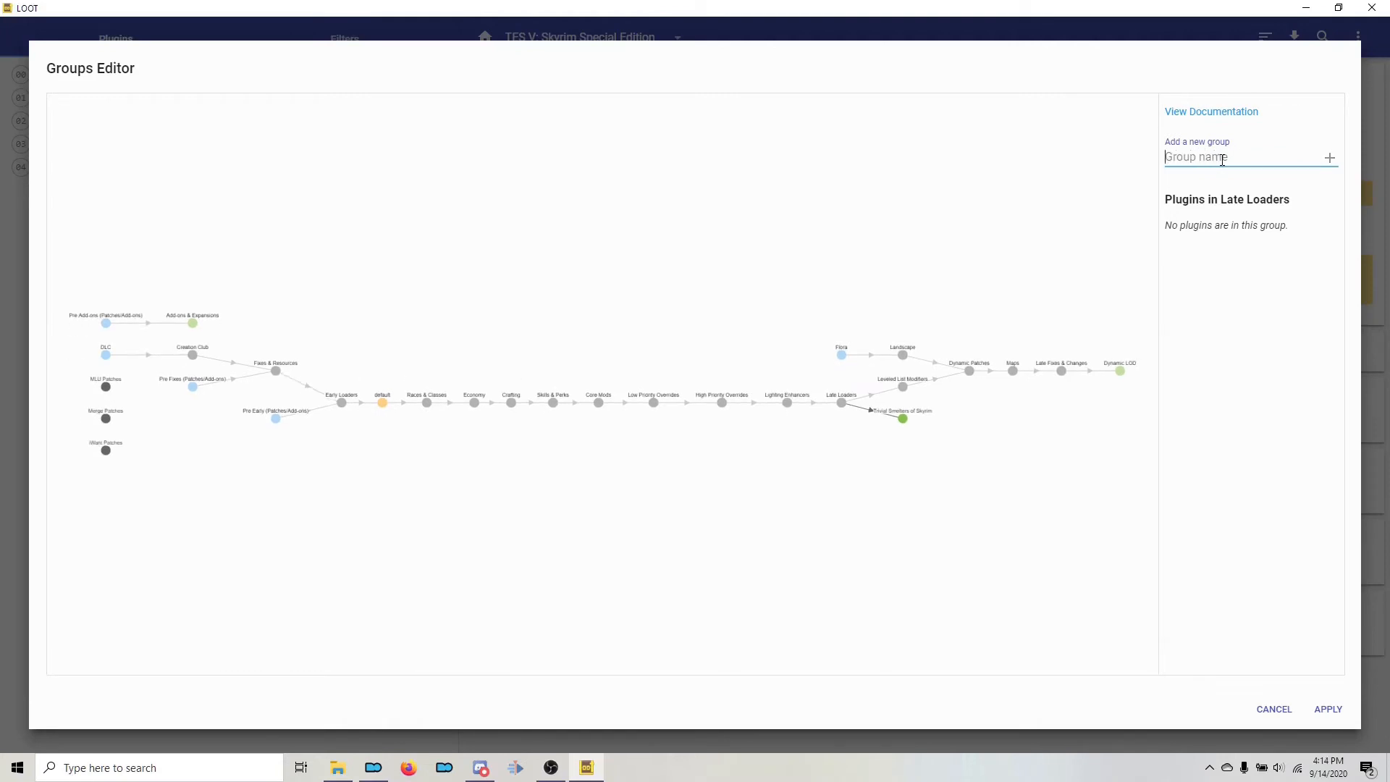
{"action": "type", "text": "NPC Rexter"}
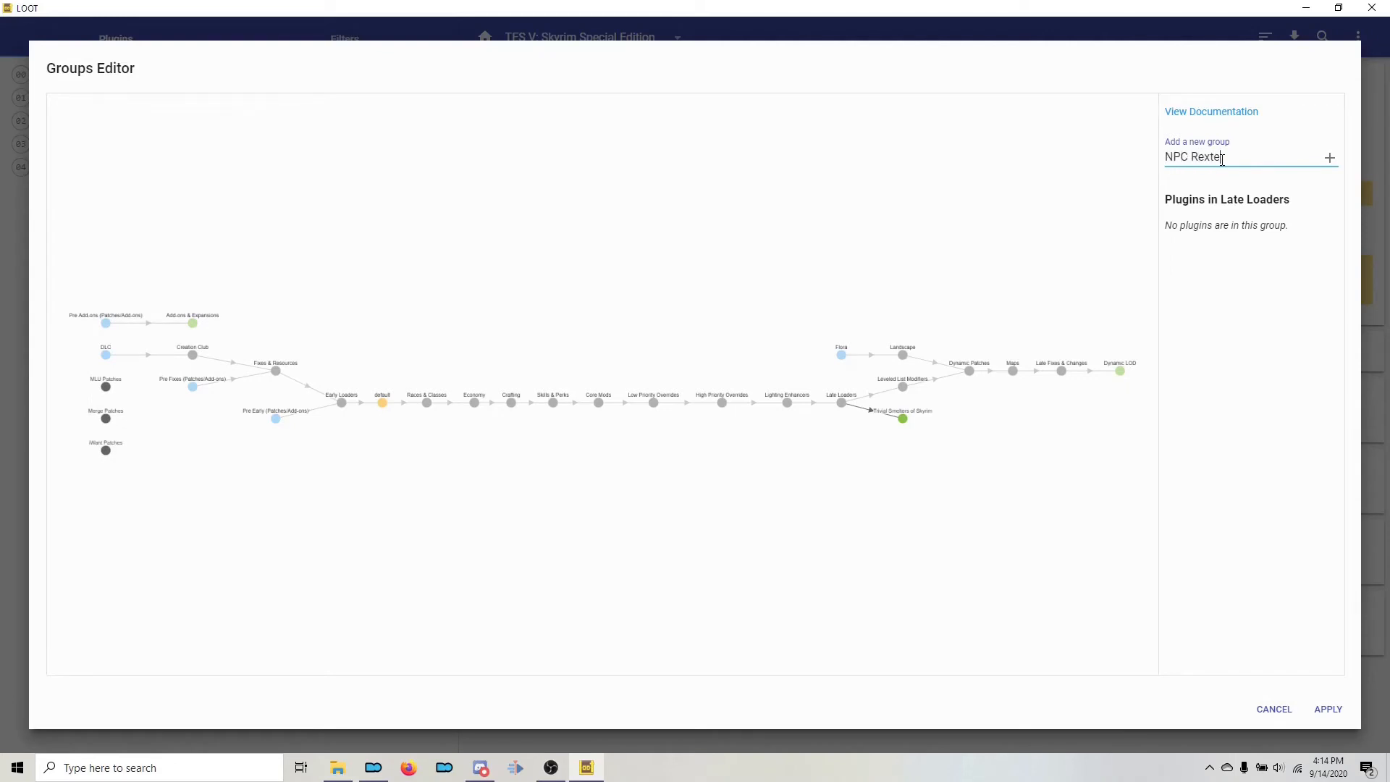
{"action": "left_click", "coordinate": [1329, 158]}
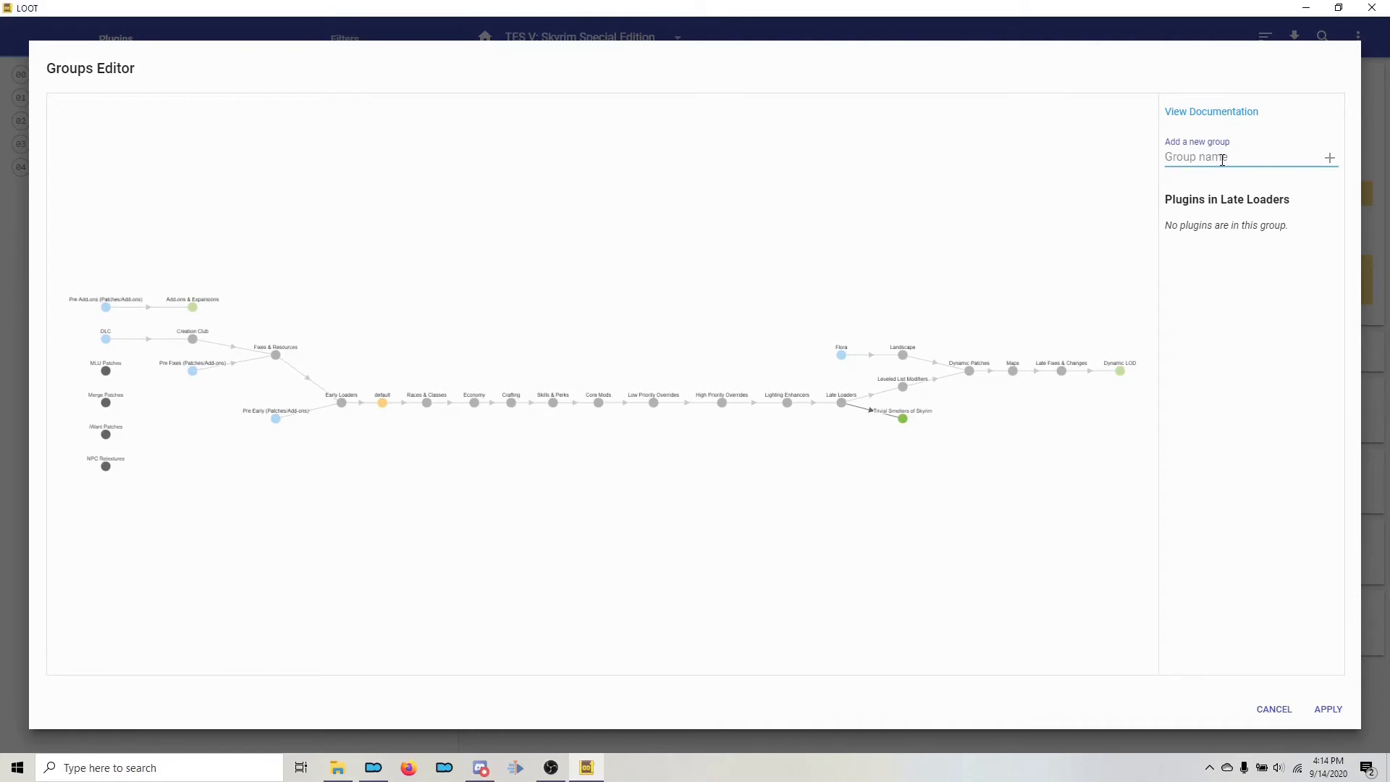
Add the Consistency Patches, Conflict Resolution and Arthmoor's Villages groups.
{"action": "type", "text": "Consistency"}
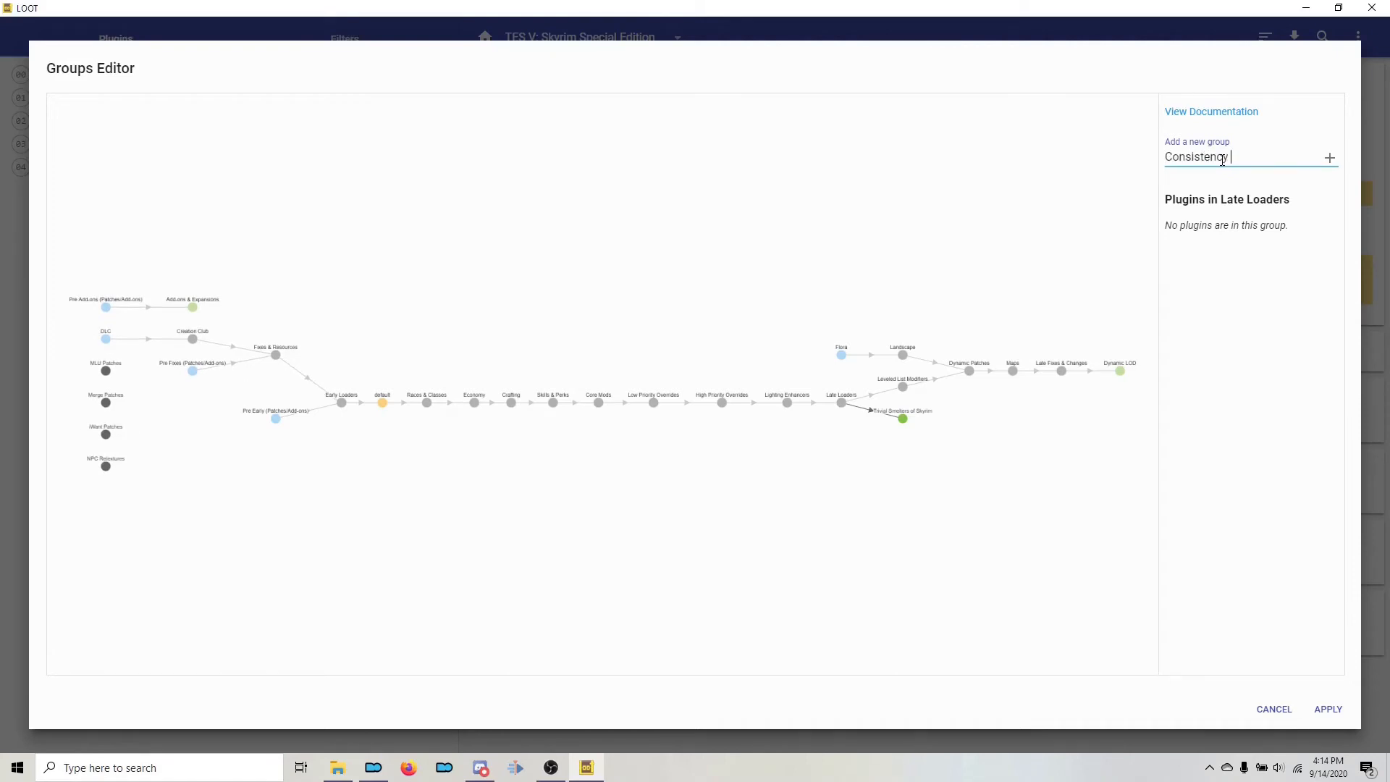
{"action": "left_click", "coordinate": [1329, 157]}
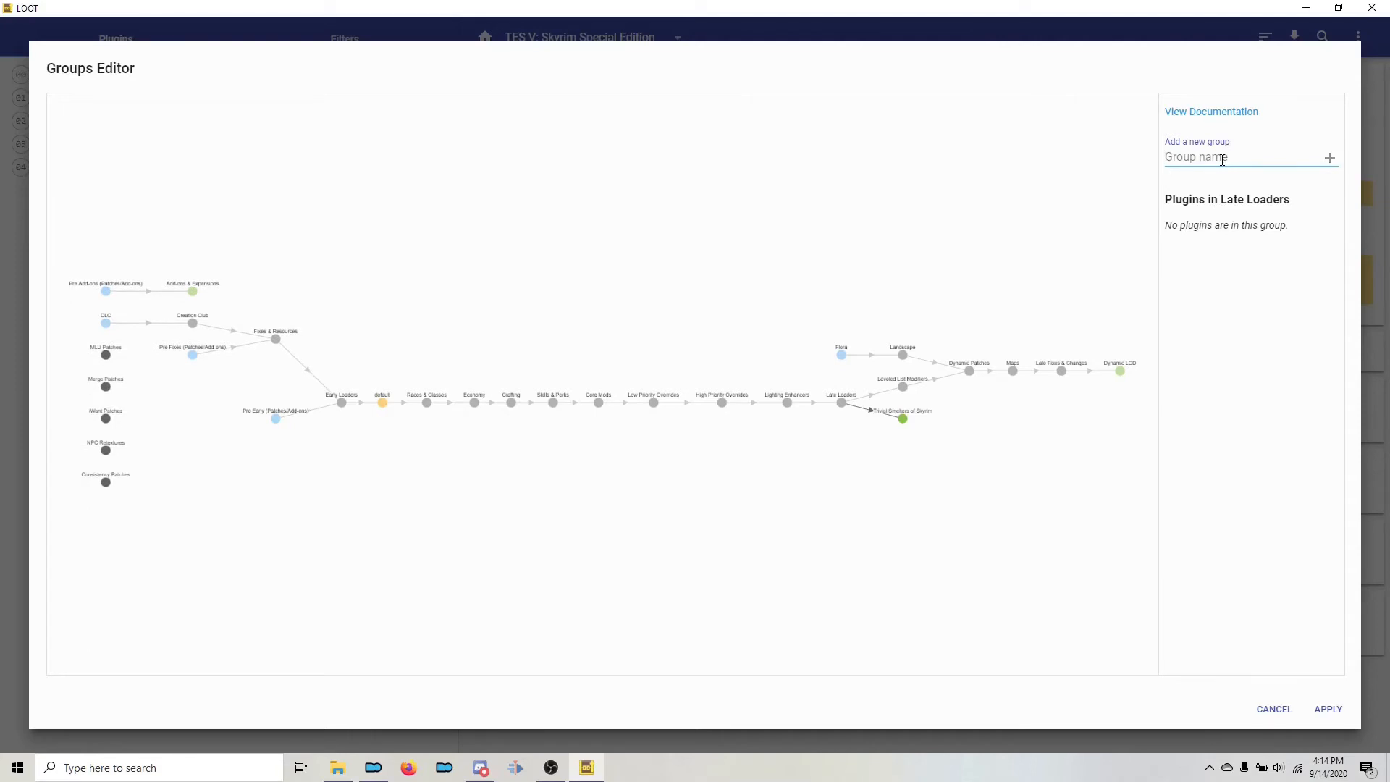
{"action": "type", "text": "Conflict Resolution"}
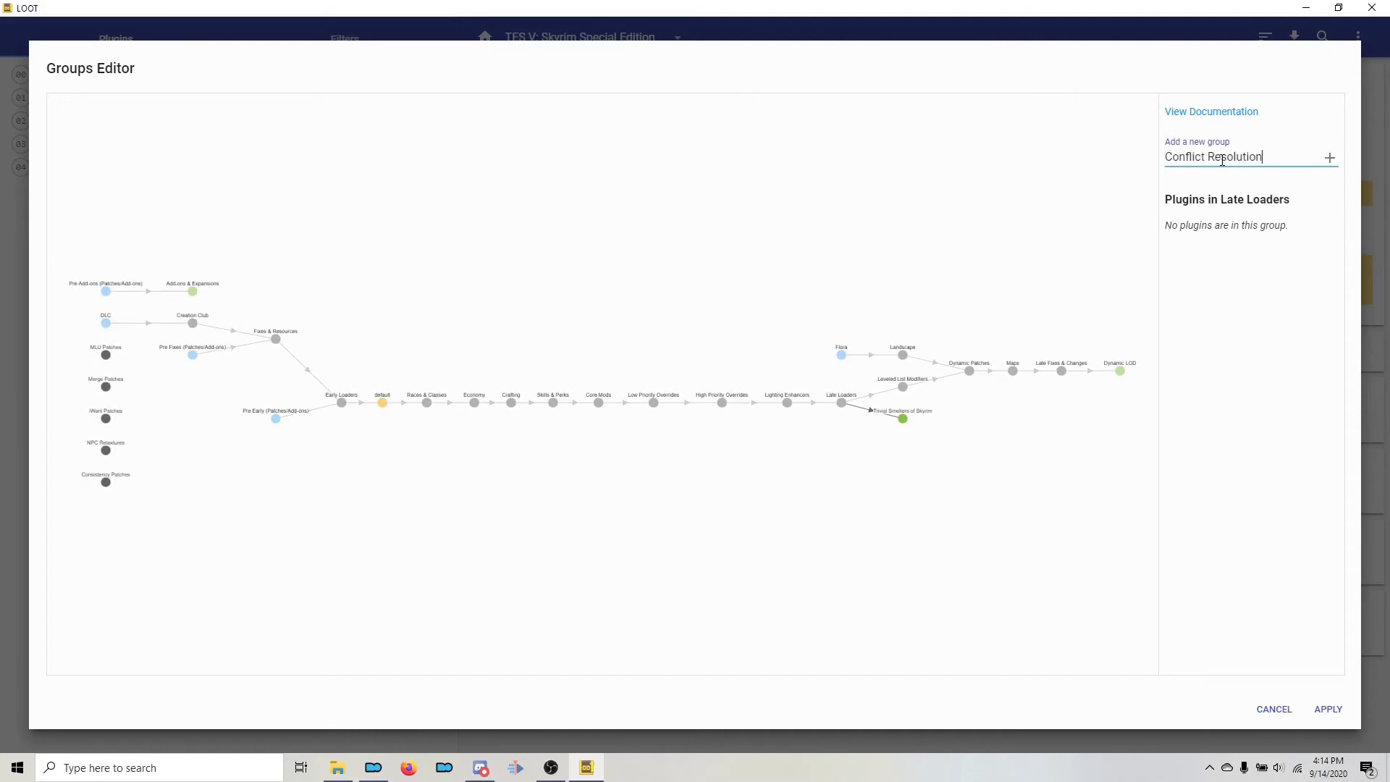
{"action": "left_click", "coordinate": [1329, 157]}
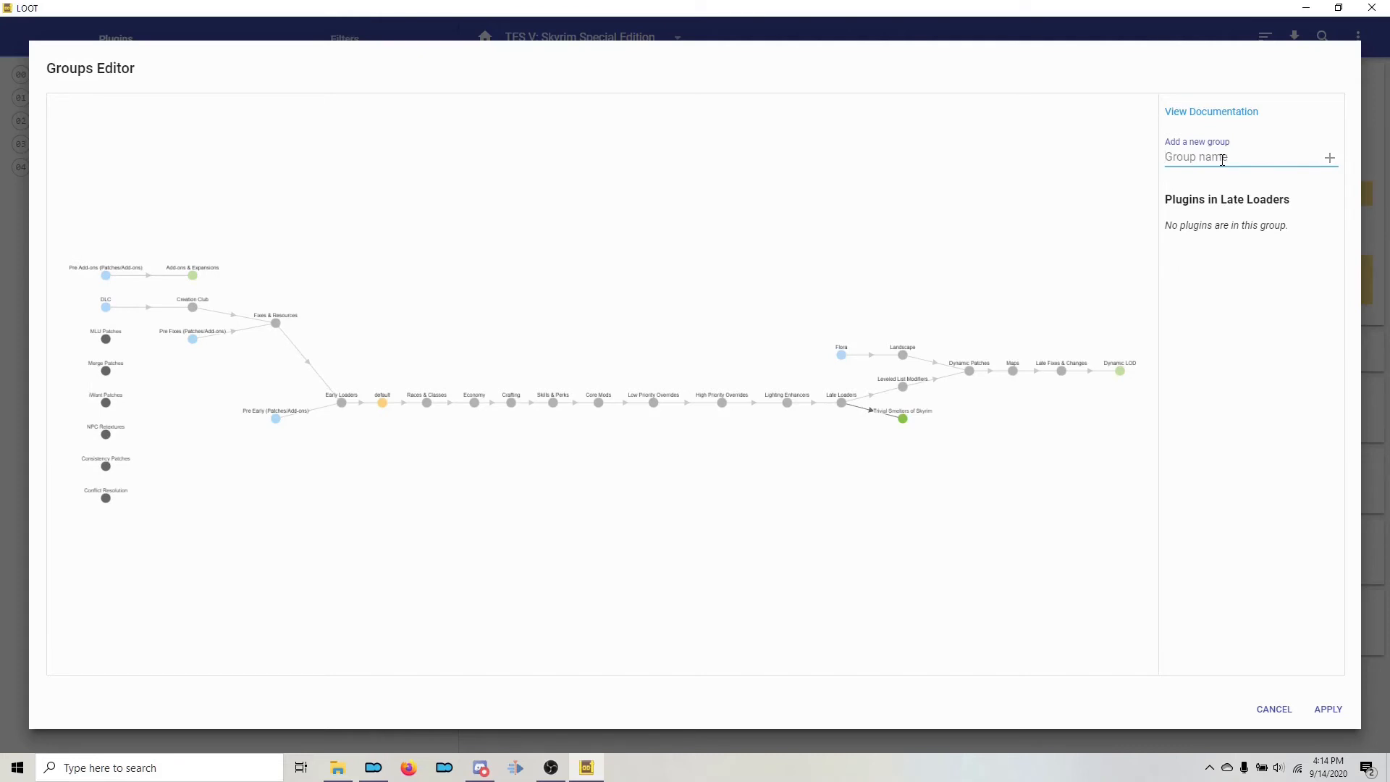
{"action": "type", "text": "Art"}
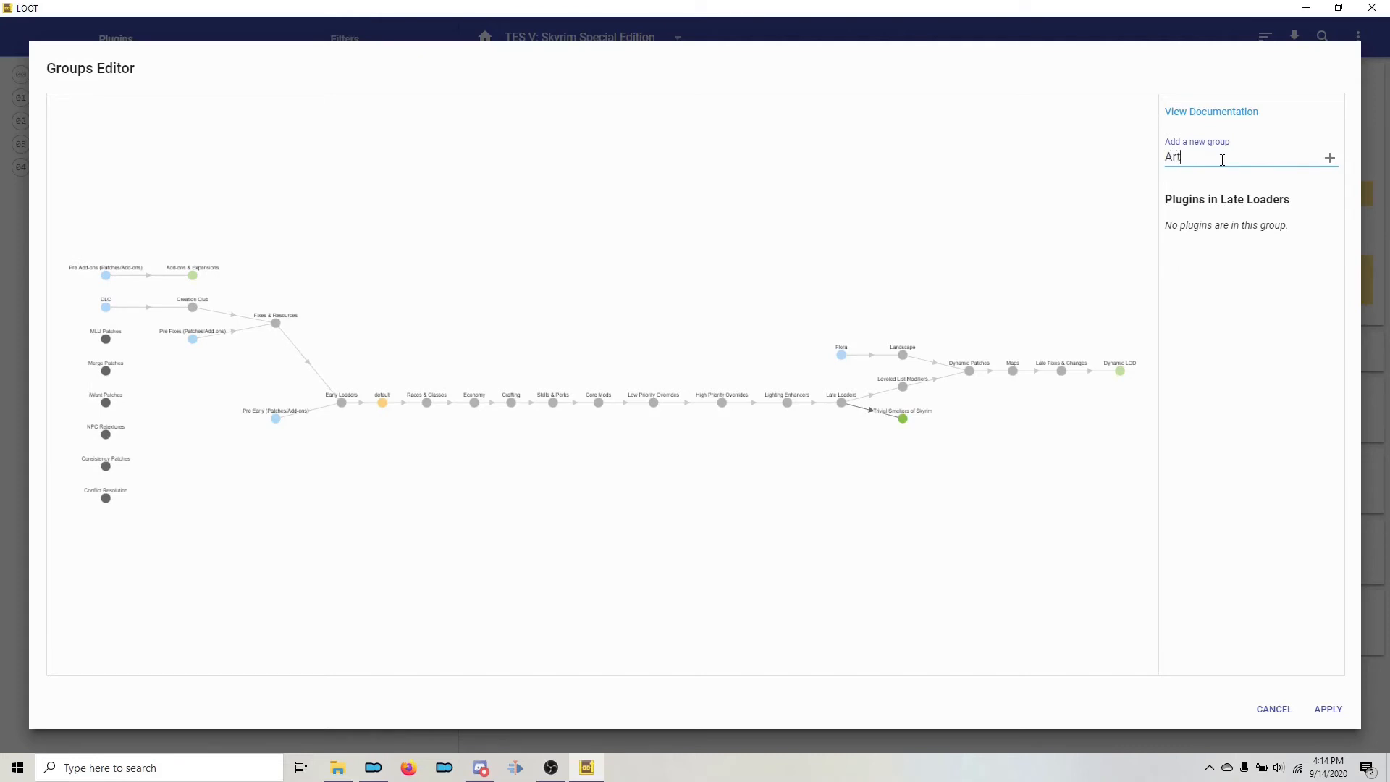
{"action": "type", "text": "hmoi"}
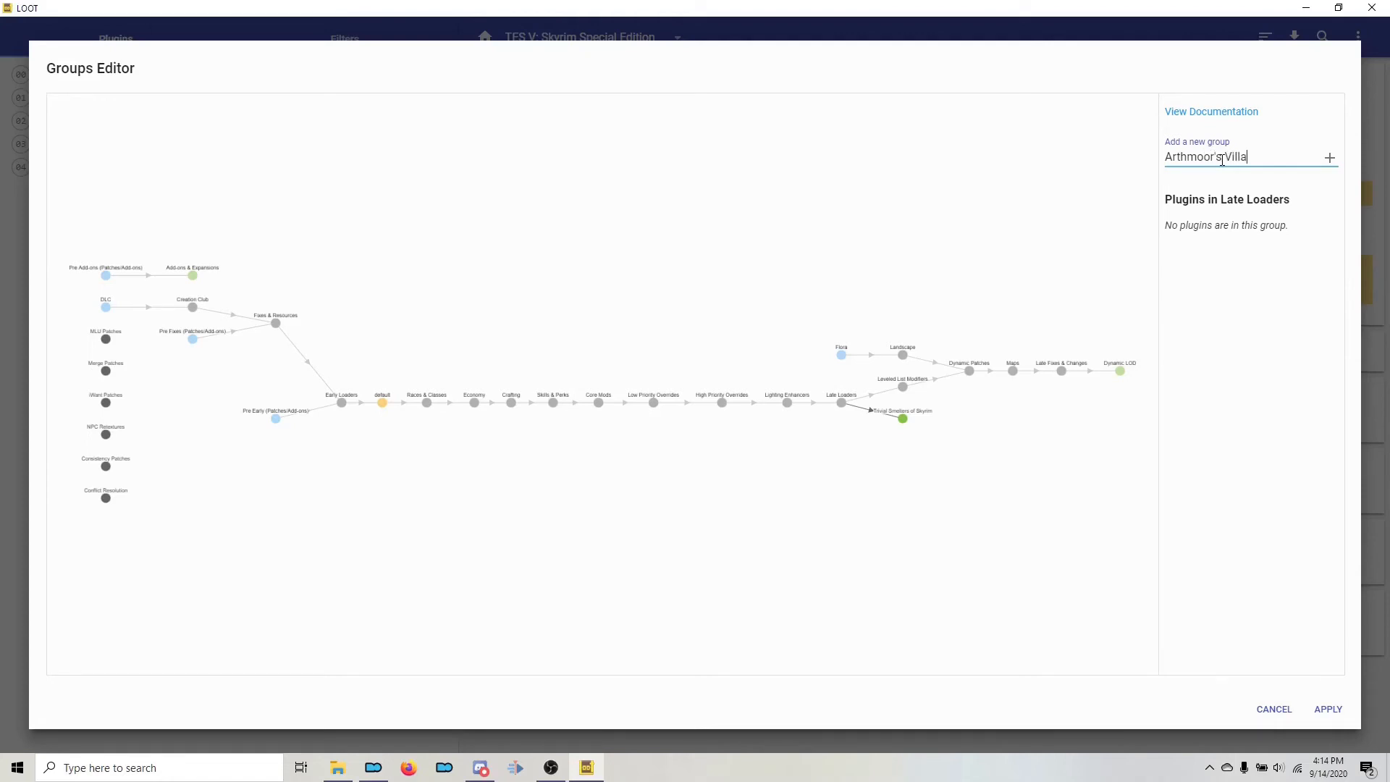
{"action": "left_click", "coordinate": [1329, 158]}
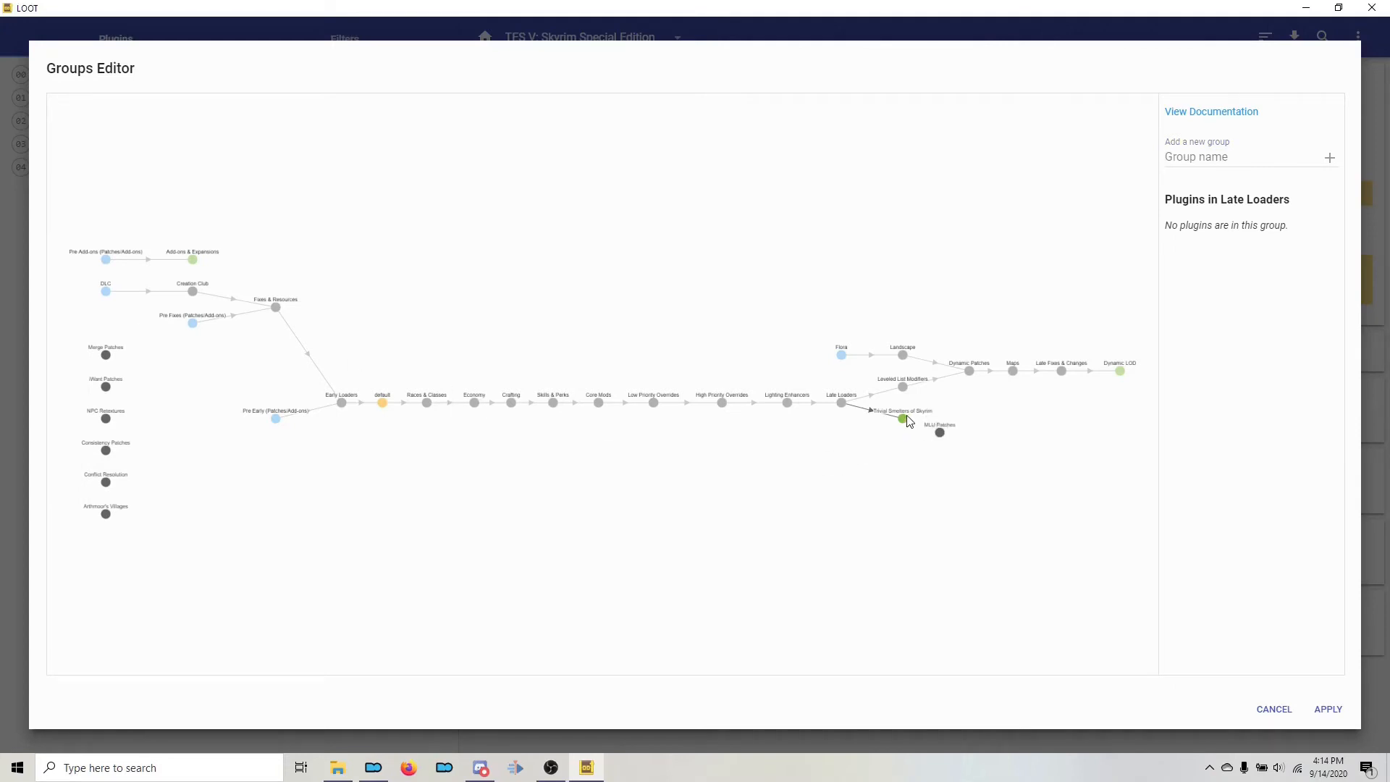
Chain MLU Patches, Merge Patches and iWant Patches after Trivial Smelters of Skyrim.
{"action": "left_click", "coordinate": [901, 419]}
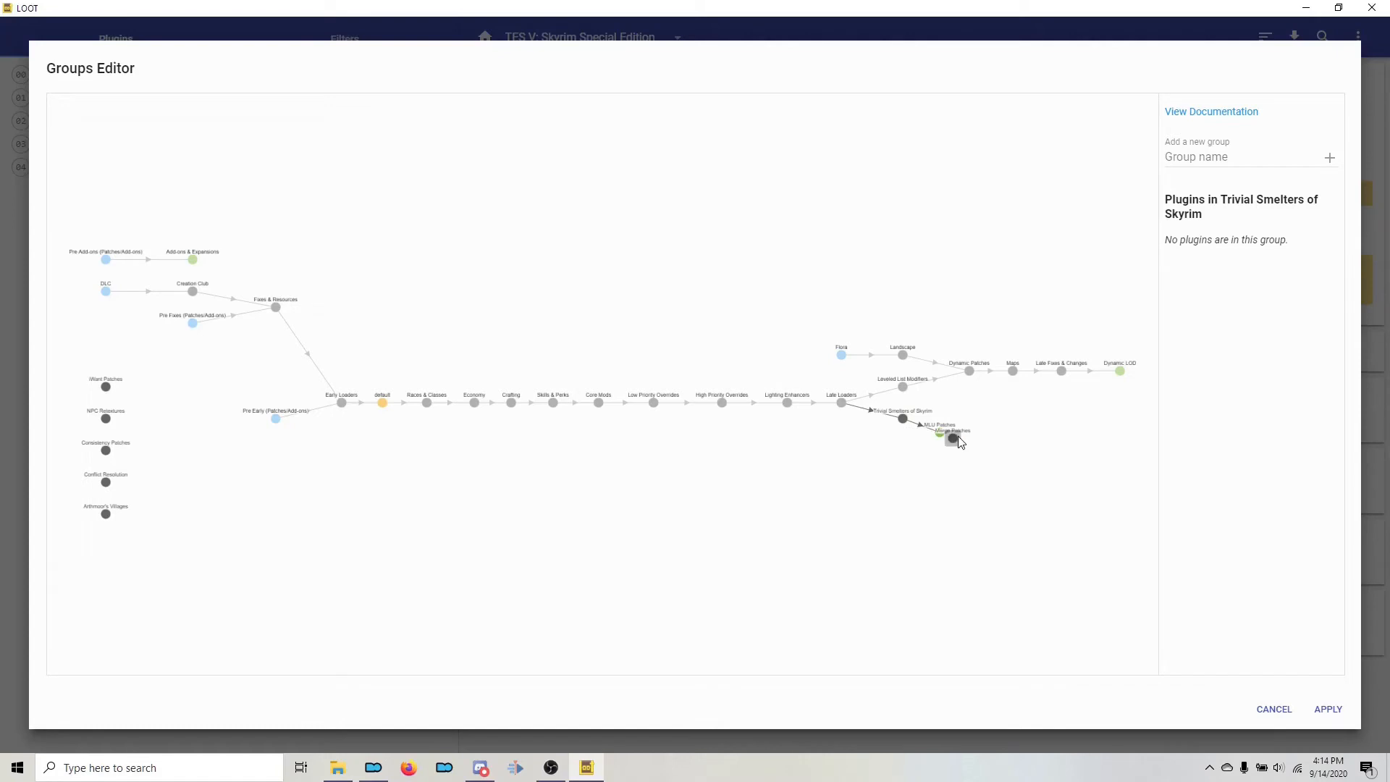
{"action": "left_click", "coordinate": [939, 434]}
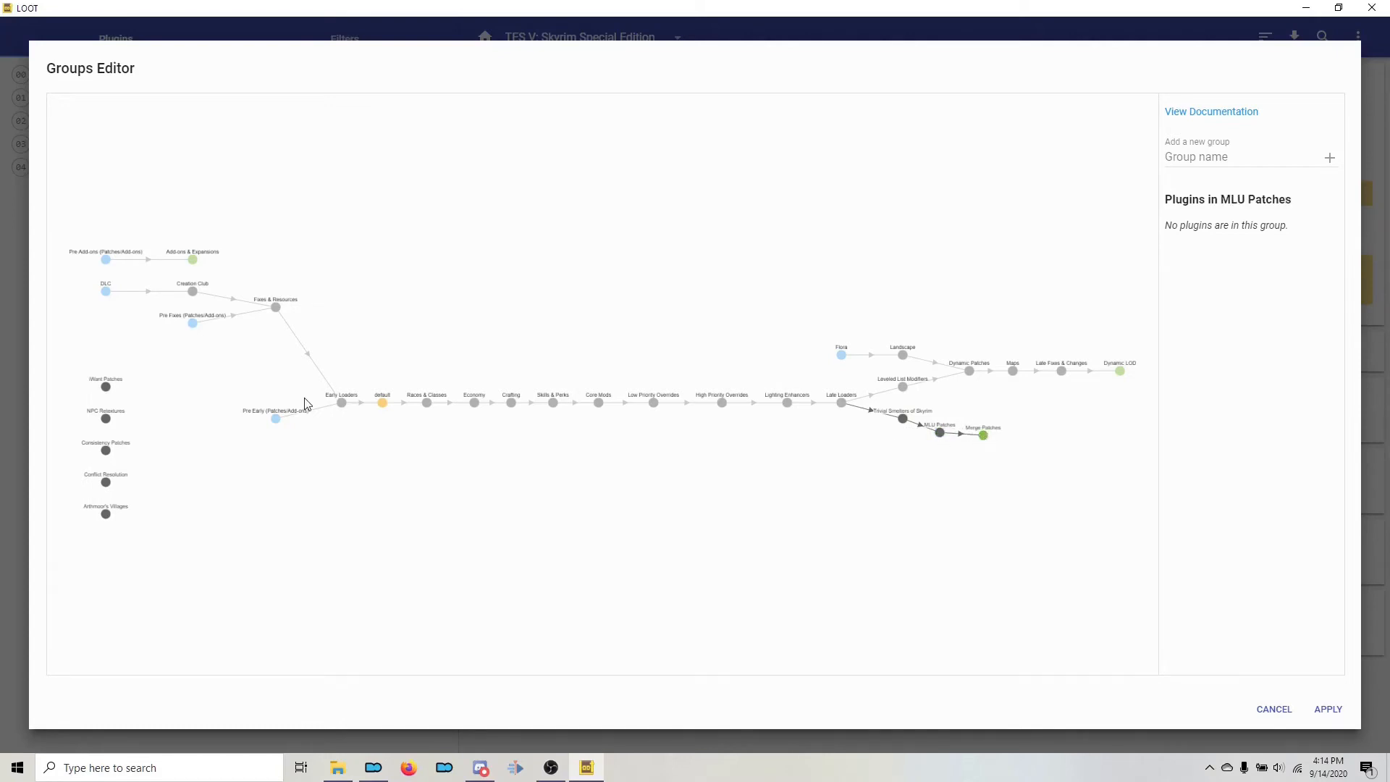
{"action": "left_click_drag", "start_coordinate": [105, 386], "coordinate": [953, 477]}
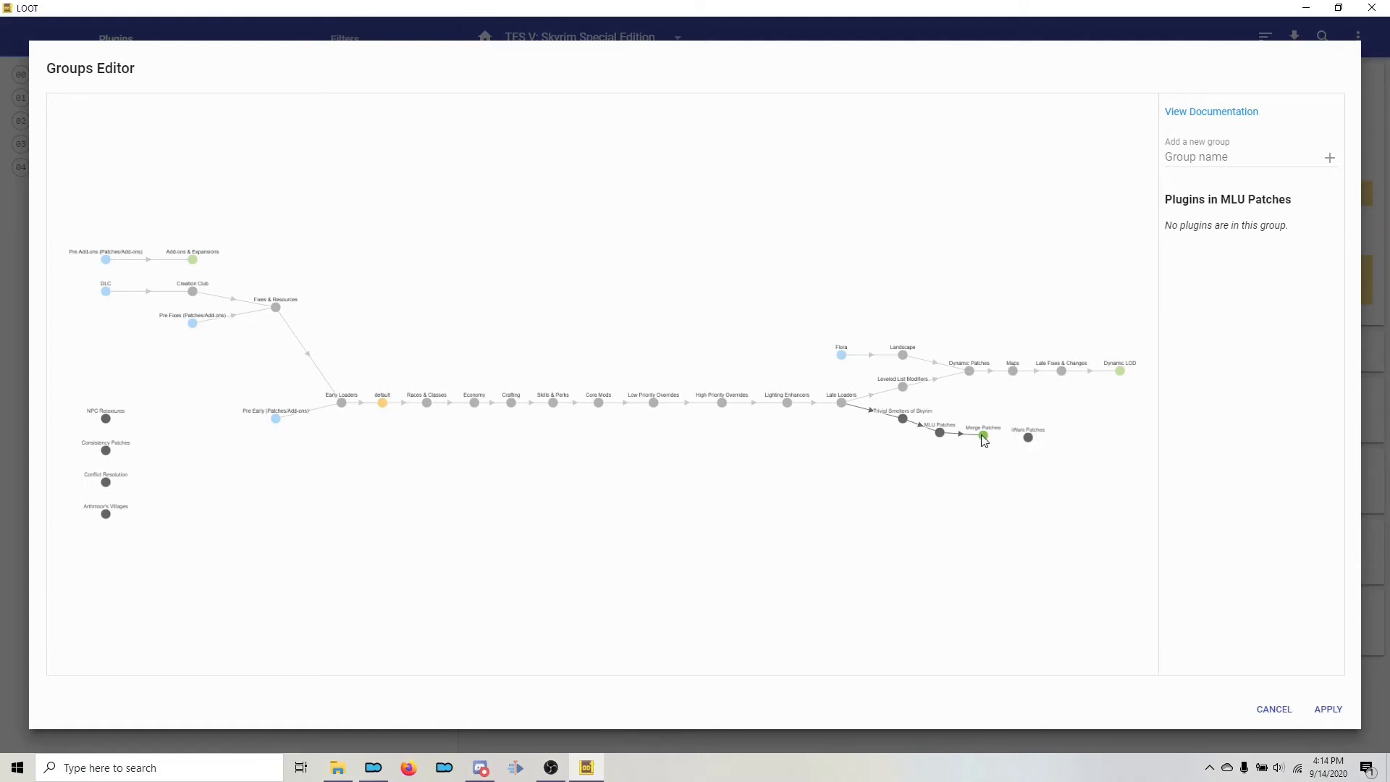
{"action": "left_click", "coordinate": [982, 435]}
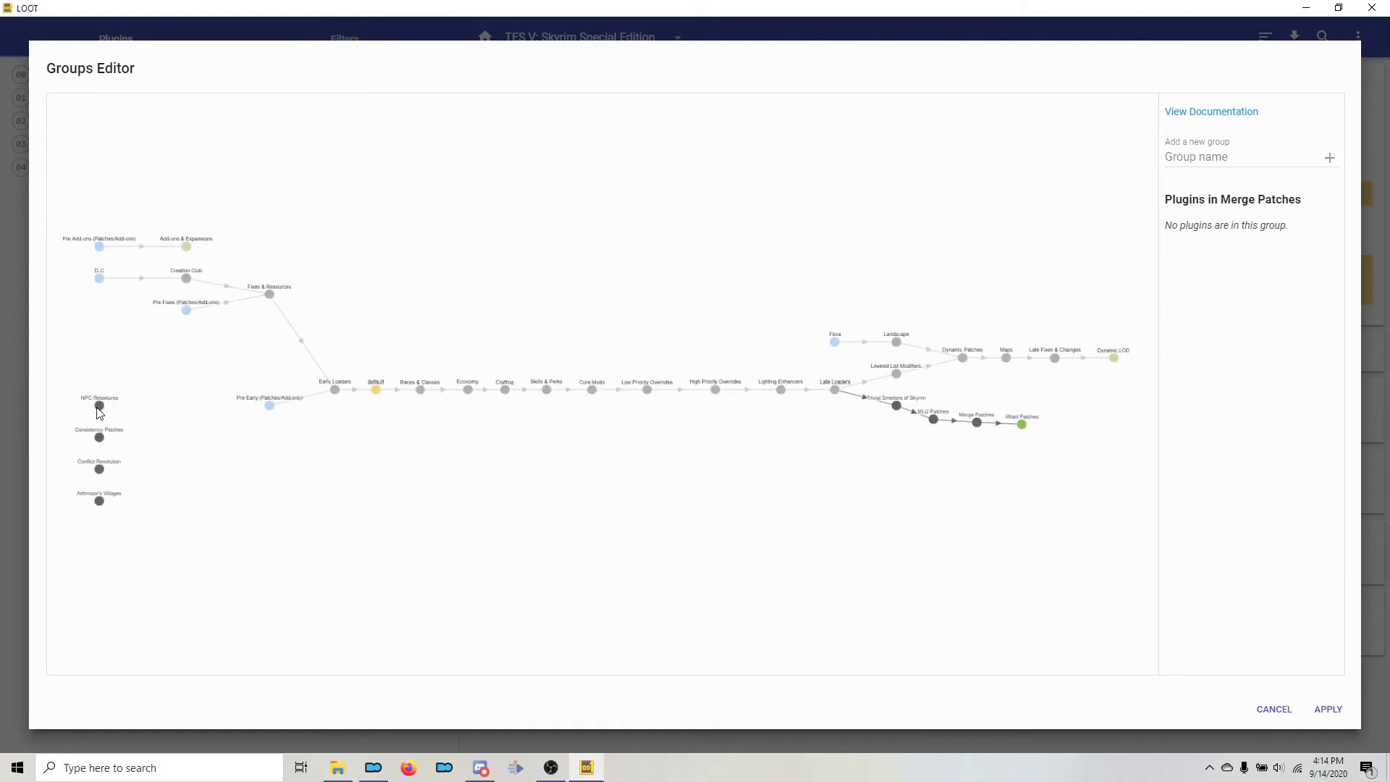
Position and chain NPC Retextures, Consistency Patches and Conflict Resolution after iWant Patches.
{"action": "left_click_drag", "start_coordinate": [99, 406], "coordinate": [1124, 347]}
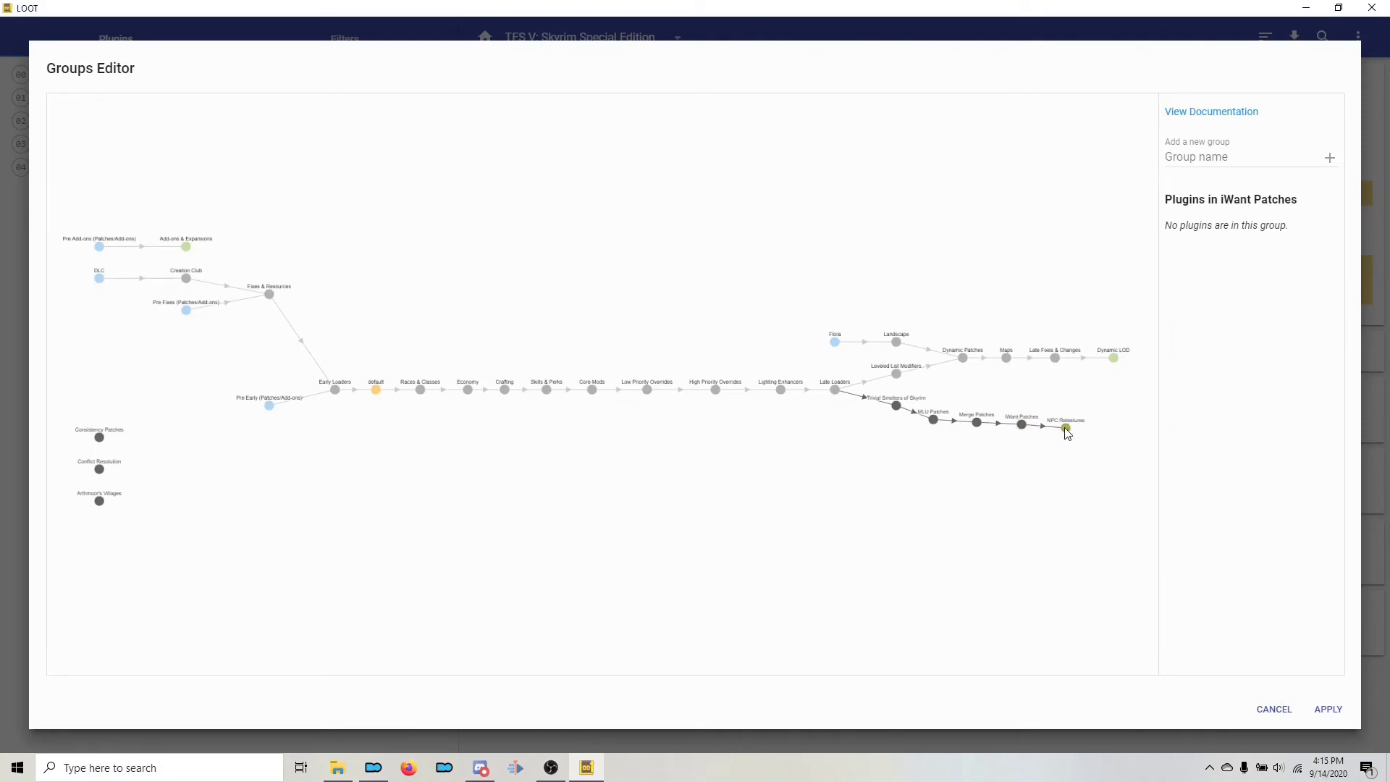
{"action": "left_click_drag", "start_coordinate": [99, 438], "coordinate": [470, 550]}
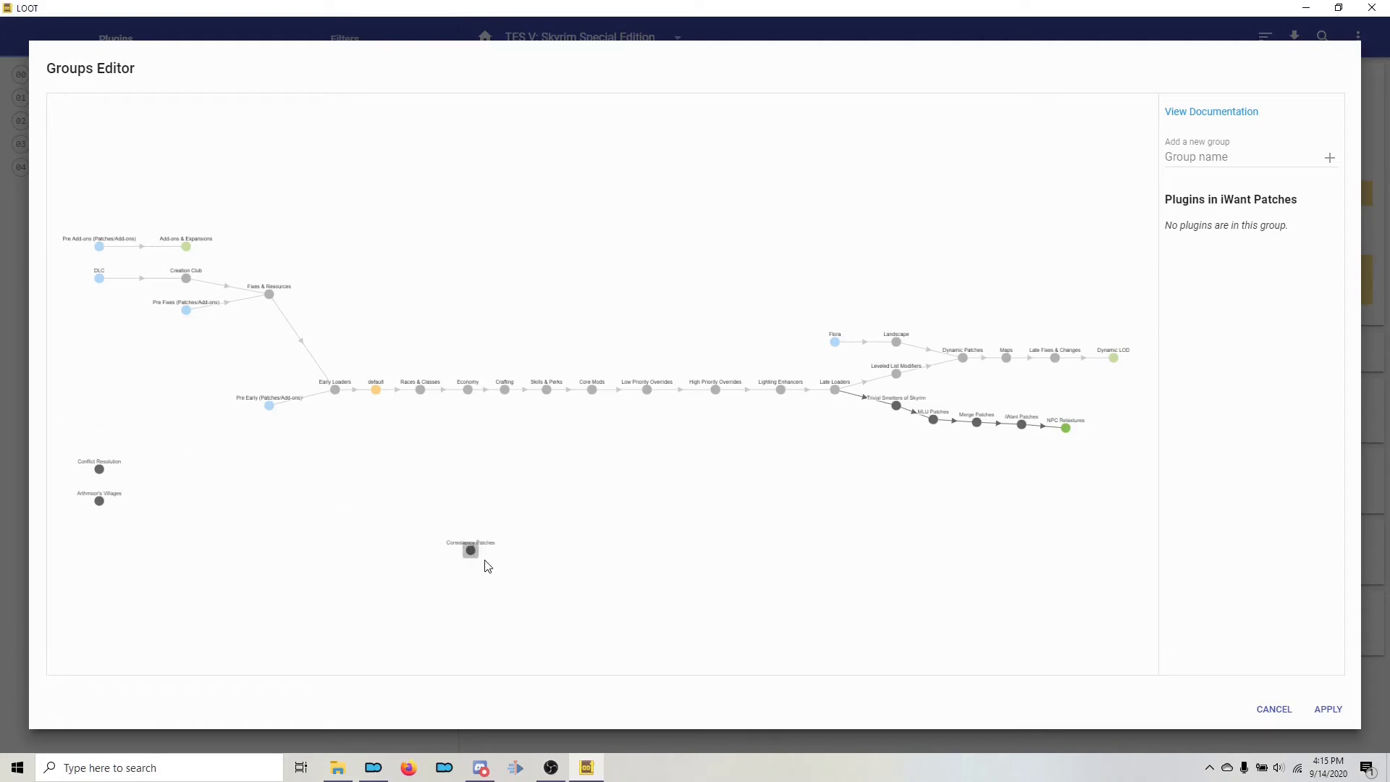
{"action": "left_click_drag", "start_coordinate": [470, 549], "coordinate": [1092, 409]}
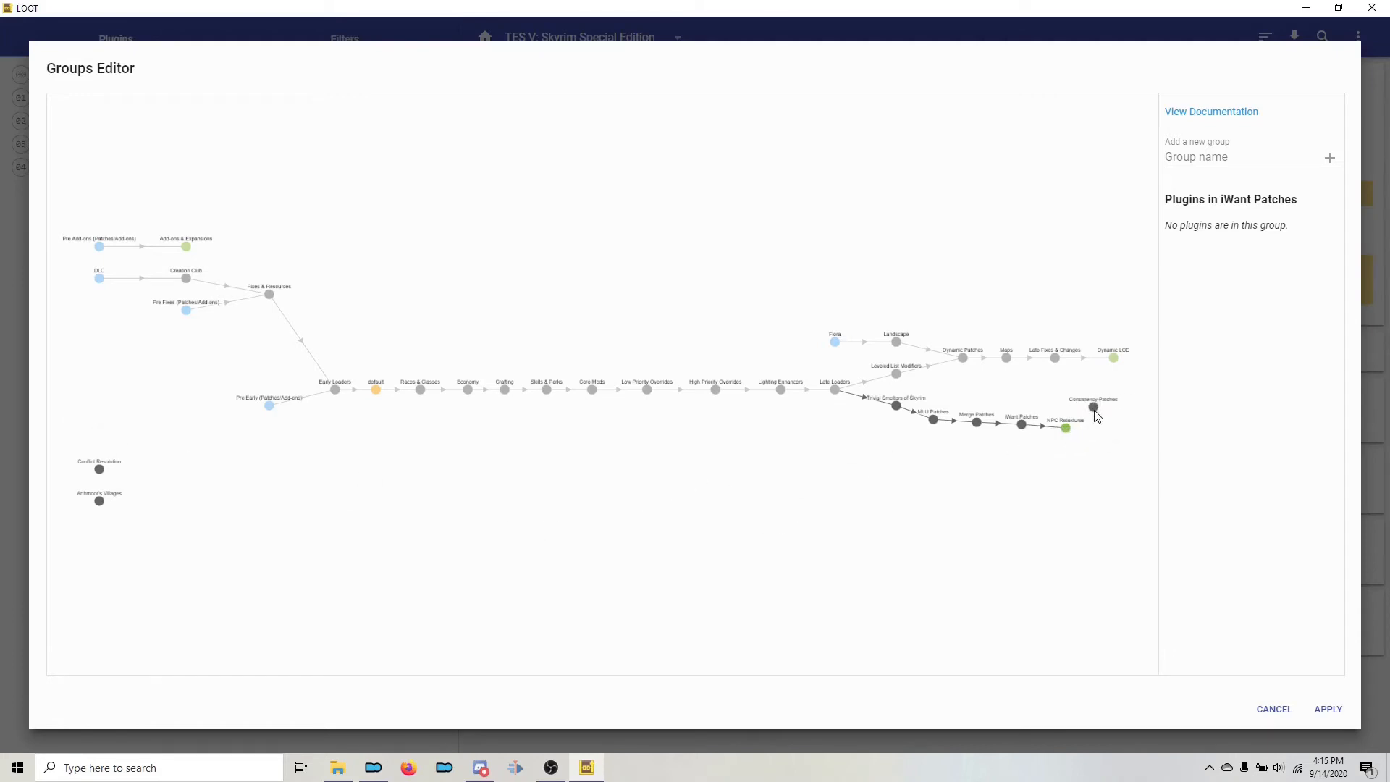
{"action": "left_click", "coordinate": [1065, 431]}
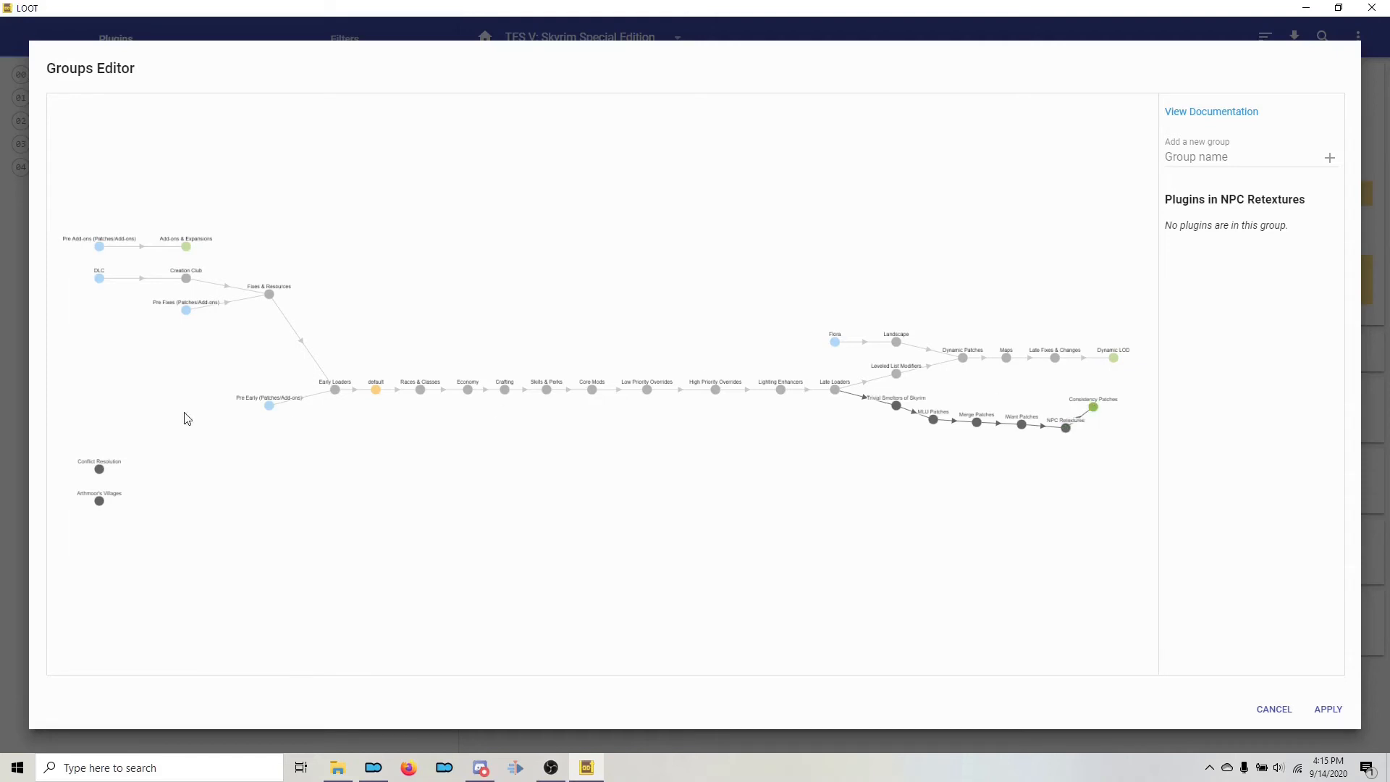
{"action": "left_click_drag", "start_coordinate": [99, 469], "coordinate": [707, 498]}
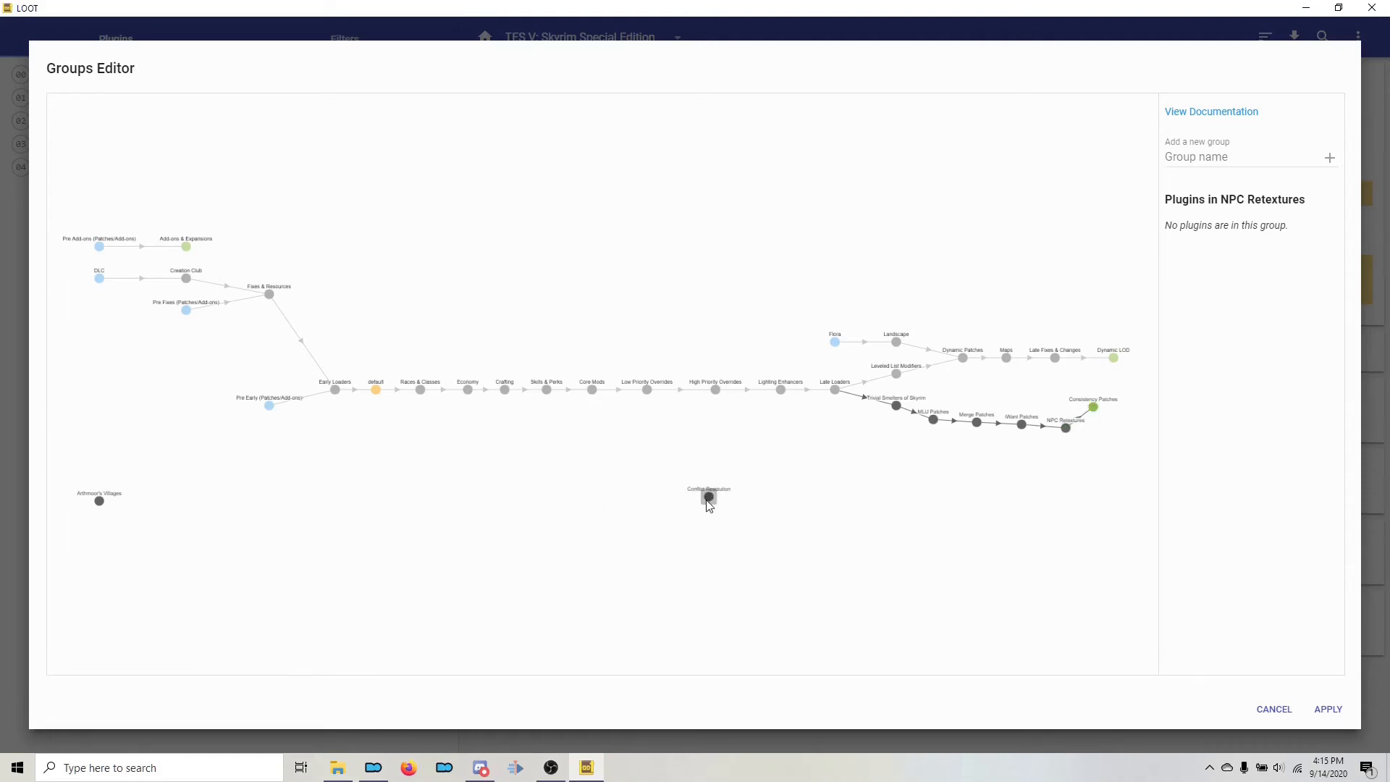
{"action": "left_click_drag", "start_coordinate": [707, 496], "coordinate": [1049, 391]}
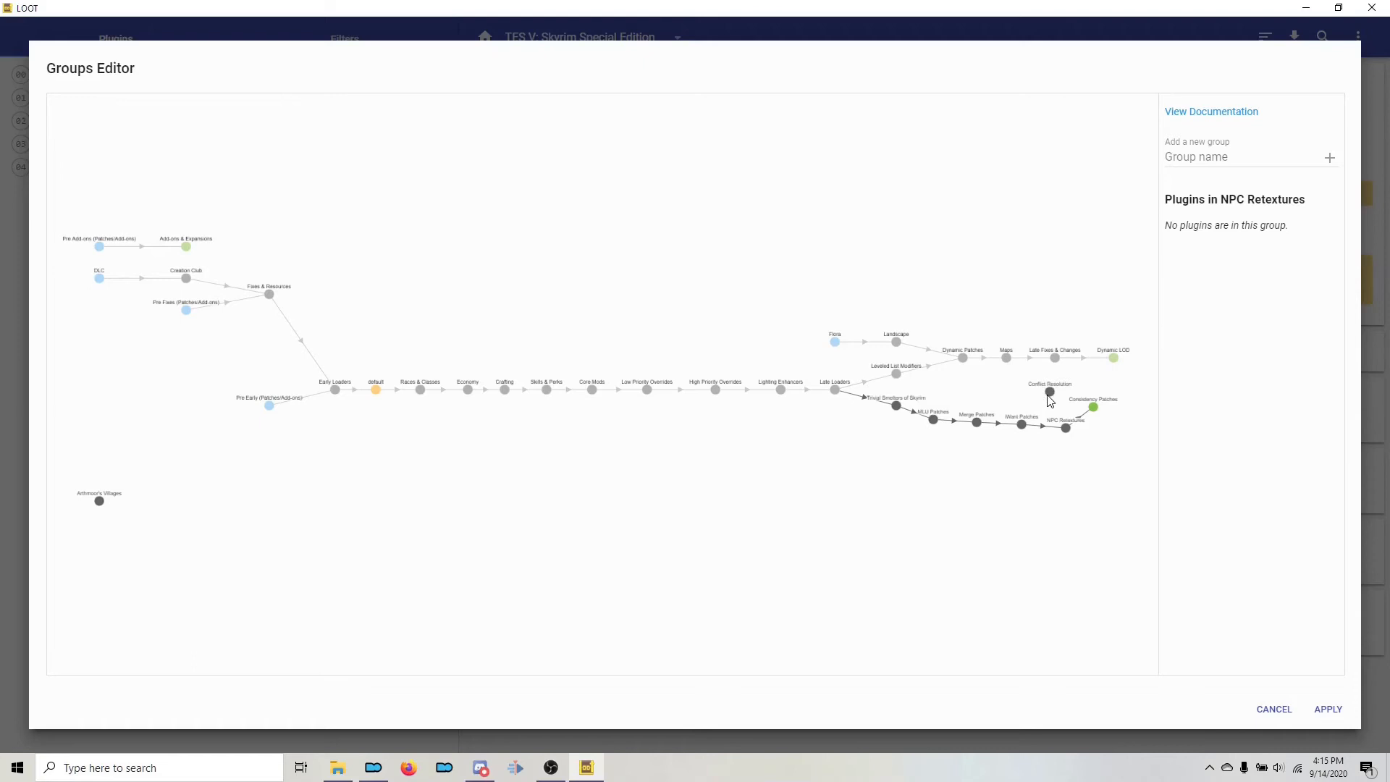
{"action": "left_click", "coordinate": [1092, 406]}
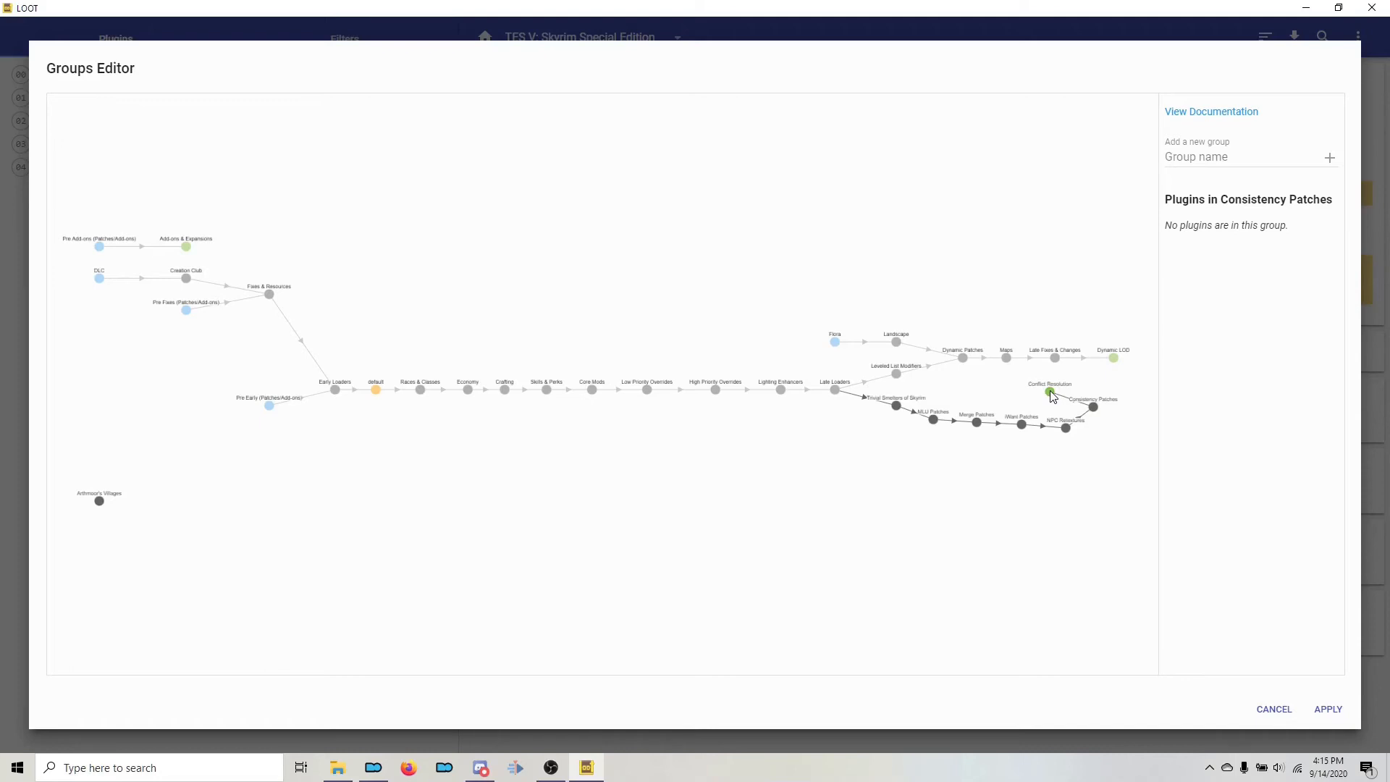
Link Leveled List Modifiers to load after Conflict Resolution.
{"action": "left_click", "coordinate": [1049, 390]}
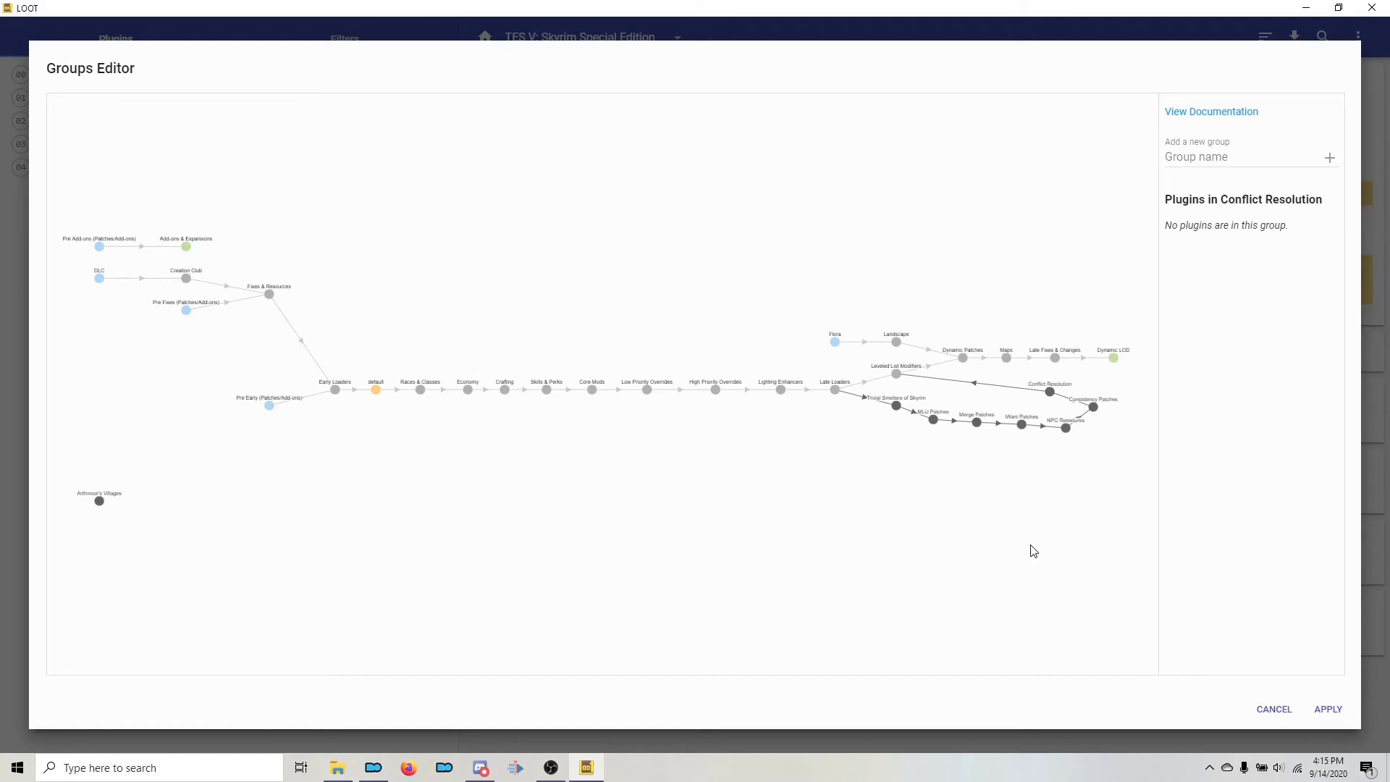
{"action": "mouse_move", "coordinate": [100, 502]}
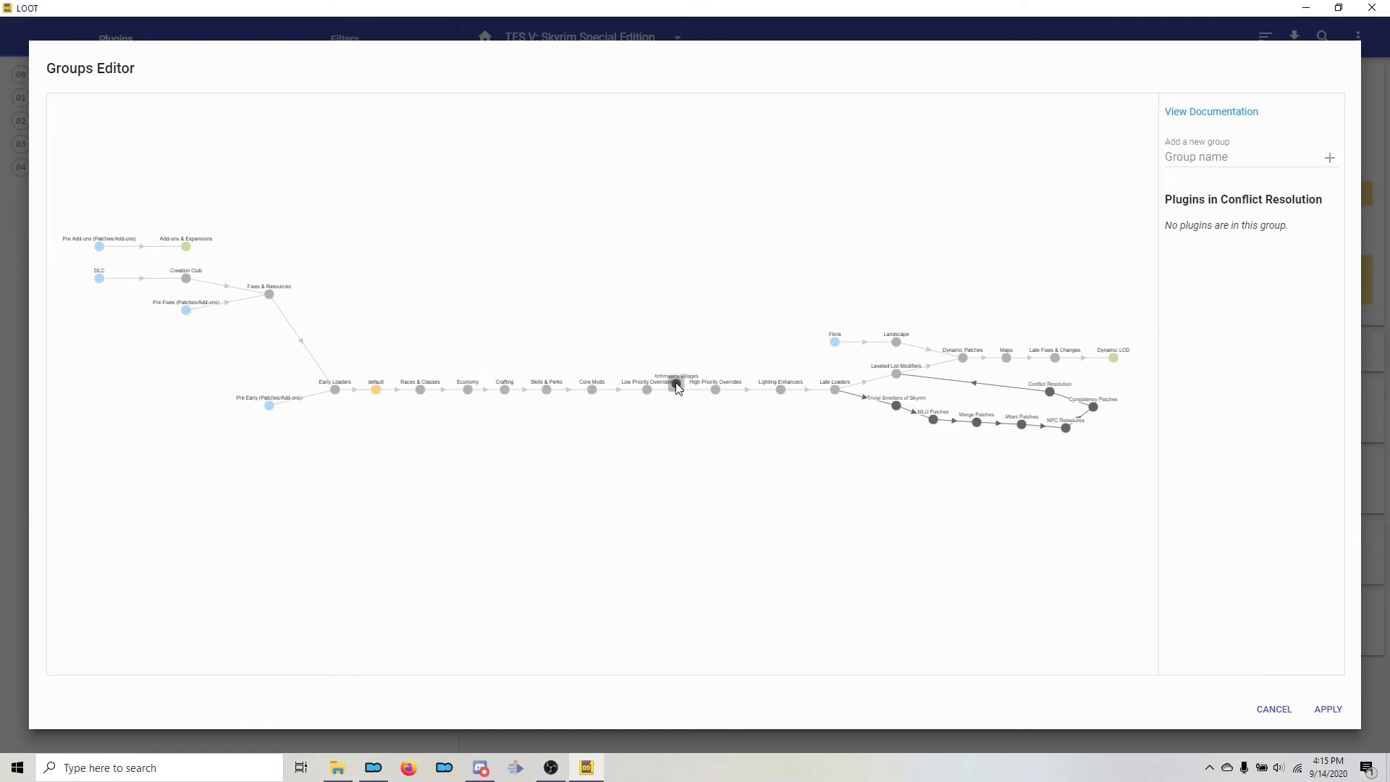
Place Arthmoor's Villages between Low and High Priority Overrides, then apply the group changes.
{"action": "left_click_drag", "start_coordinate": [675, 386], "coordinate": [679, 352]}
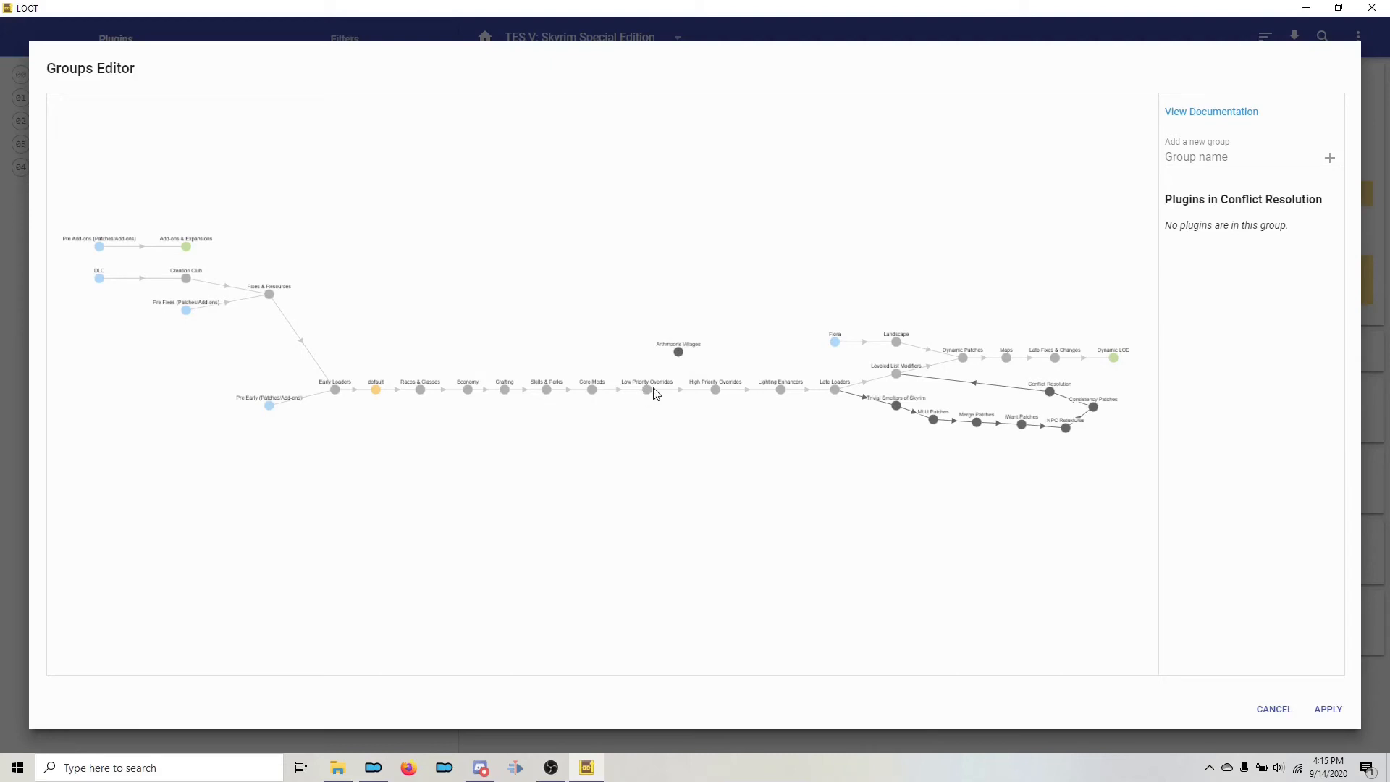
{"action": "mouse_move", "coordinate": [651, 396]}
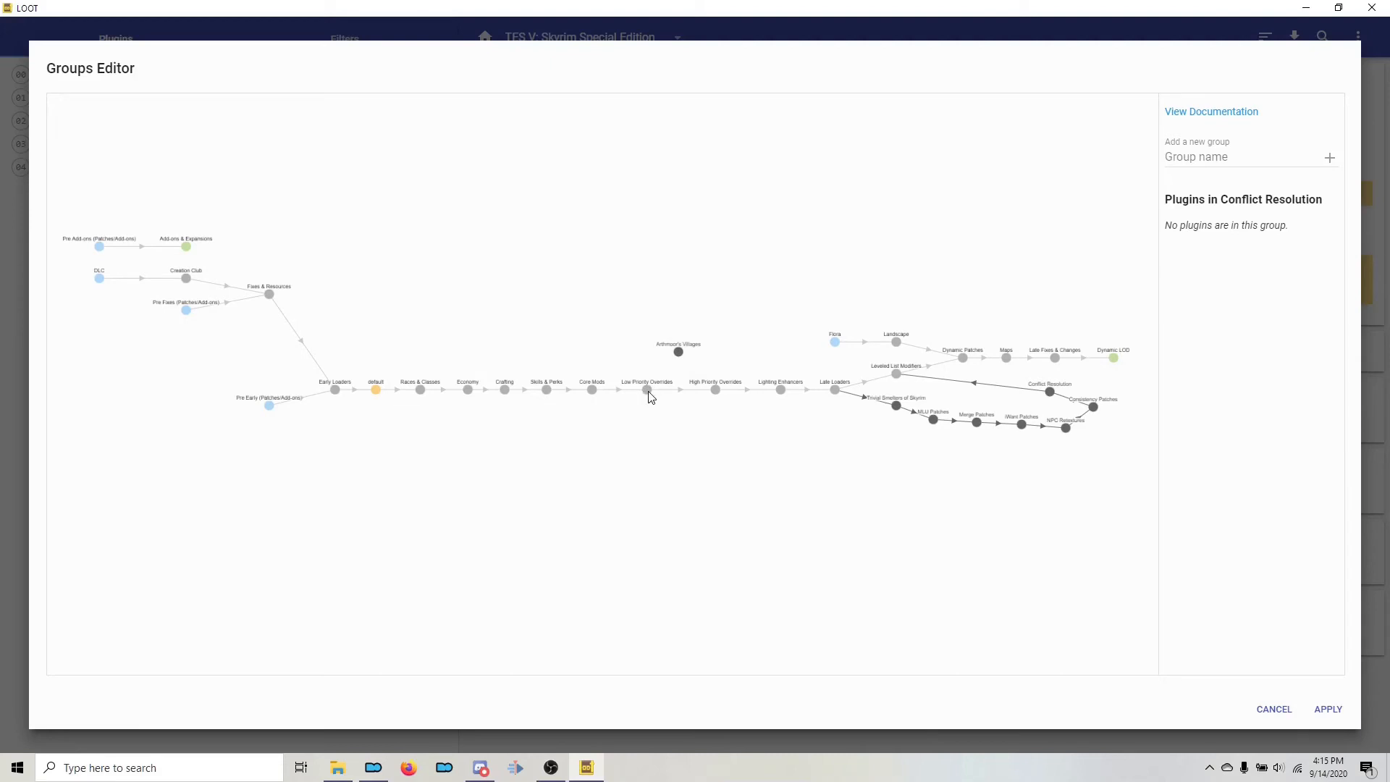
{"action": "left_click", "coordinate": [646, 388]}
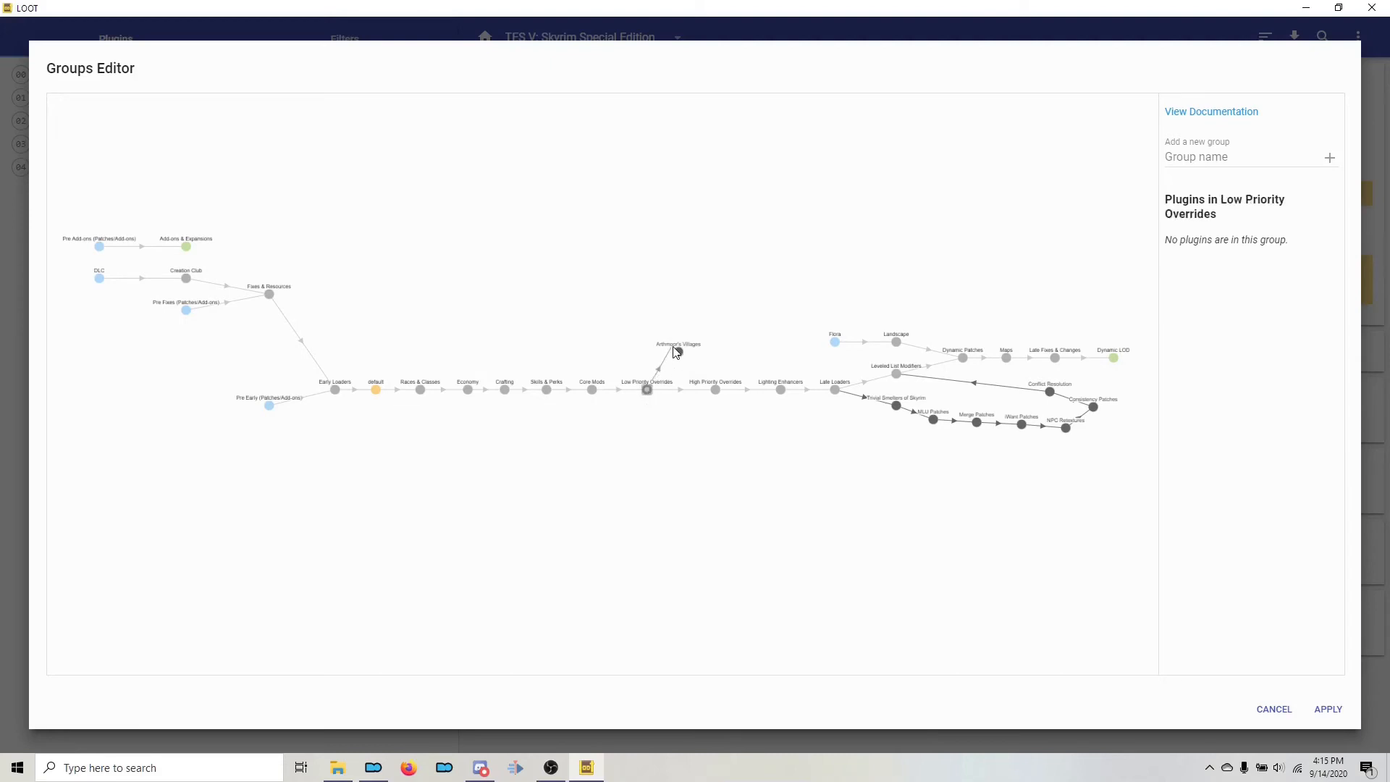
{"action": "left_click", "coordinate": [677, 352]}
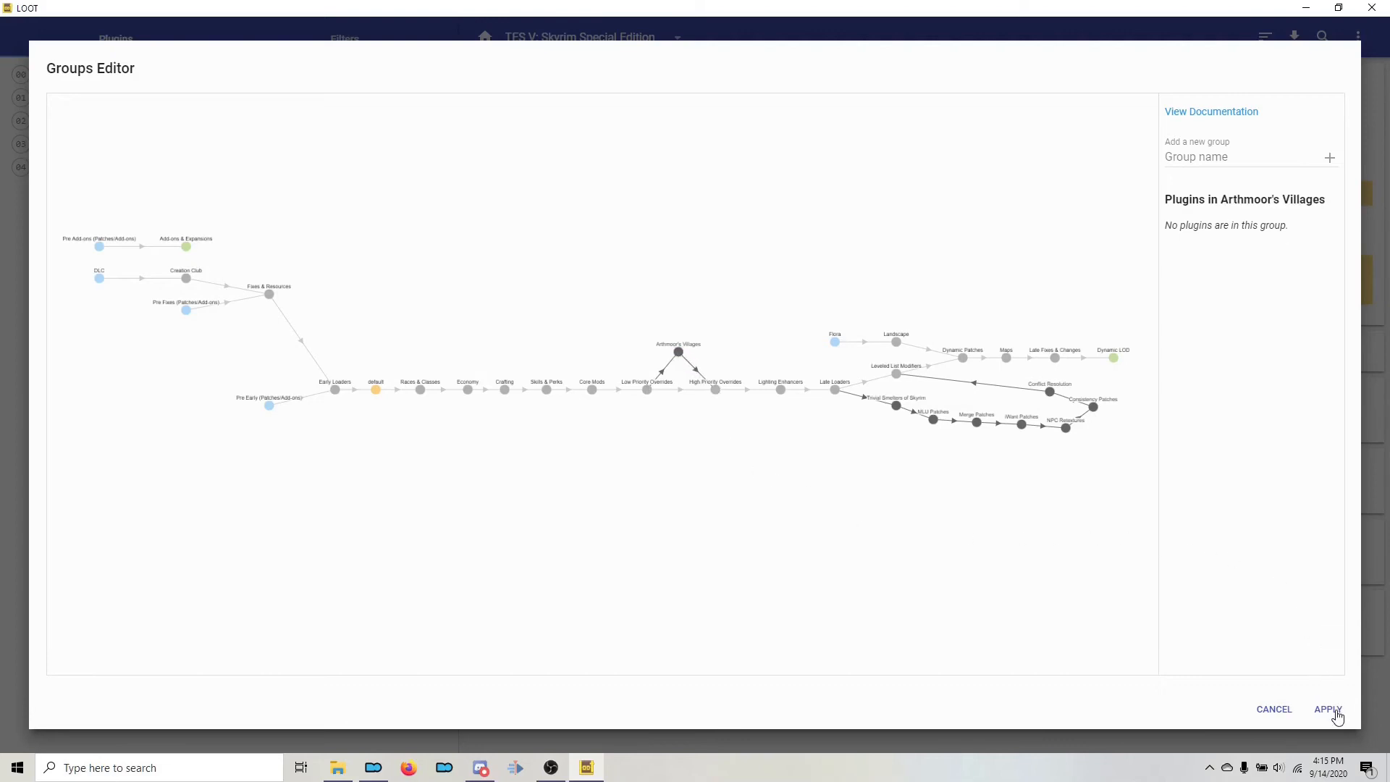
{"action": "left_click", "coordinate": [1327, 707]}
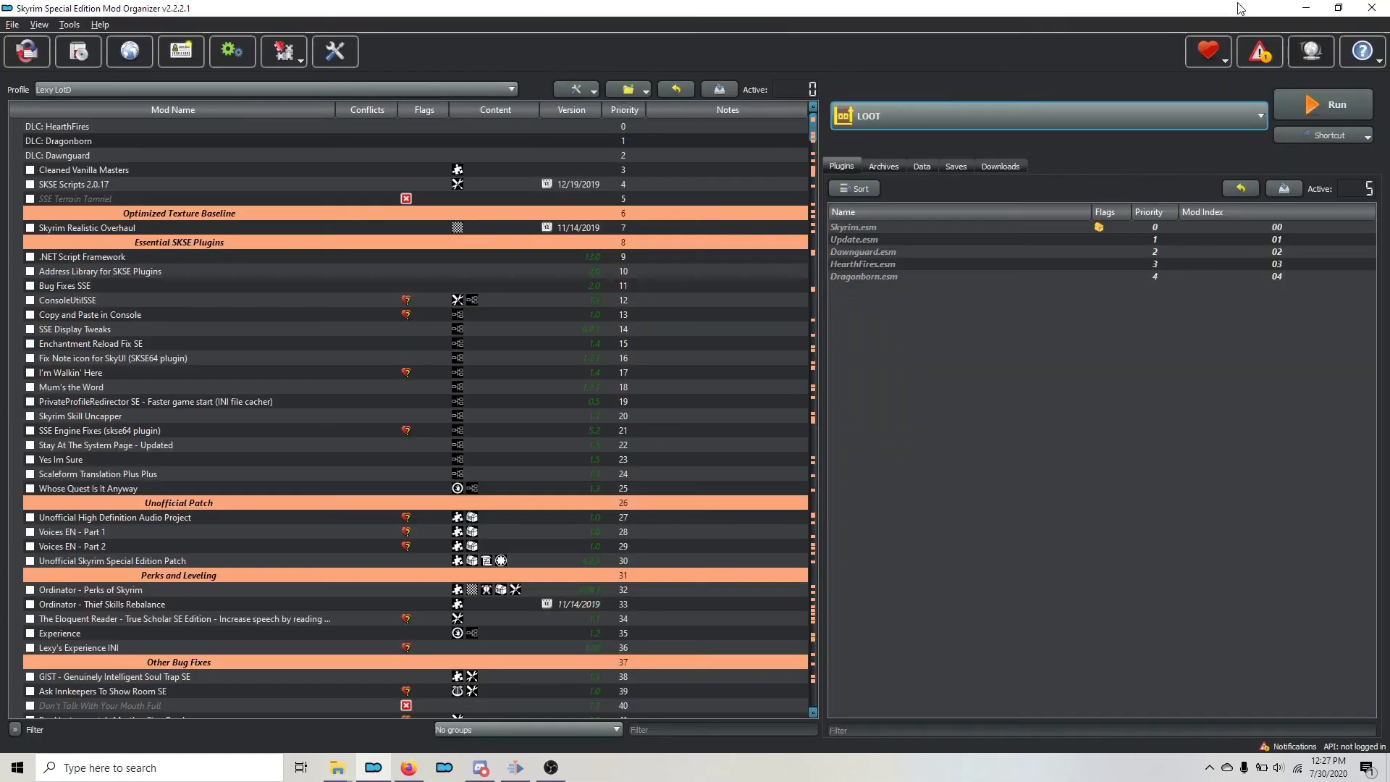
{"action": "mouse_move", "coordinate": [1259, 51]}
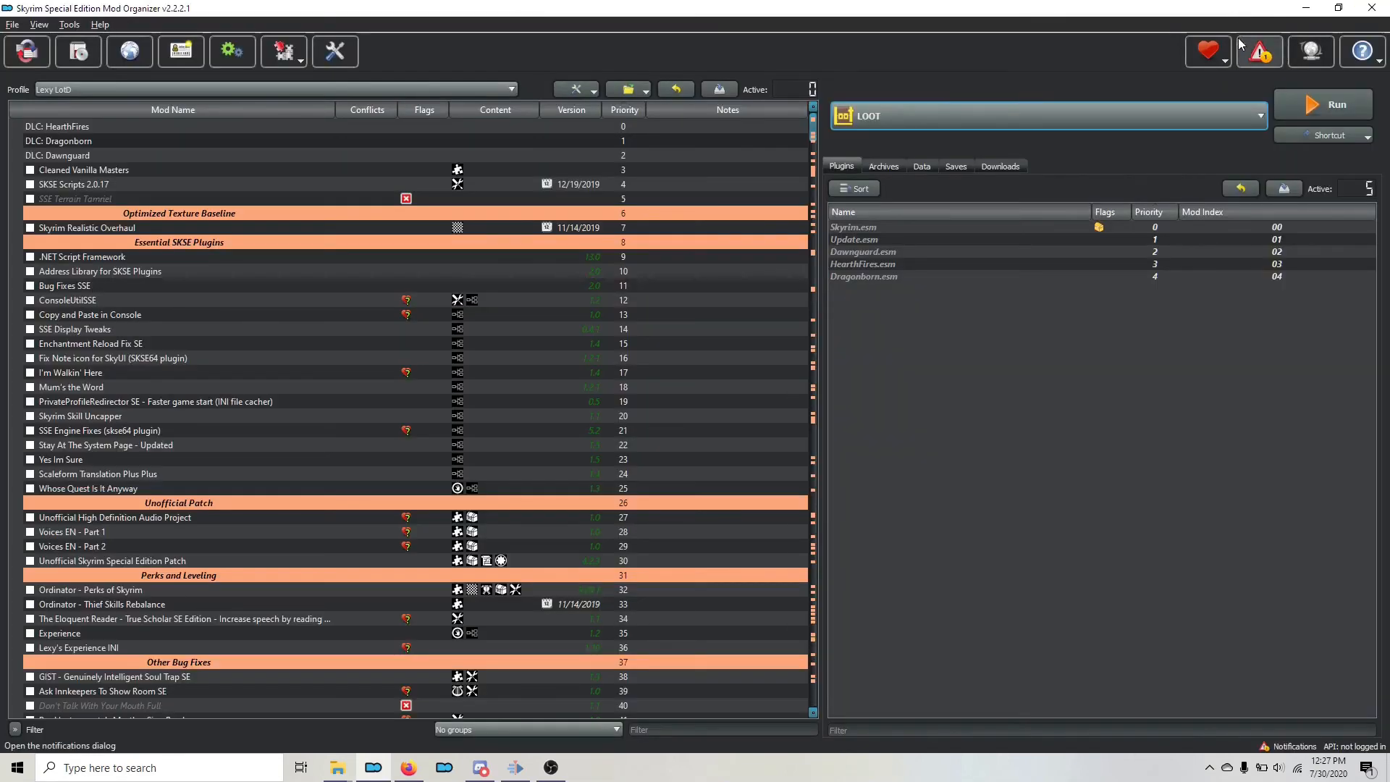
{"action": "mouse_move", "coordinate": [1258, 52]}
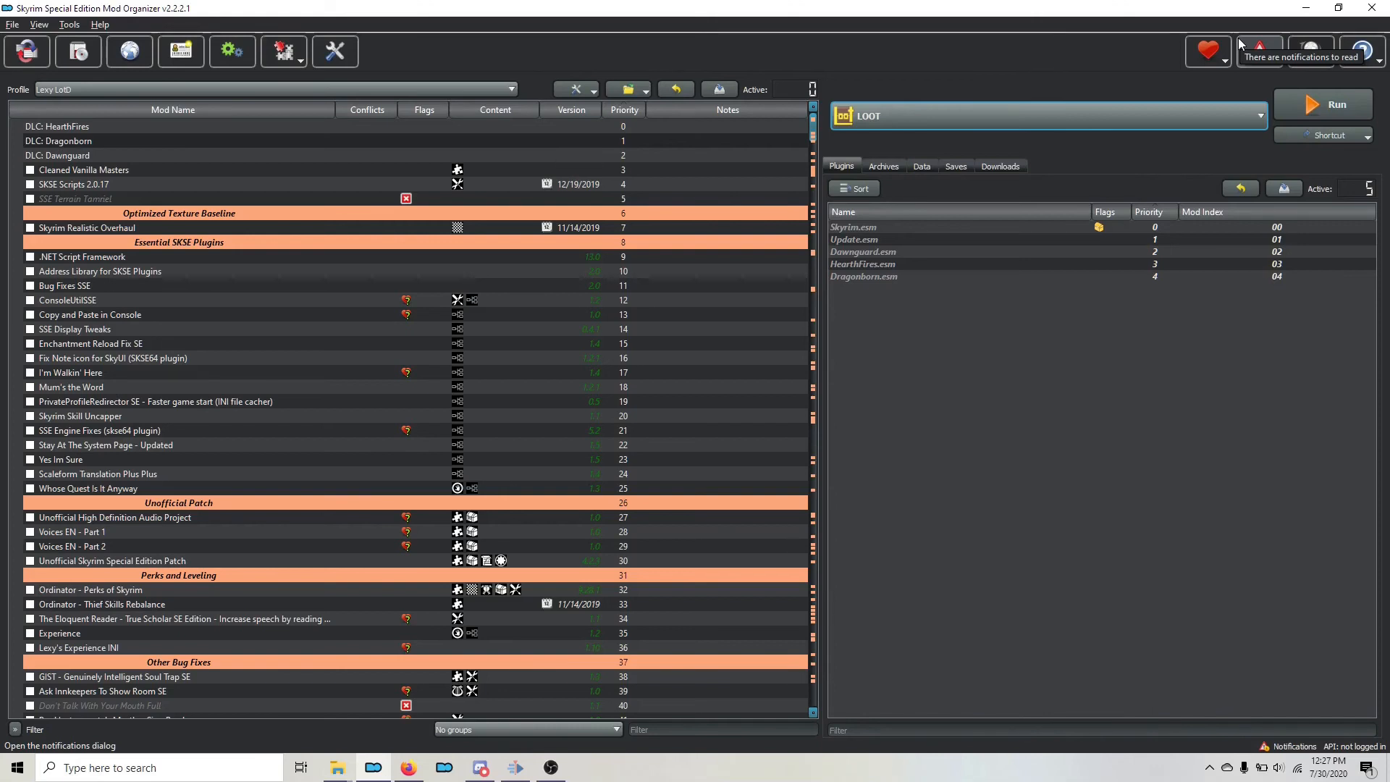
{"action": "mouse_move", "coordinate": [1239, 44]}
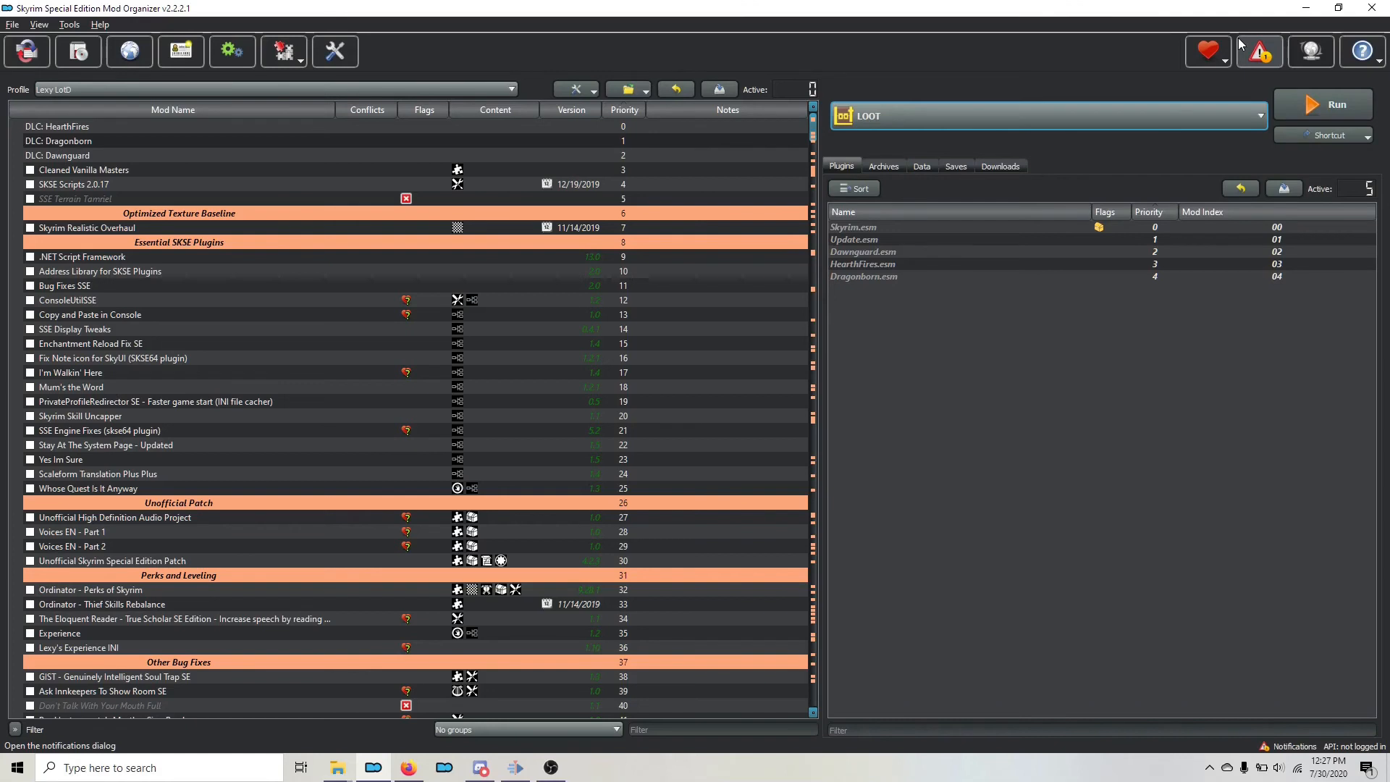